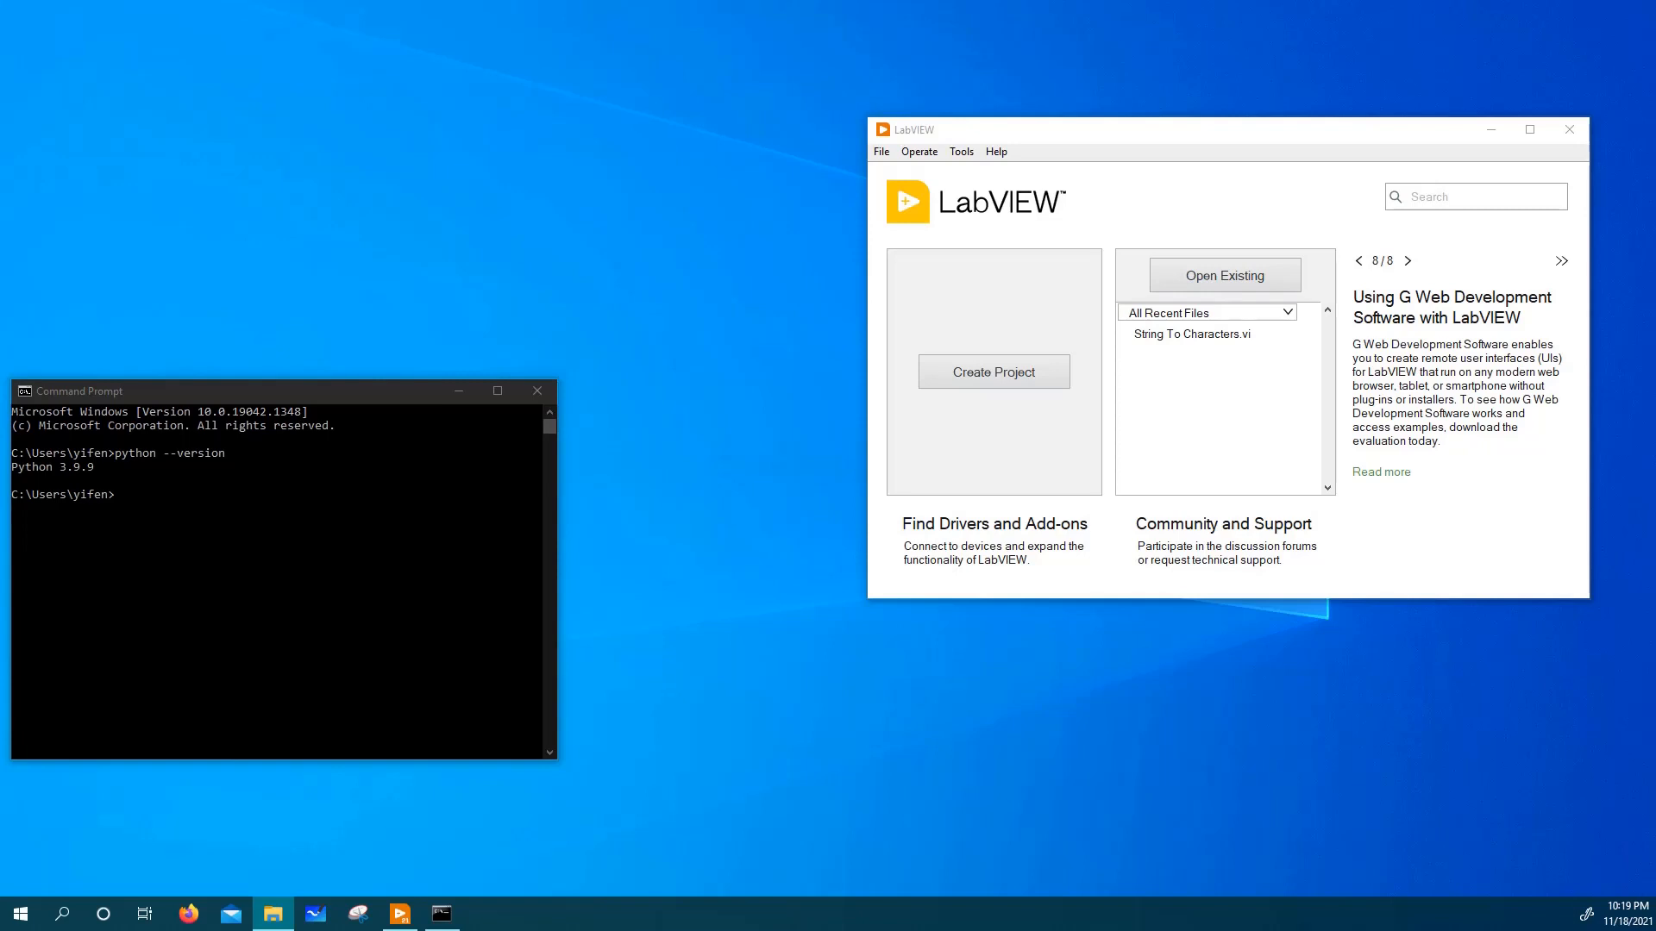
{"action": "mouse_move", "coordinate": [391, 428]}
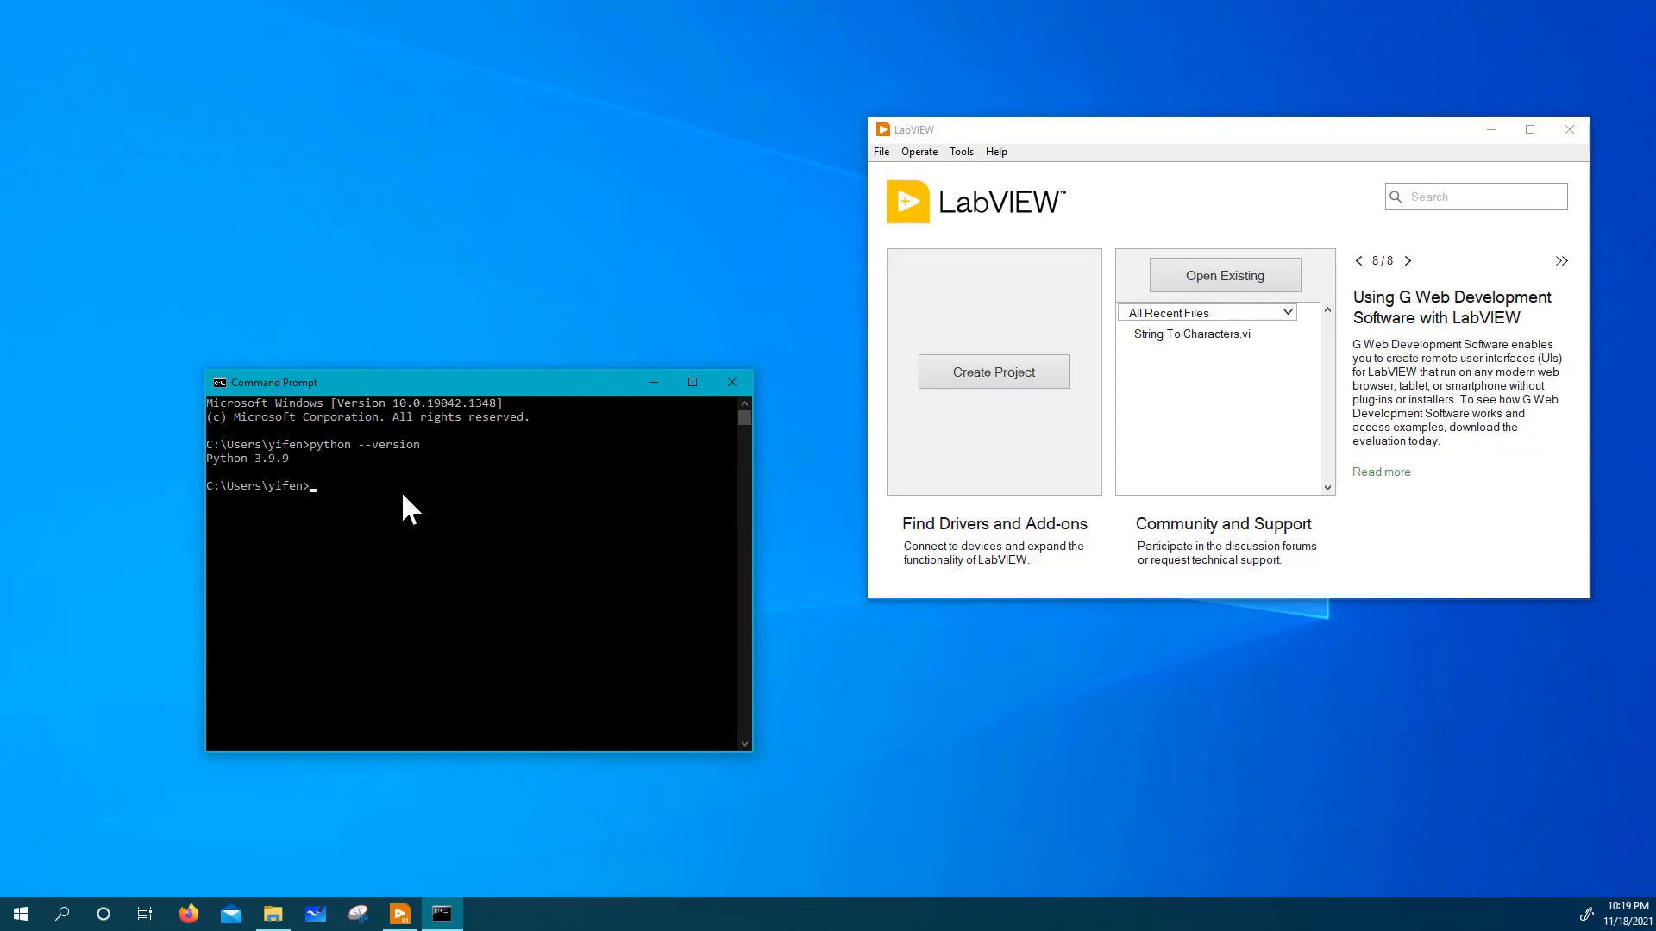
{"action": "mouse_move", "coordinate": [436, 431]}
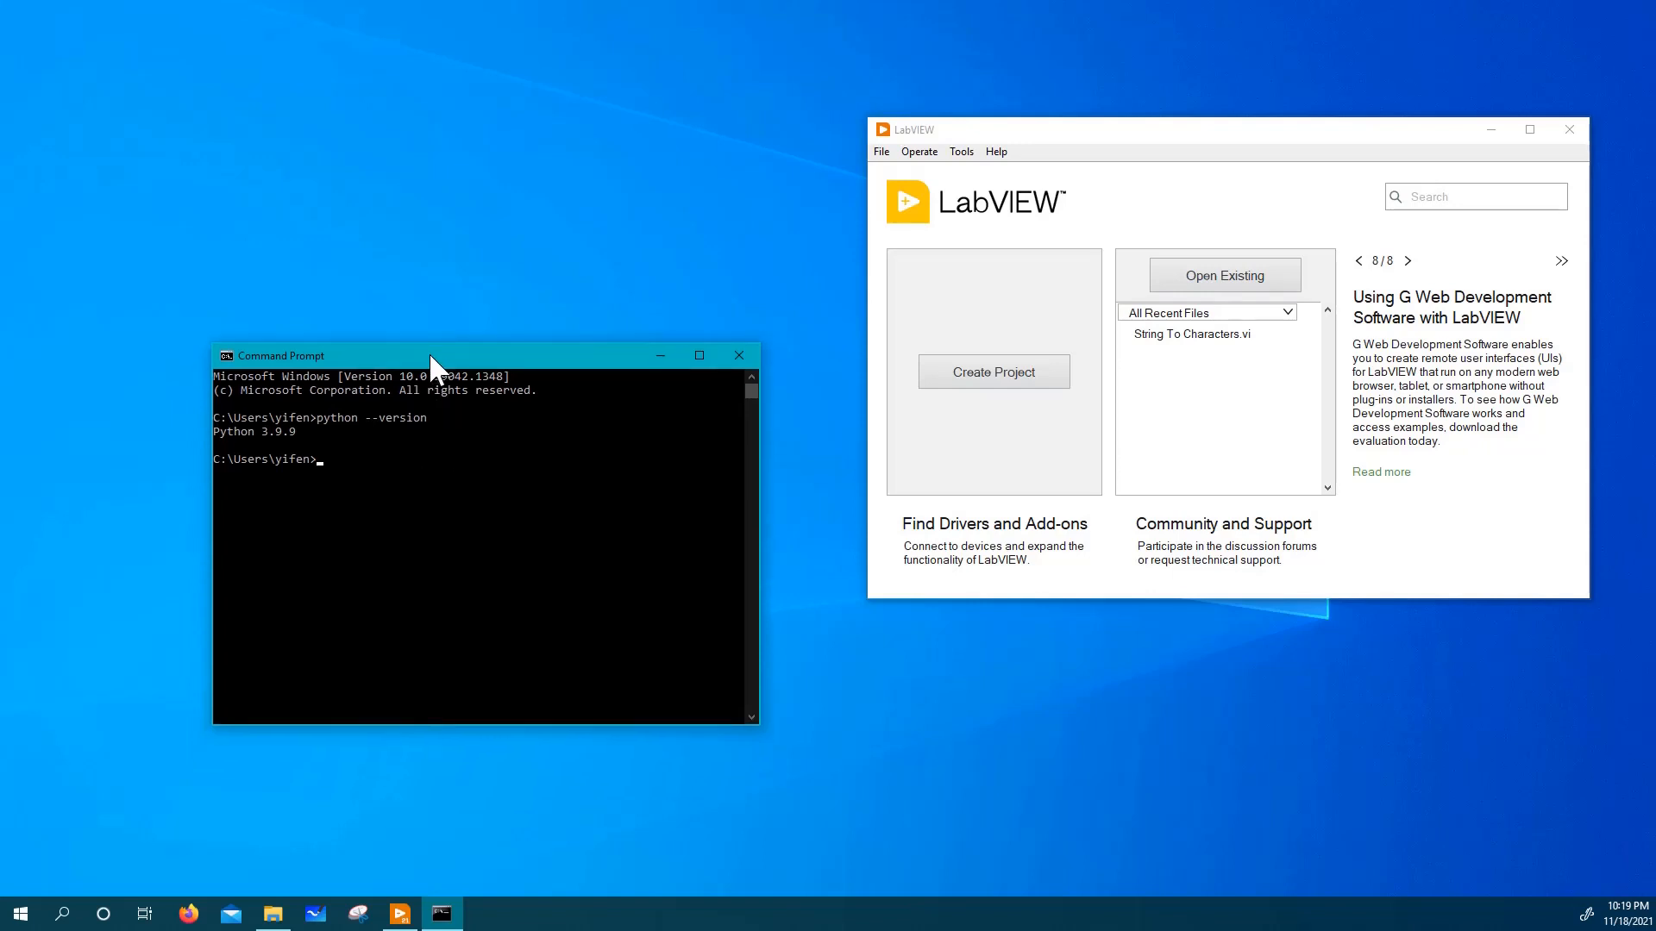
Run python --version in Command Prompt, confirming Python 3.9.9 is installed.
{"action": "type", "text": "python --version"}
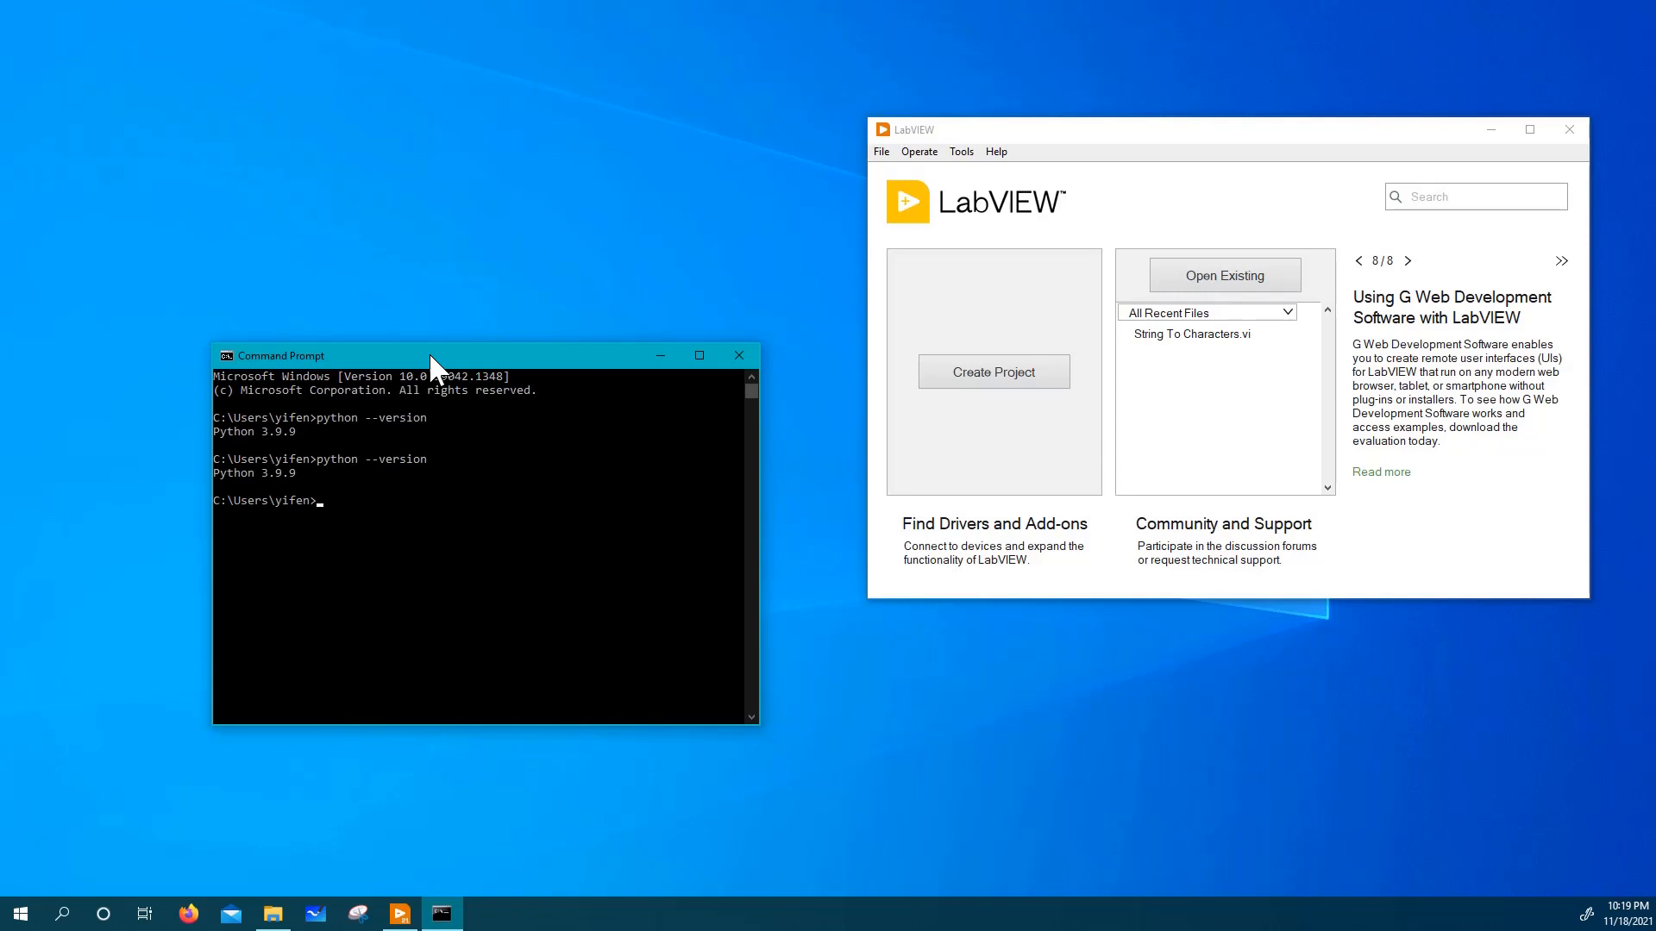
{"action": "mouse_move", "coordinate": [295, 486]}
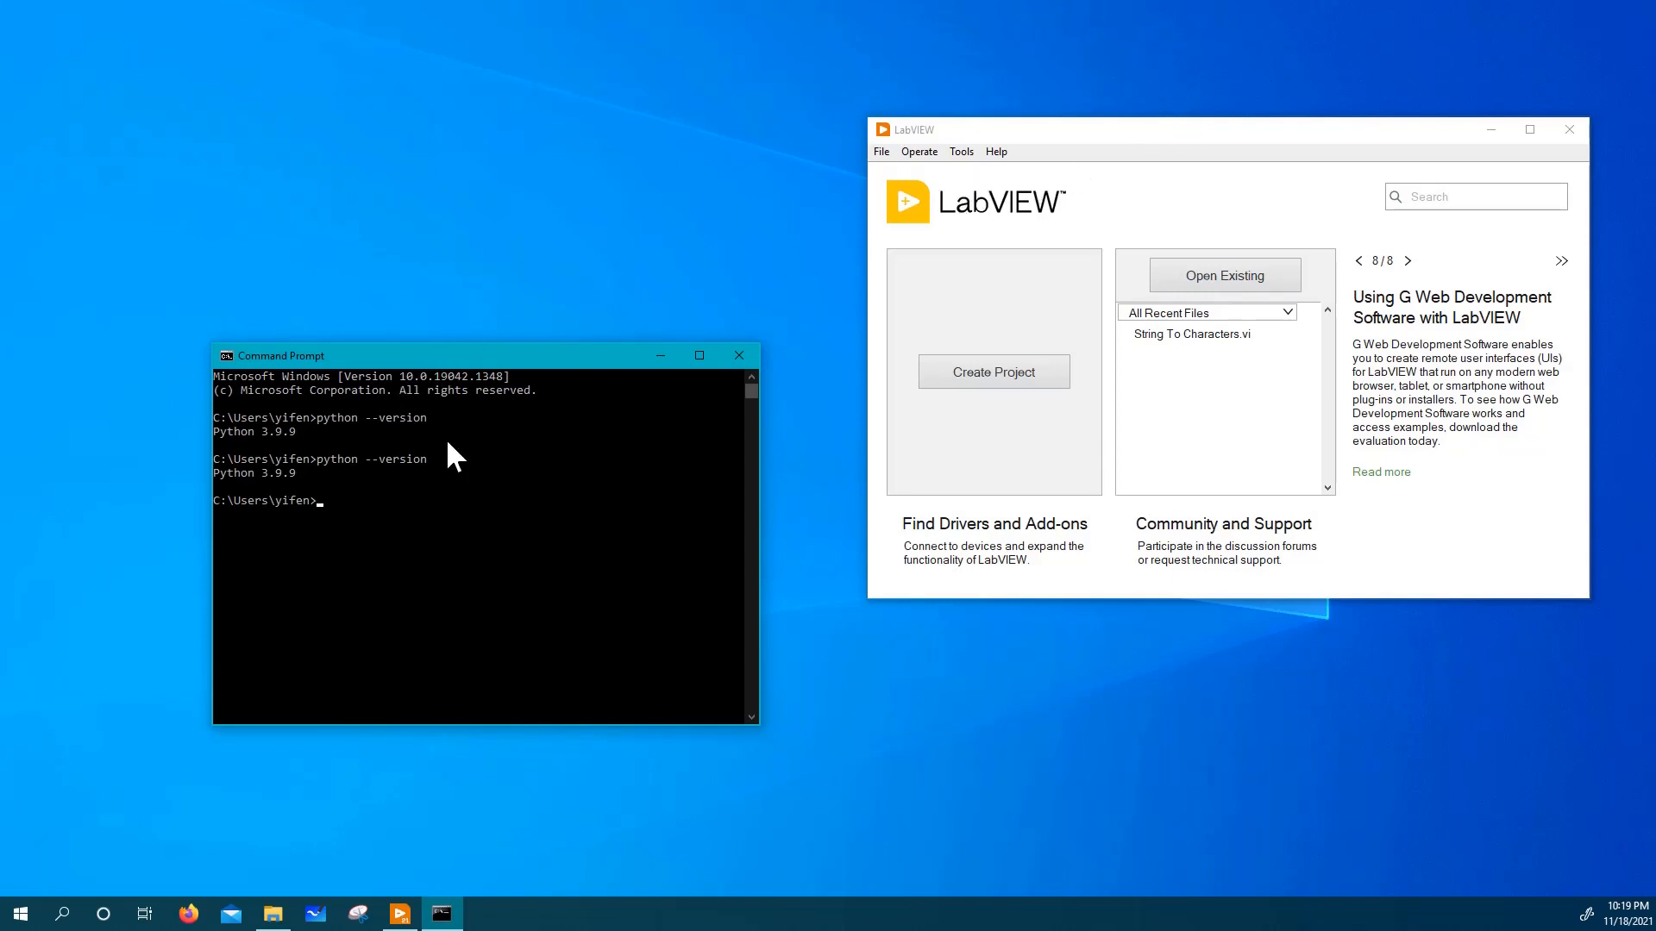
Write def c2f(c): with f = c * 9 / 5 + 32 and return f in a new document.
{"action": "left_click", "coordinate": [61, 914]}
{"action": "type", "text": "def"}
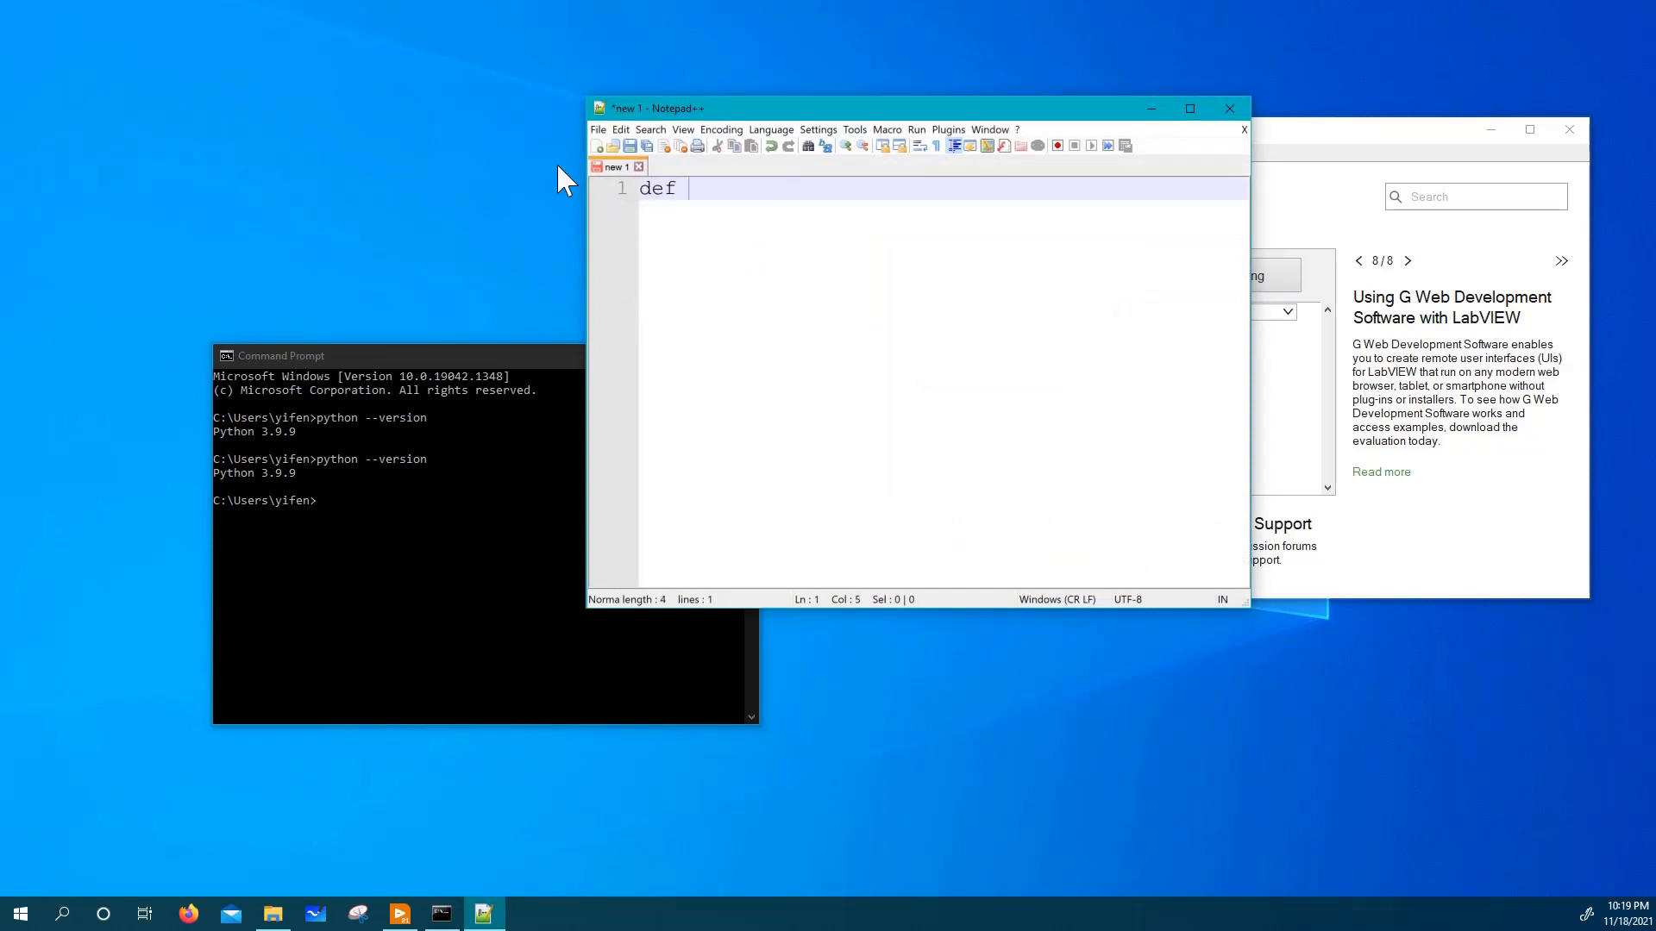
{"action": "type", "text": "c2f("}
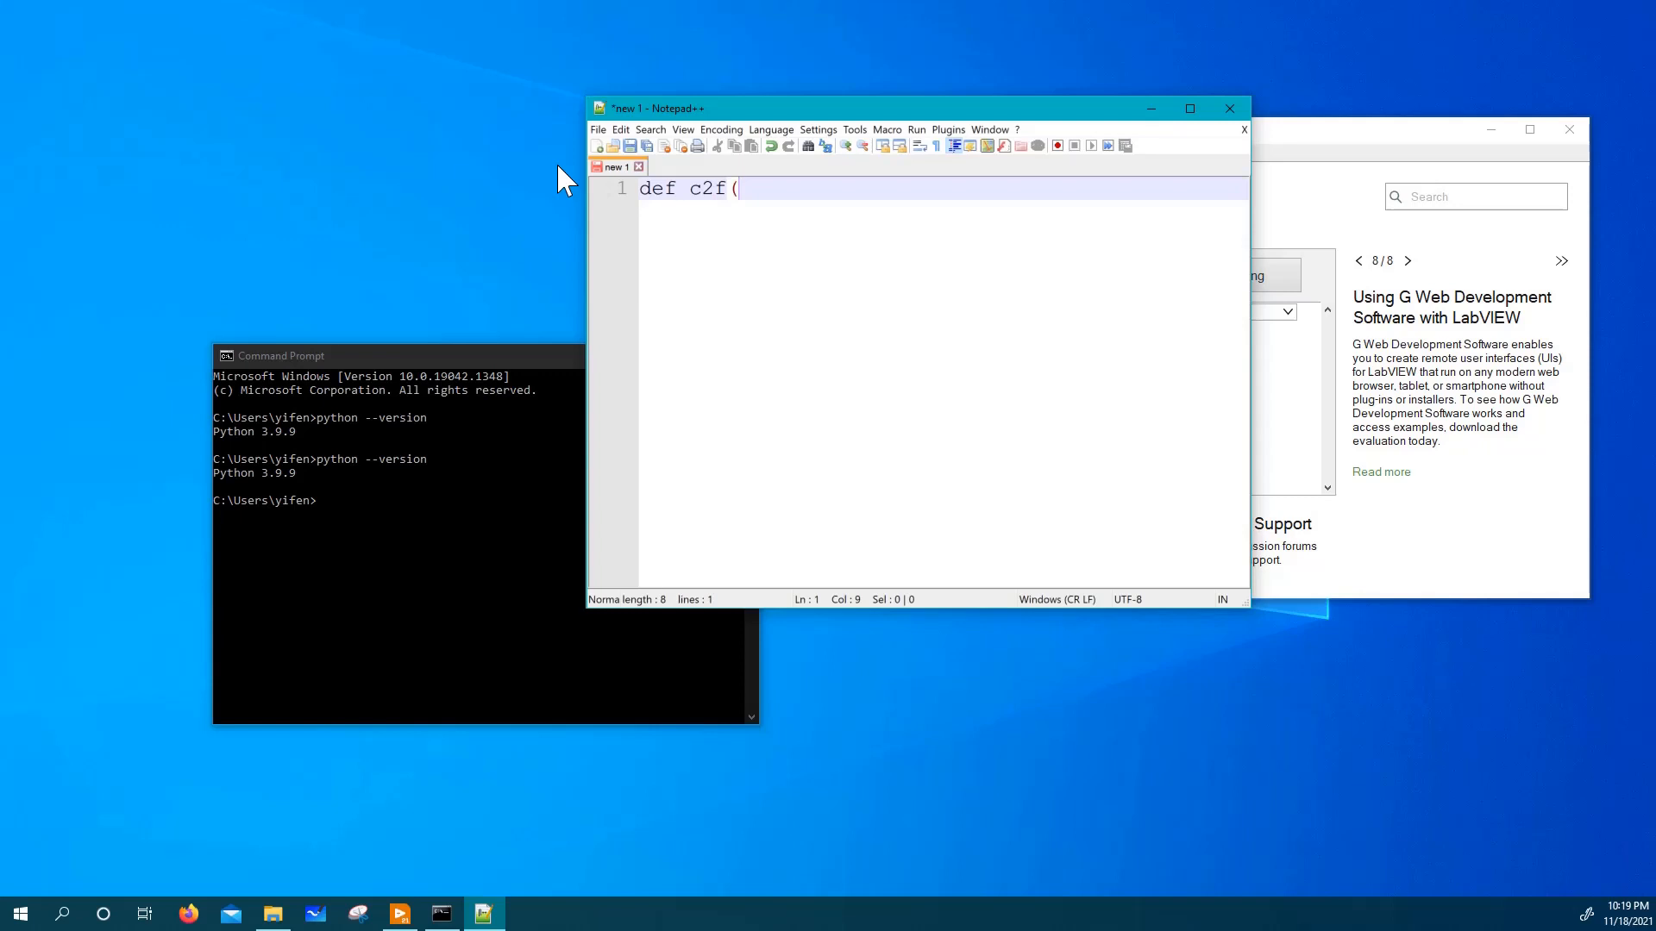
{"action": "type", "text": "c):"}
{"action": "type", "text": "f"}
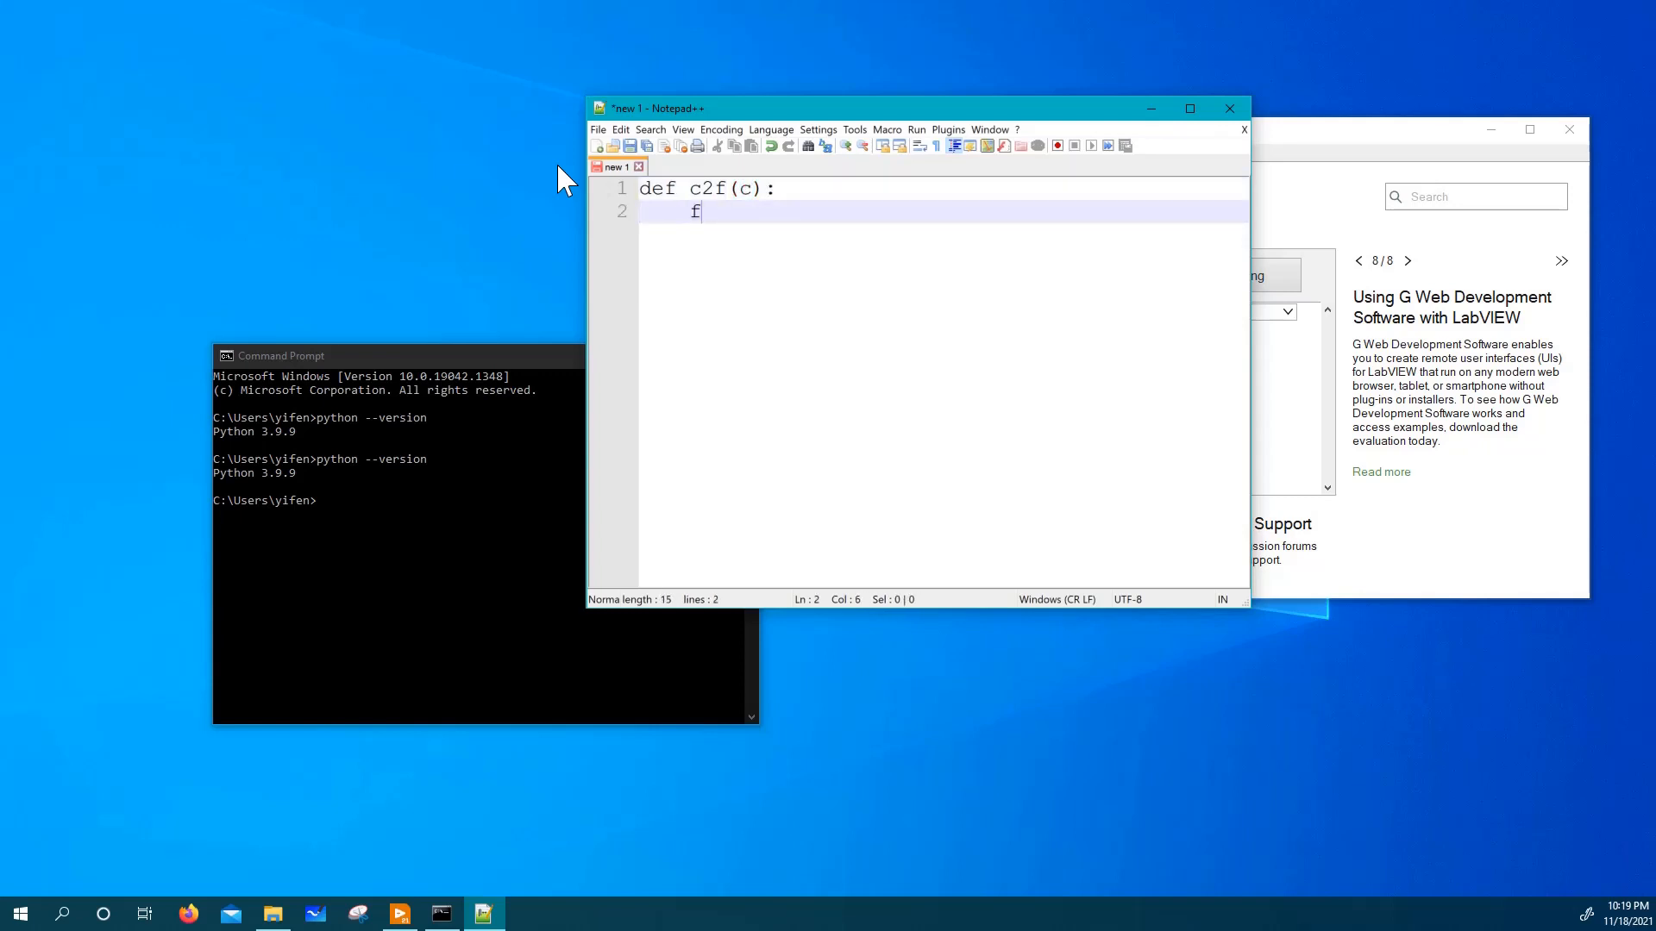
{"action": "type", "text": "="}
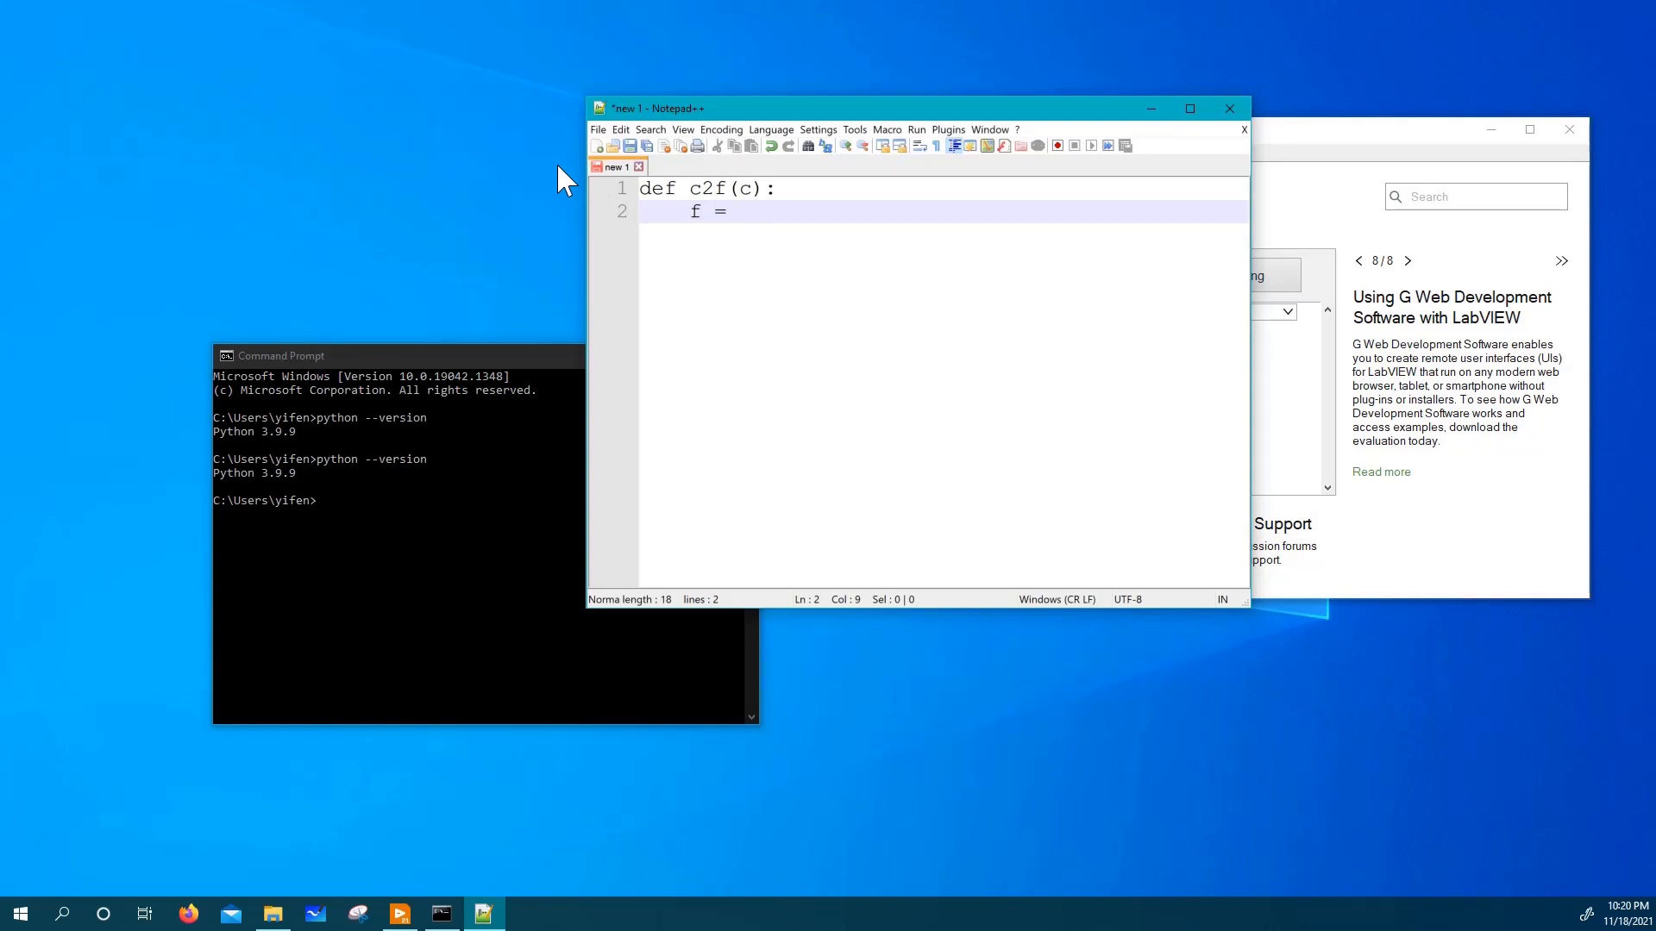
{"action": "type", "text": "c * 9 /"}
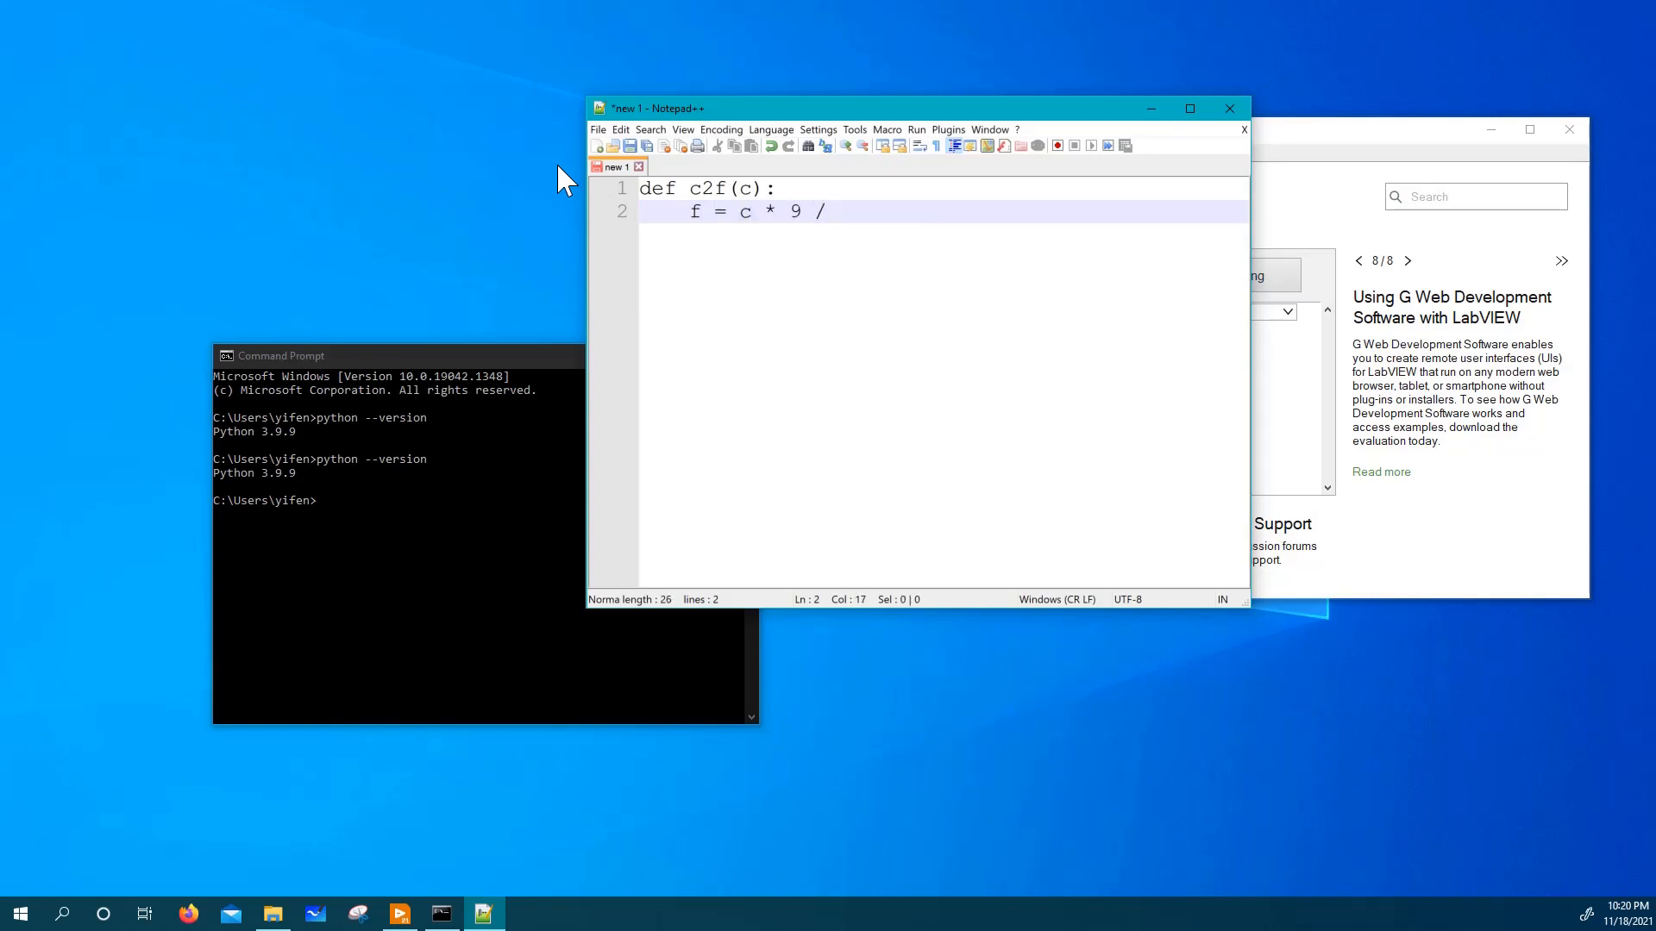
{"action": "type", "text": "5 + 32"}
{"action": "type", "text": "return"}
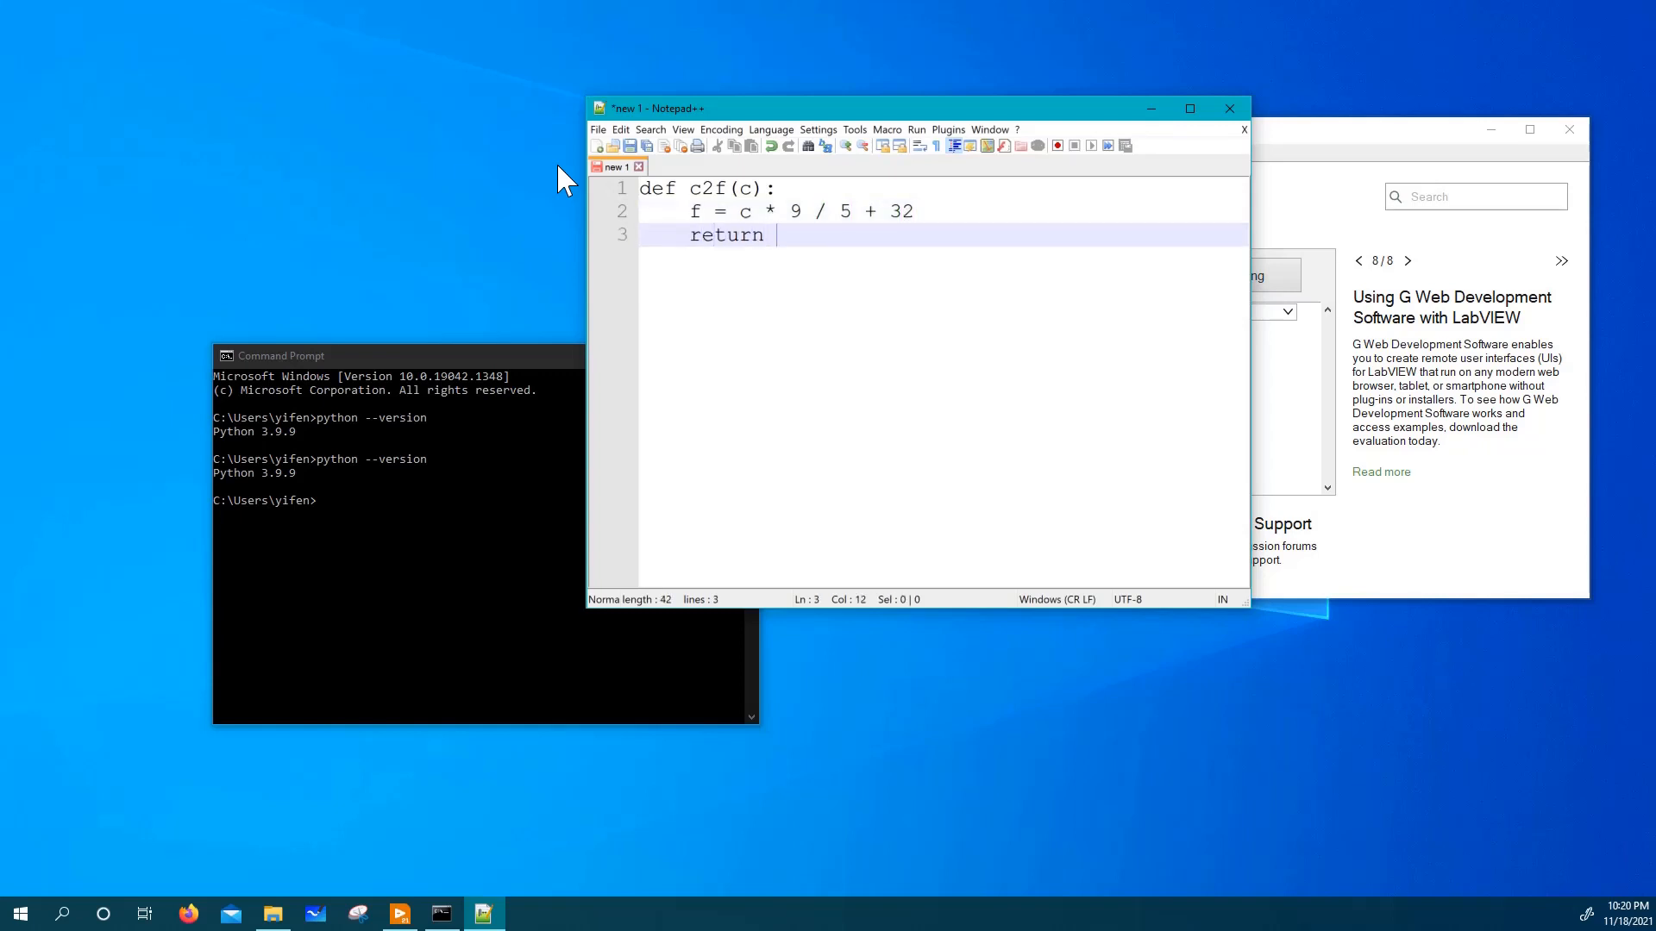
{"action": "type", "text": "f"}
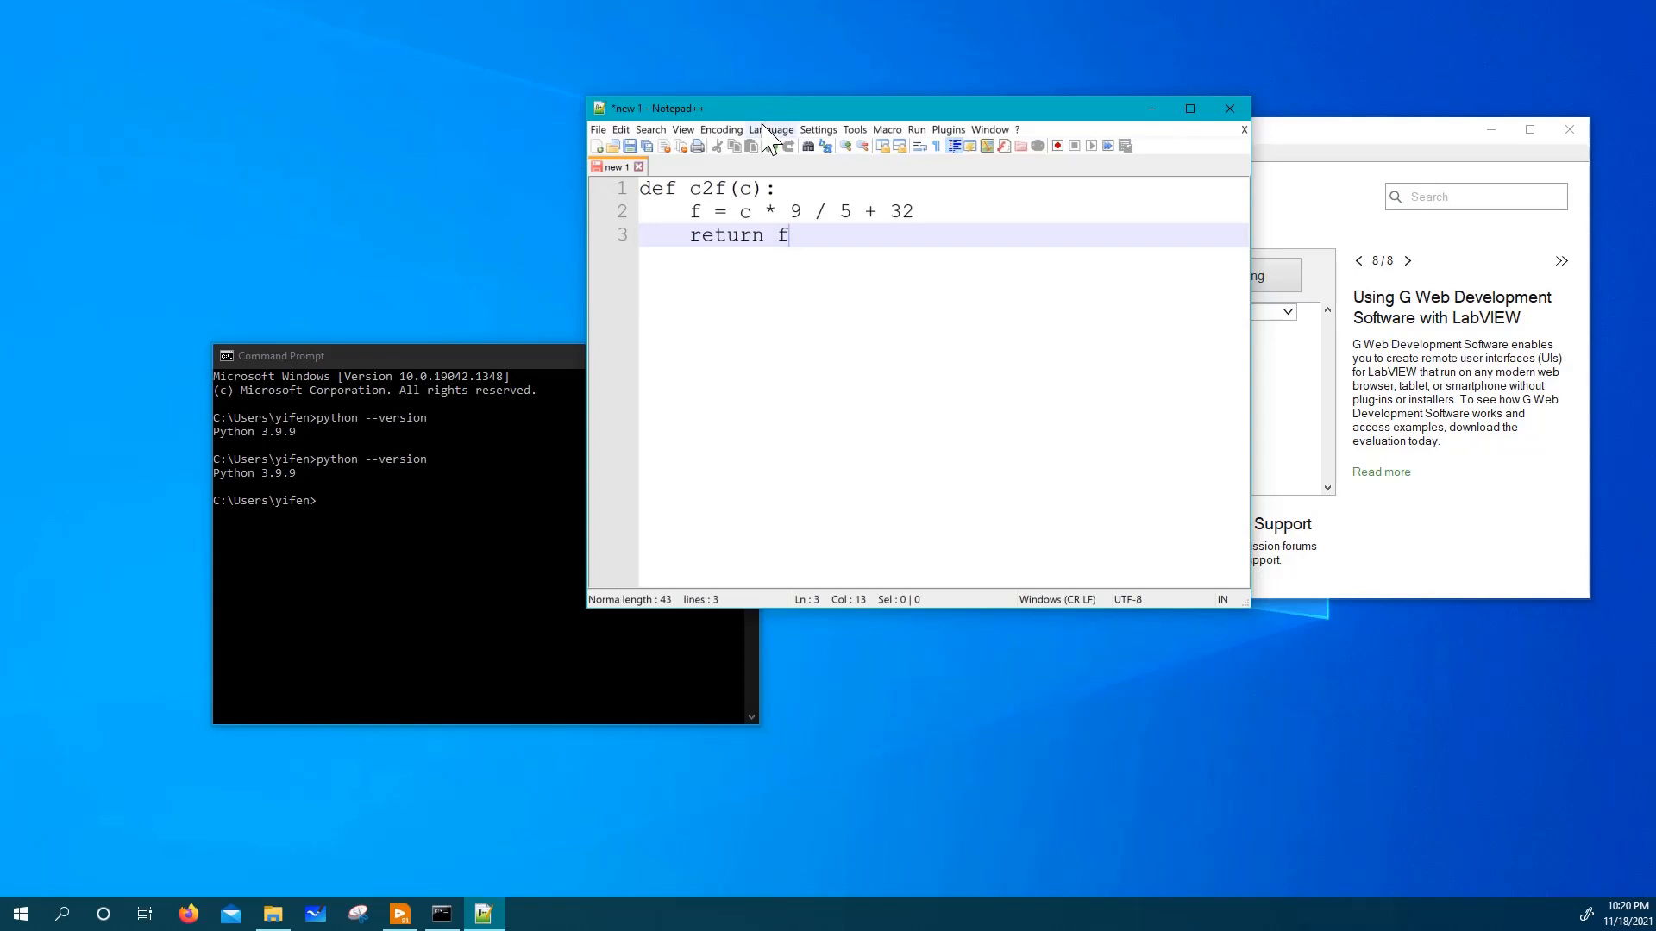
Set the document's syntax language to Python.
{"action": "left_click", "coordinate": [769, 129]}
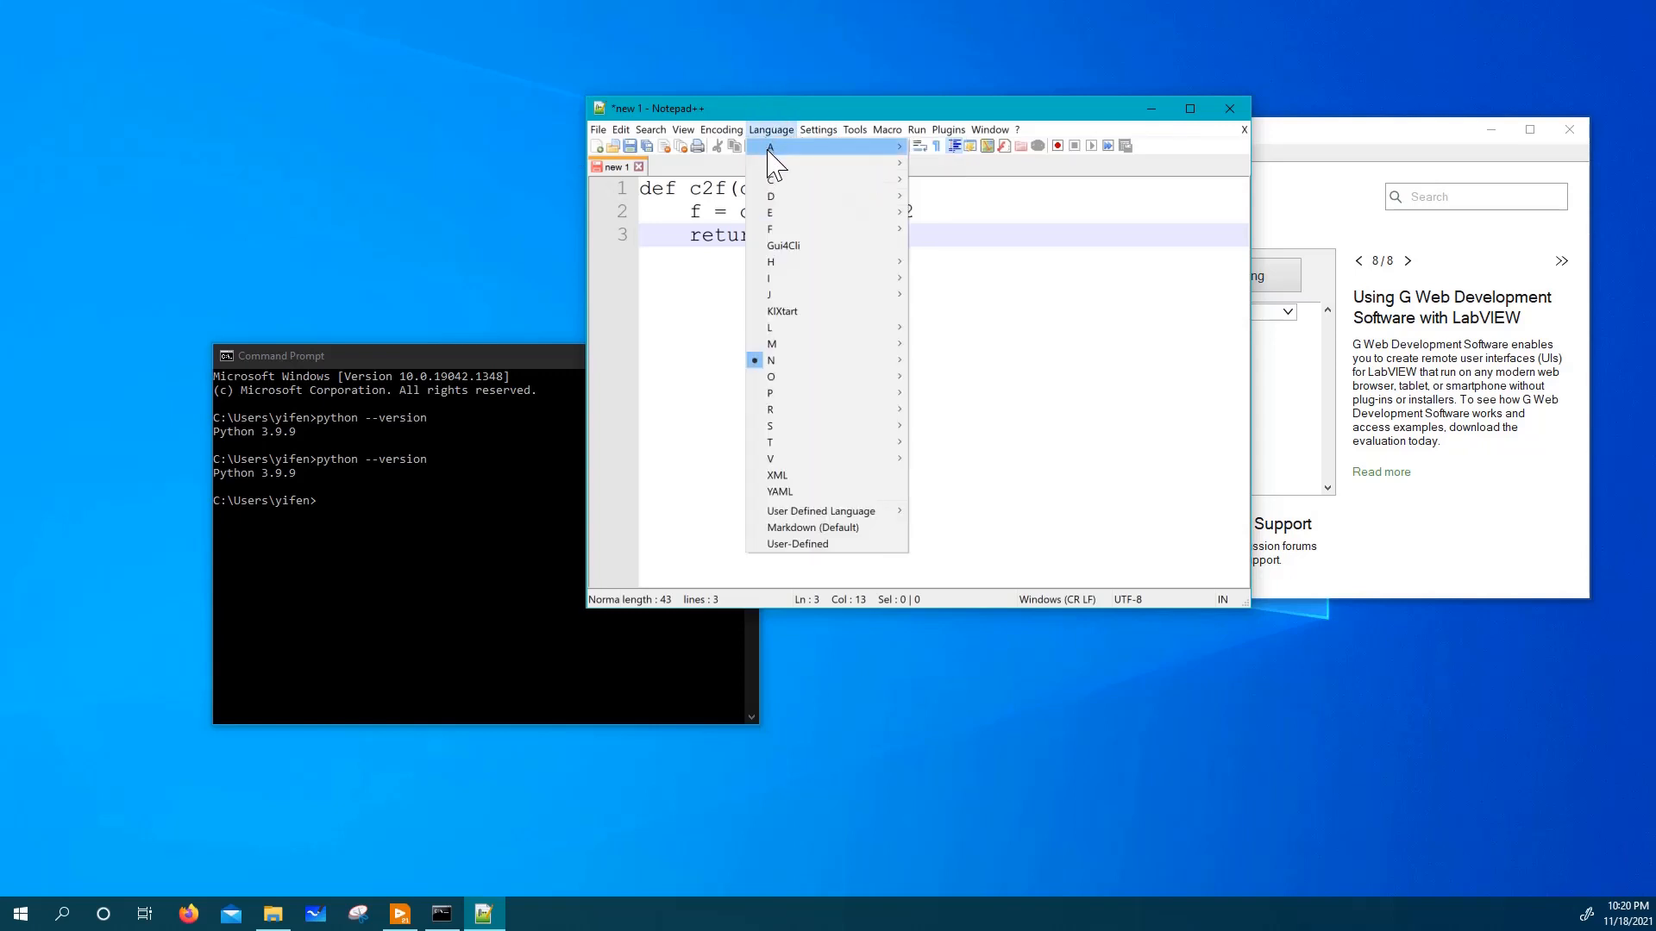
{"action": "mouse_move", "coordinate": [771, 391]}
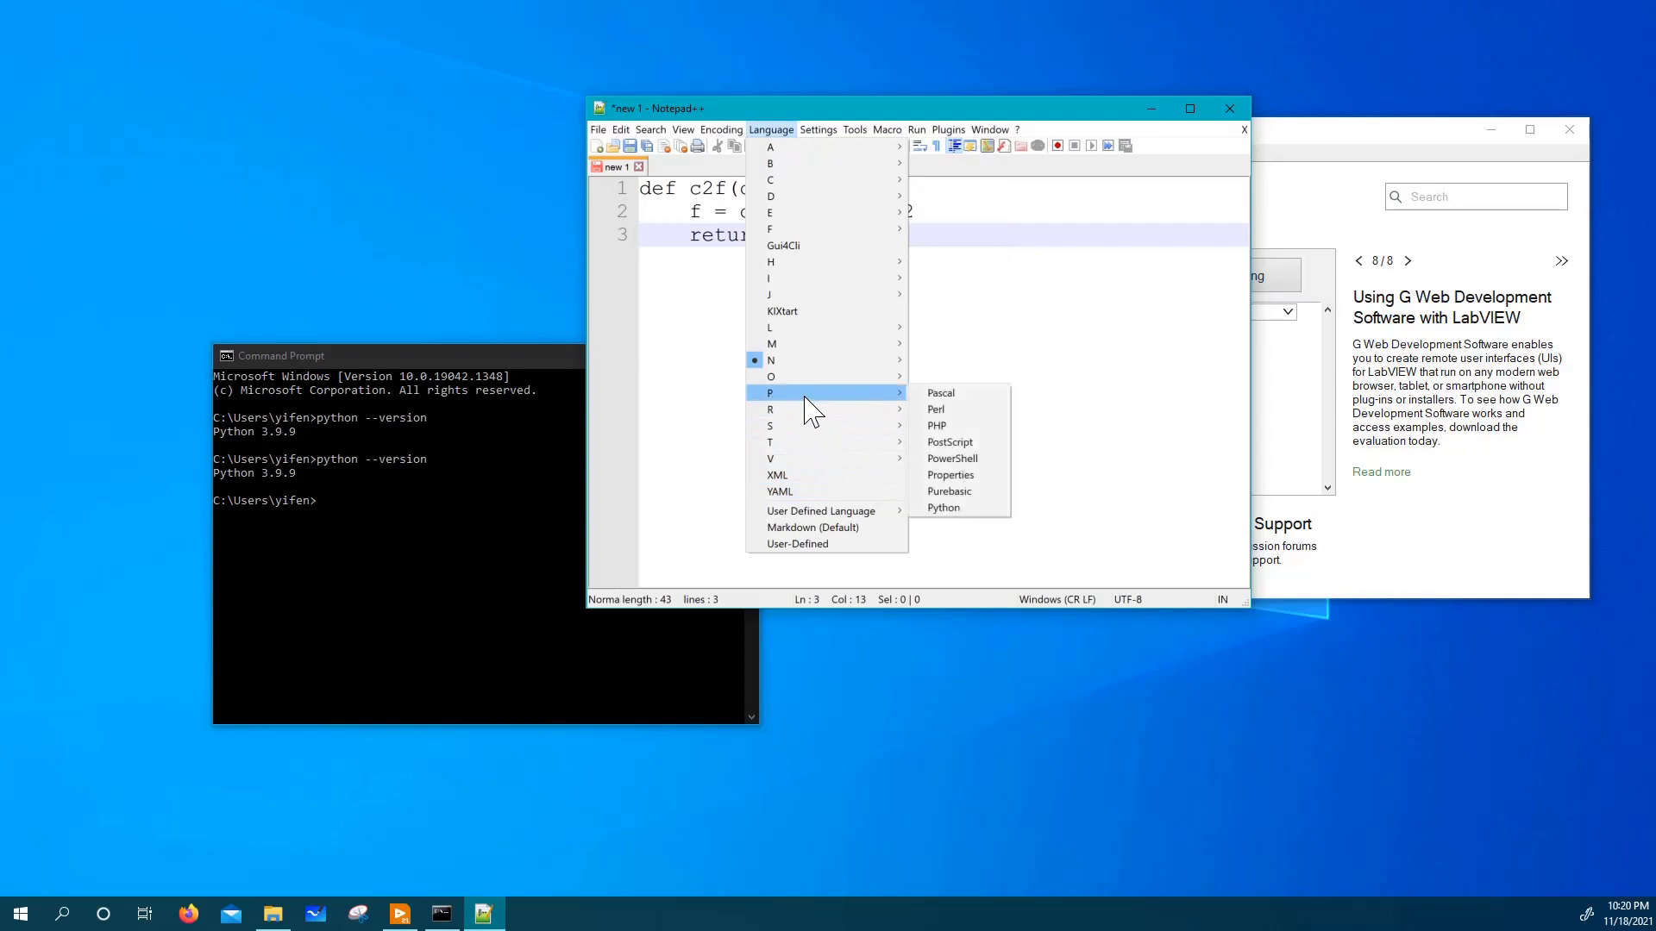
{"action": "mouse_move", "coordinate": [943, 507]}
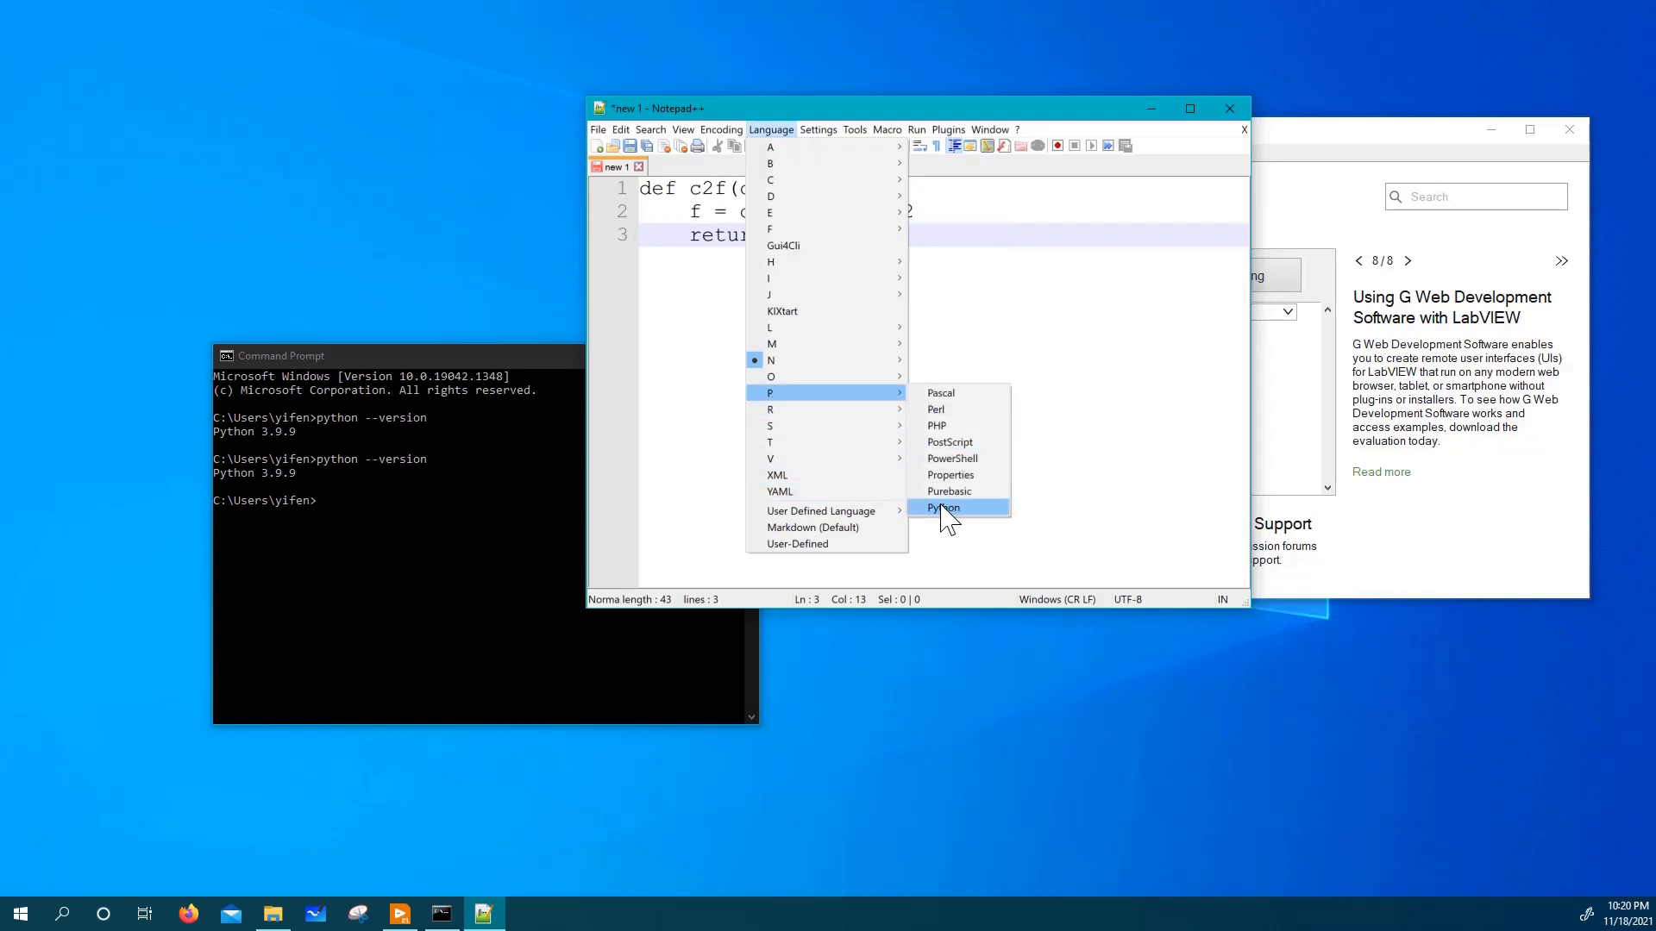
{"action": "left_click", "coordinate": [941, 507]}
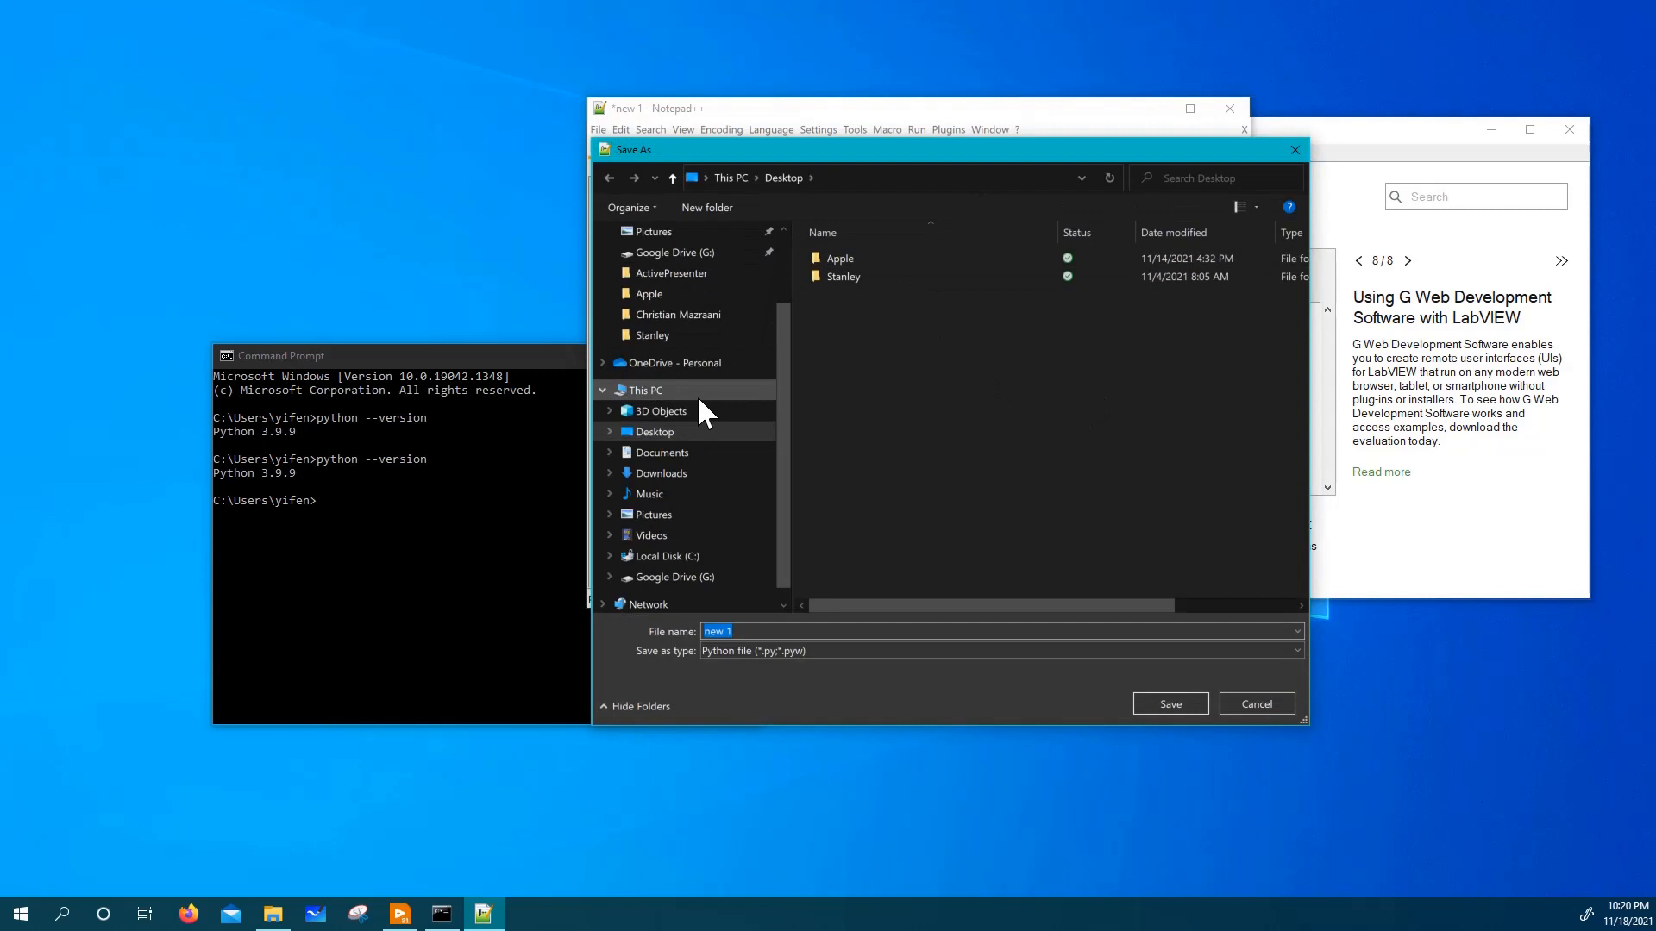
Save the script as c2f.py in Documents > Learn LabVIEW.
{"action": "left_click", "coordinate": [663, 431]}
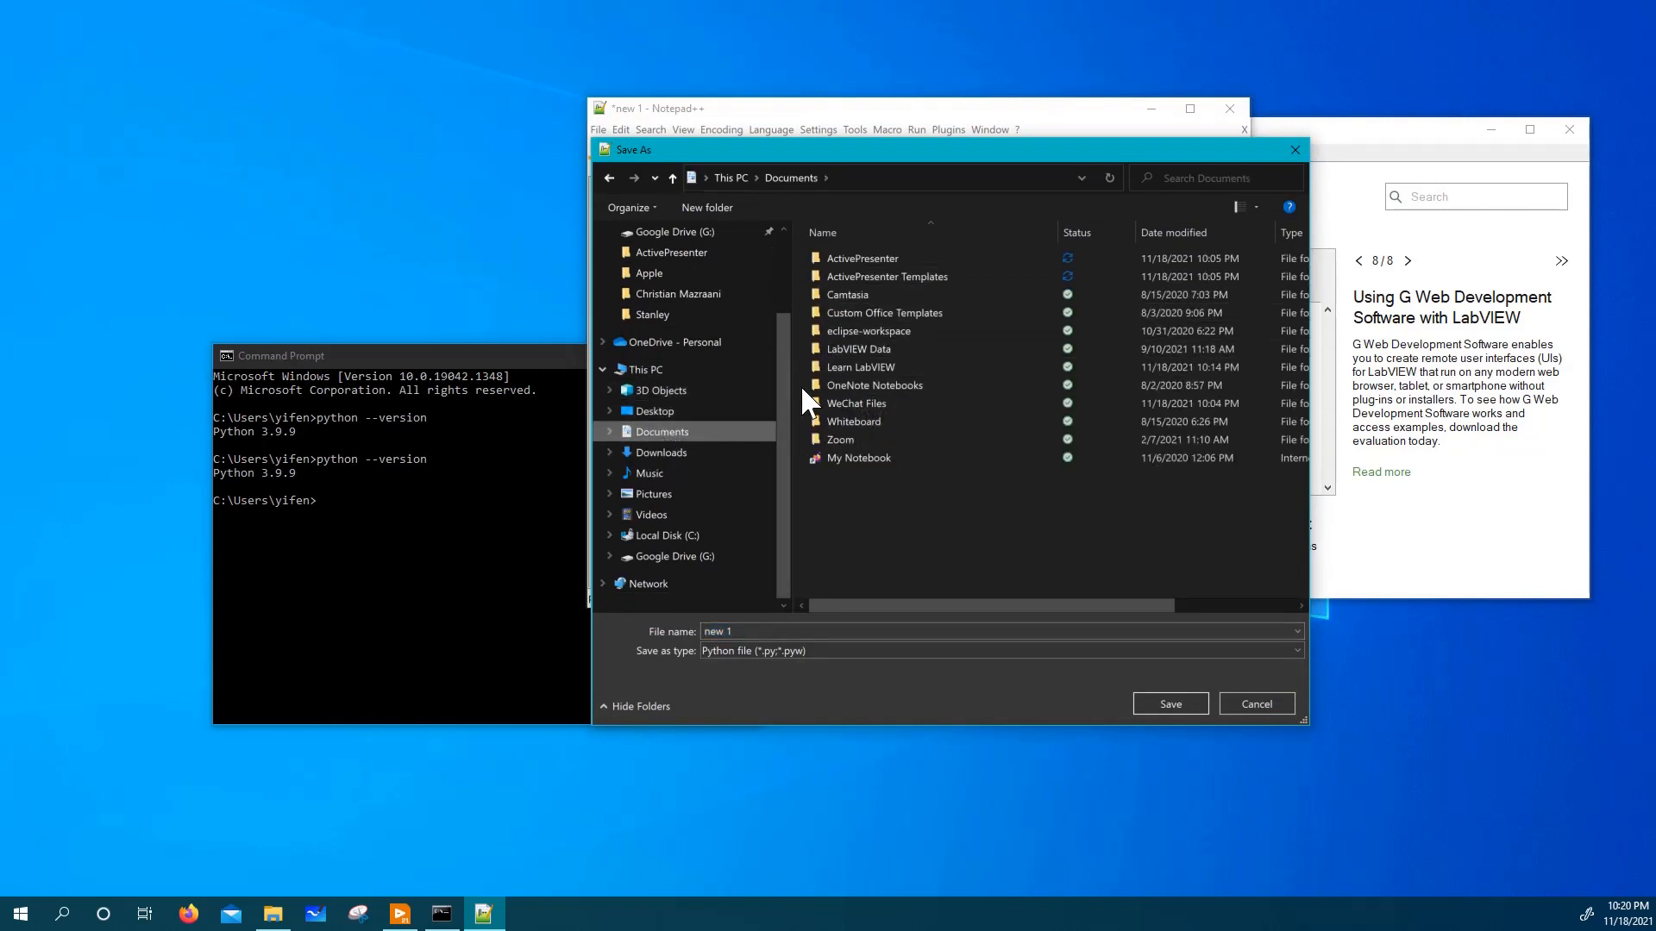
{"action": "double_click", "coordinate": [862, 366]}
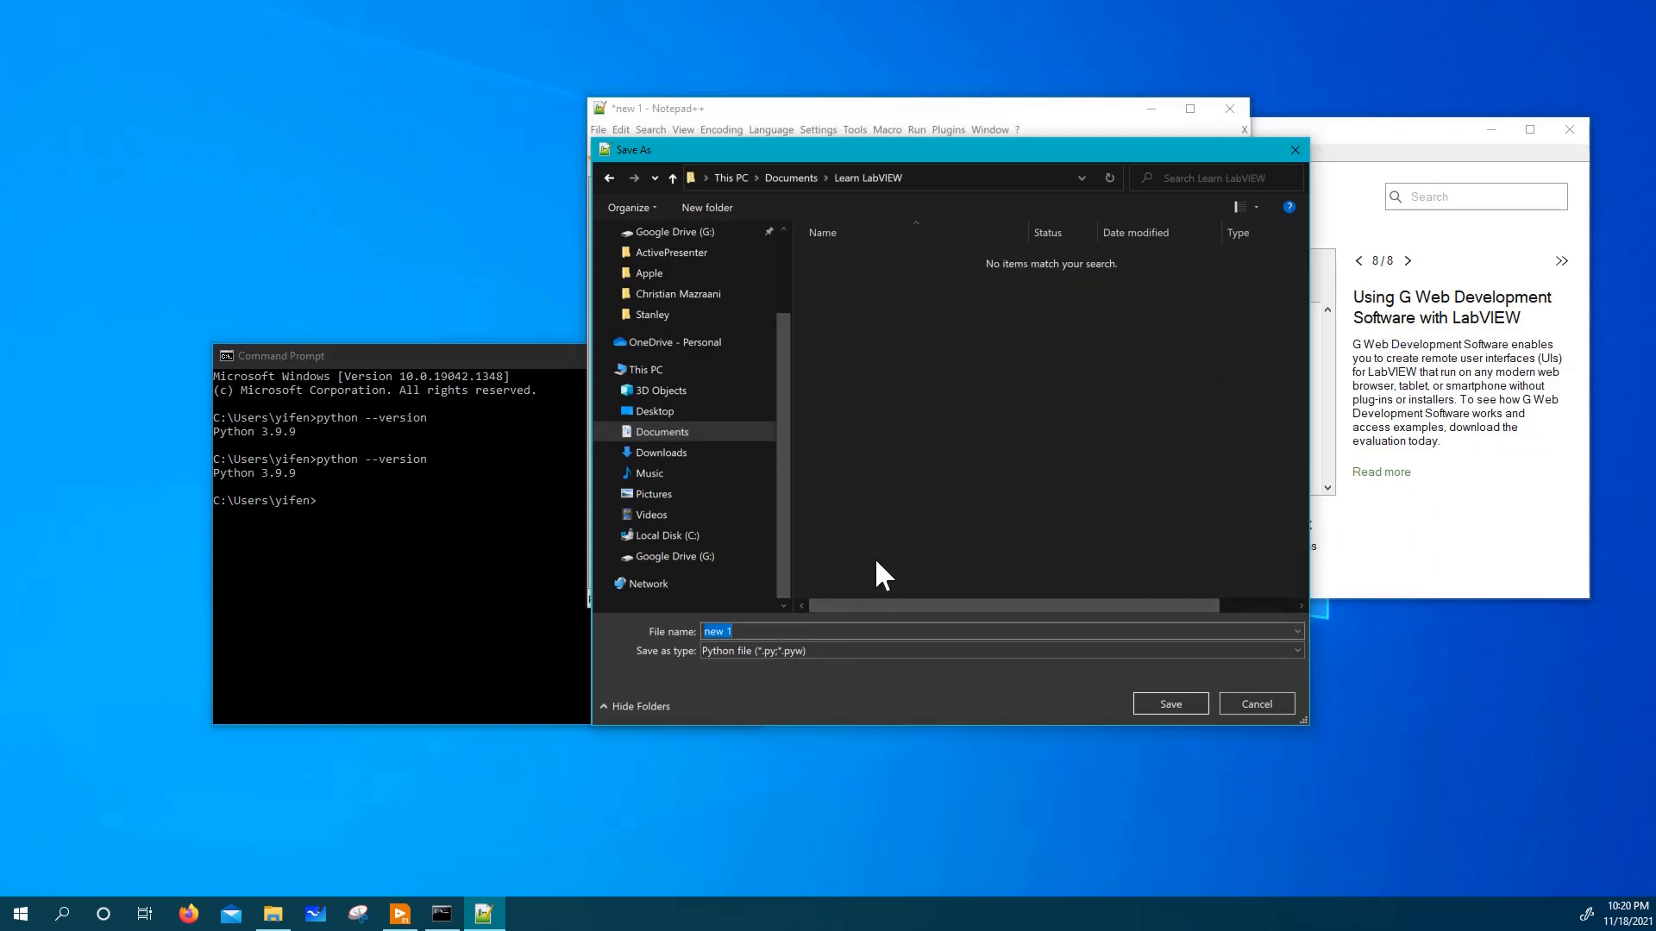
{"action": "type", "text": "c"}
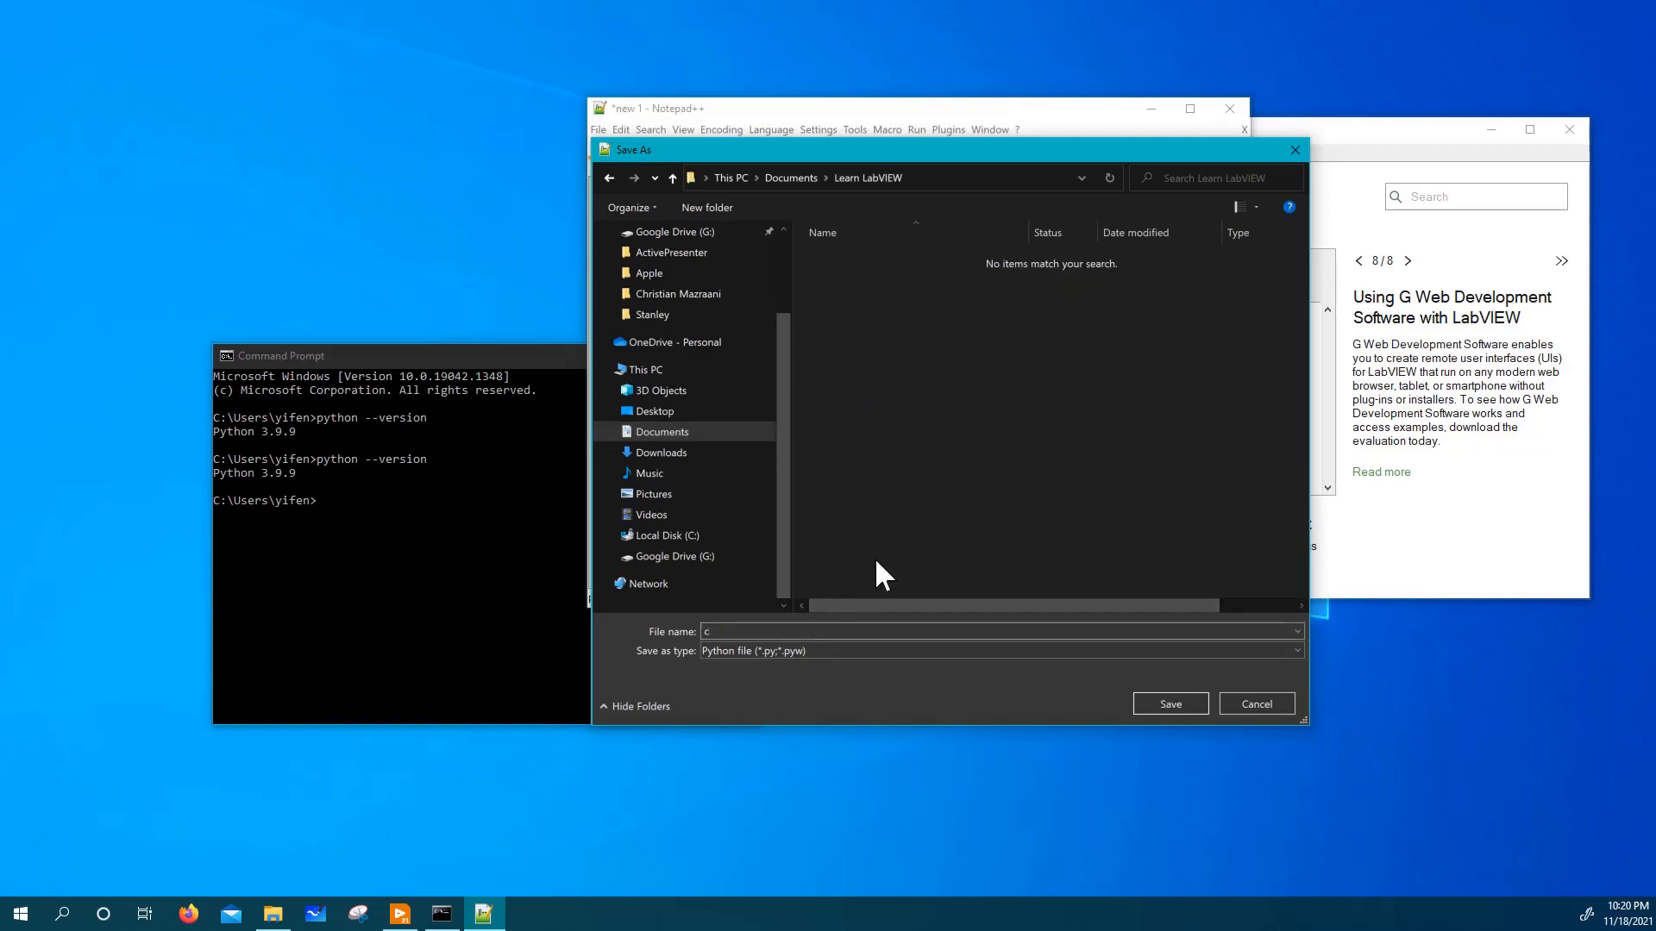
{"action": "type", "text": "2f"}
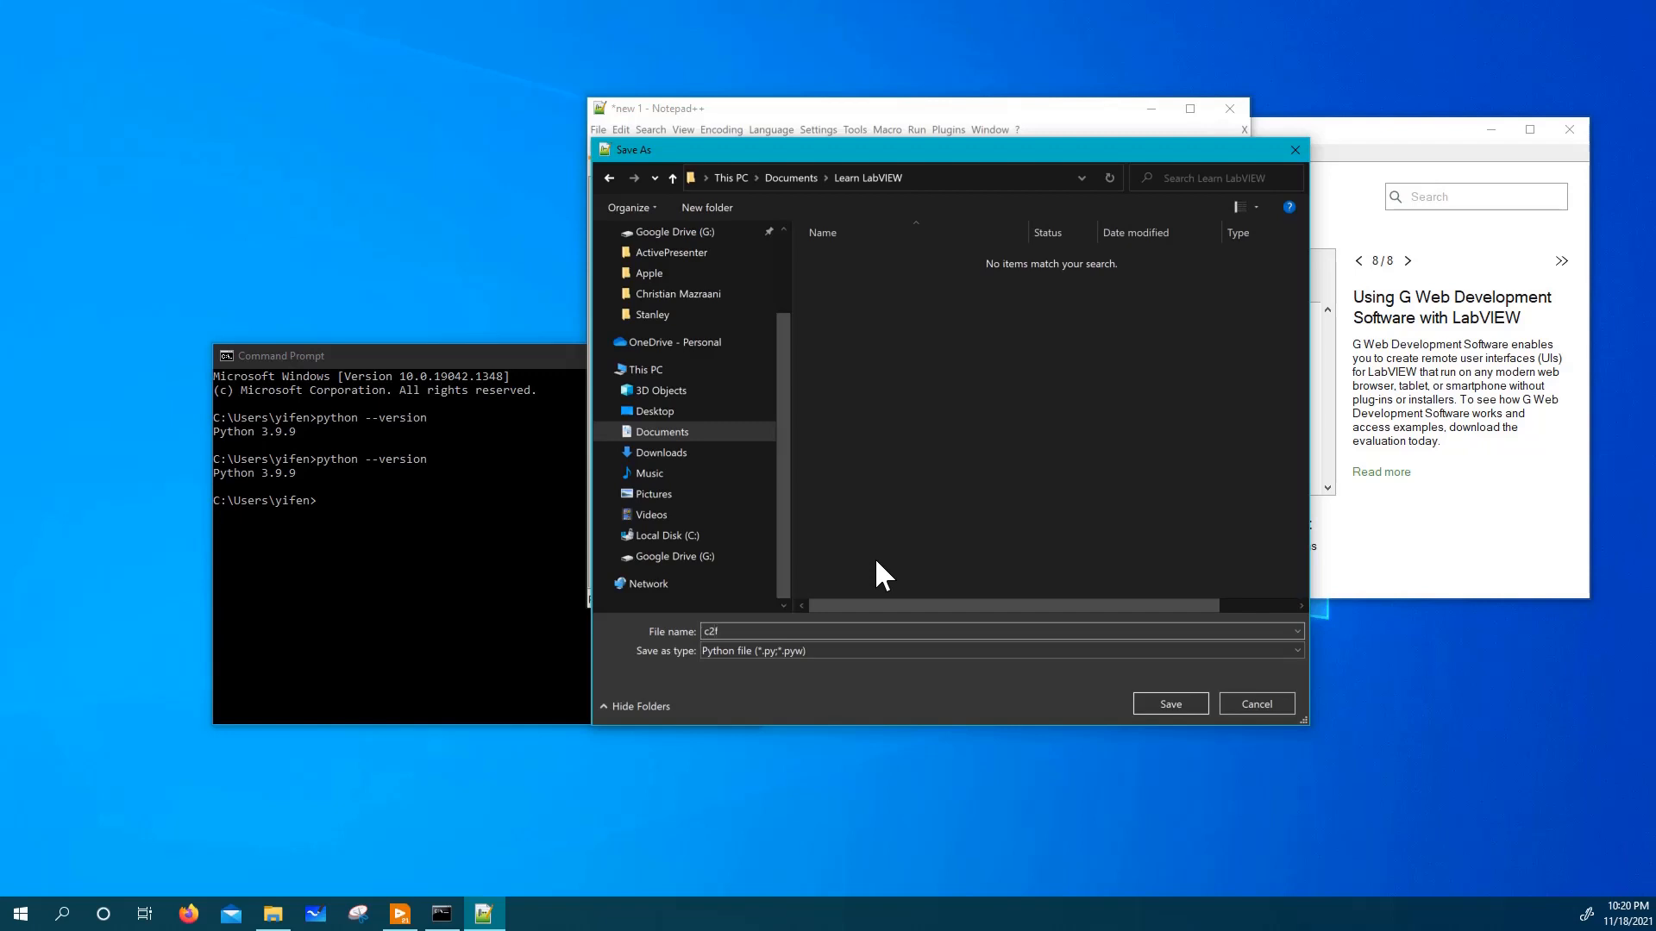
{"action": "left_click", "coordinate": [1167, 704]}
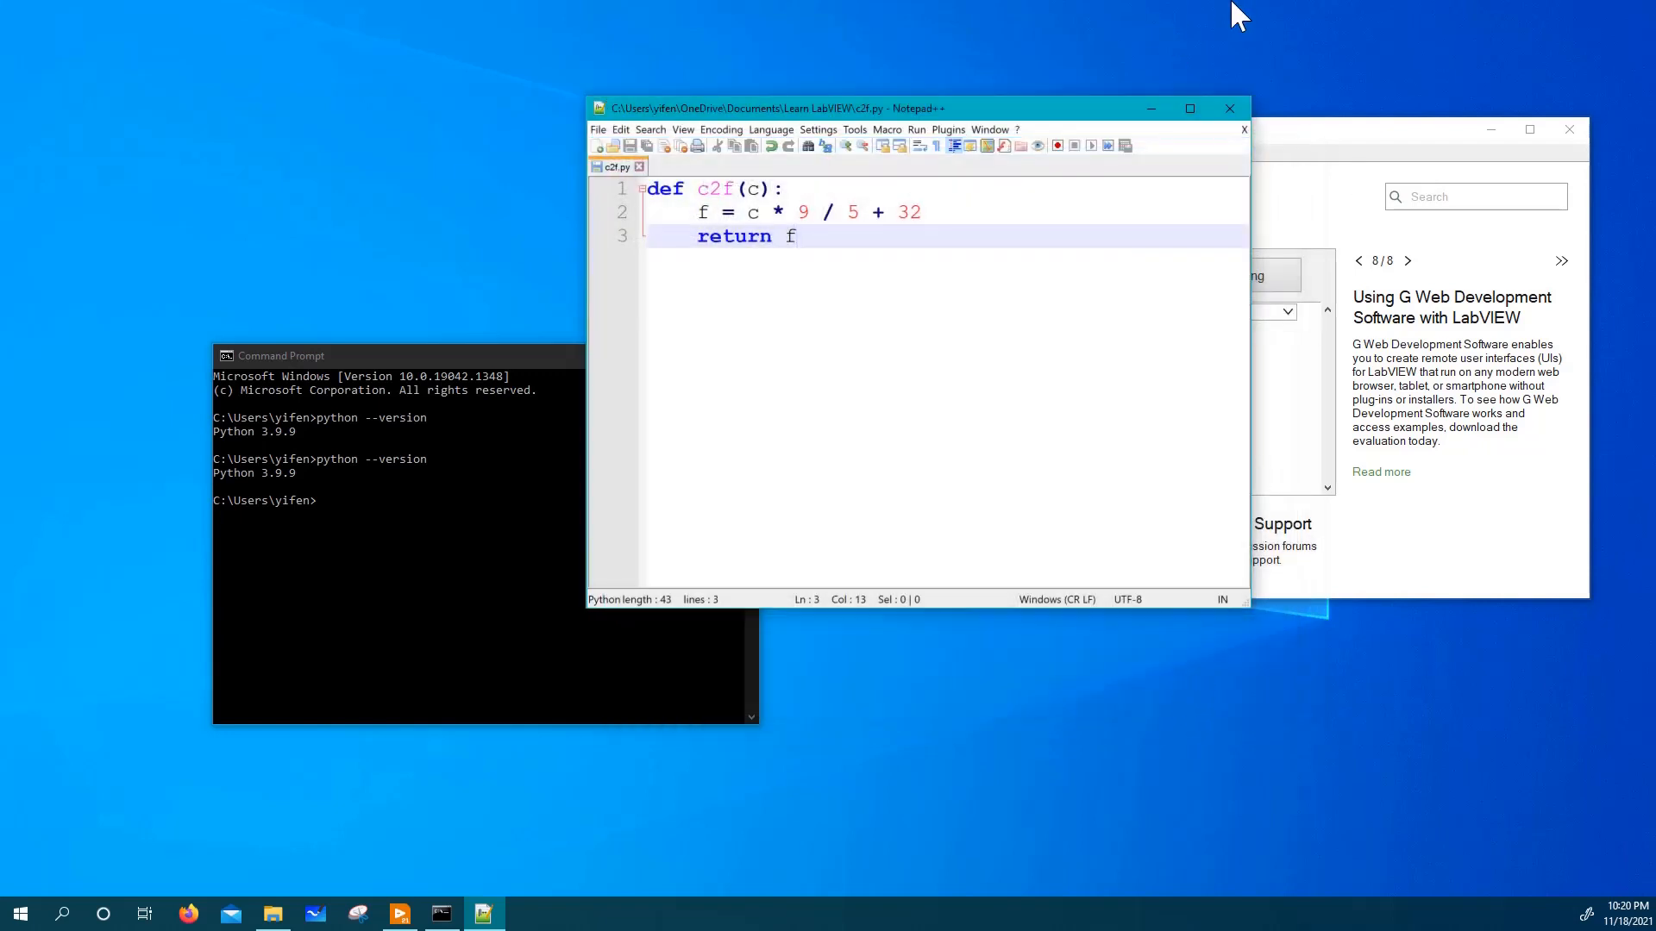
Create a blank VI and place Open Python Session, Python Node and Close Python Session from the py search.
{"action": "left_click", "coordinate": [399, 914]}
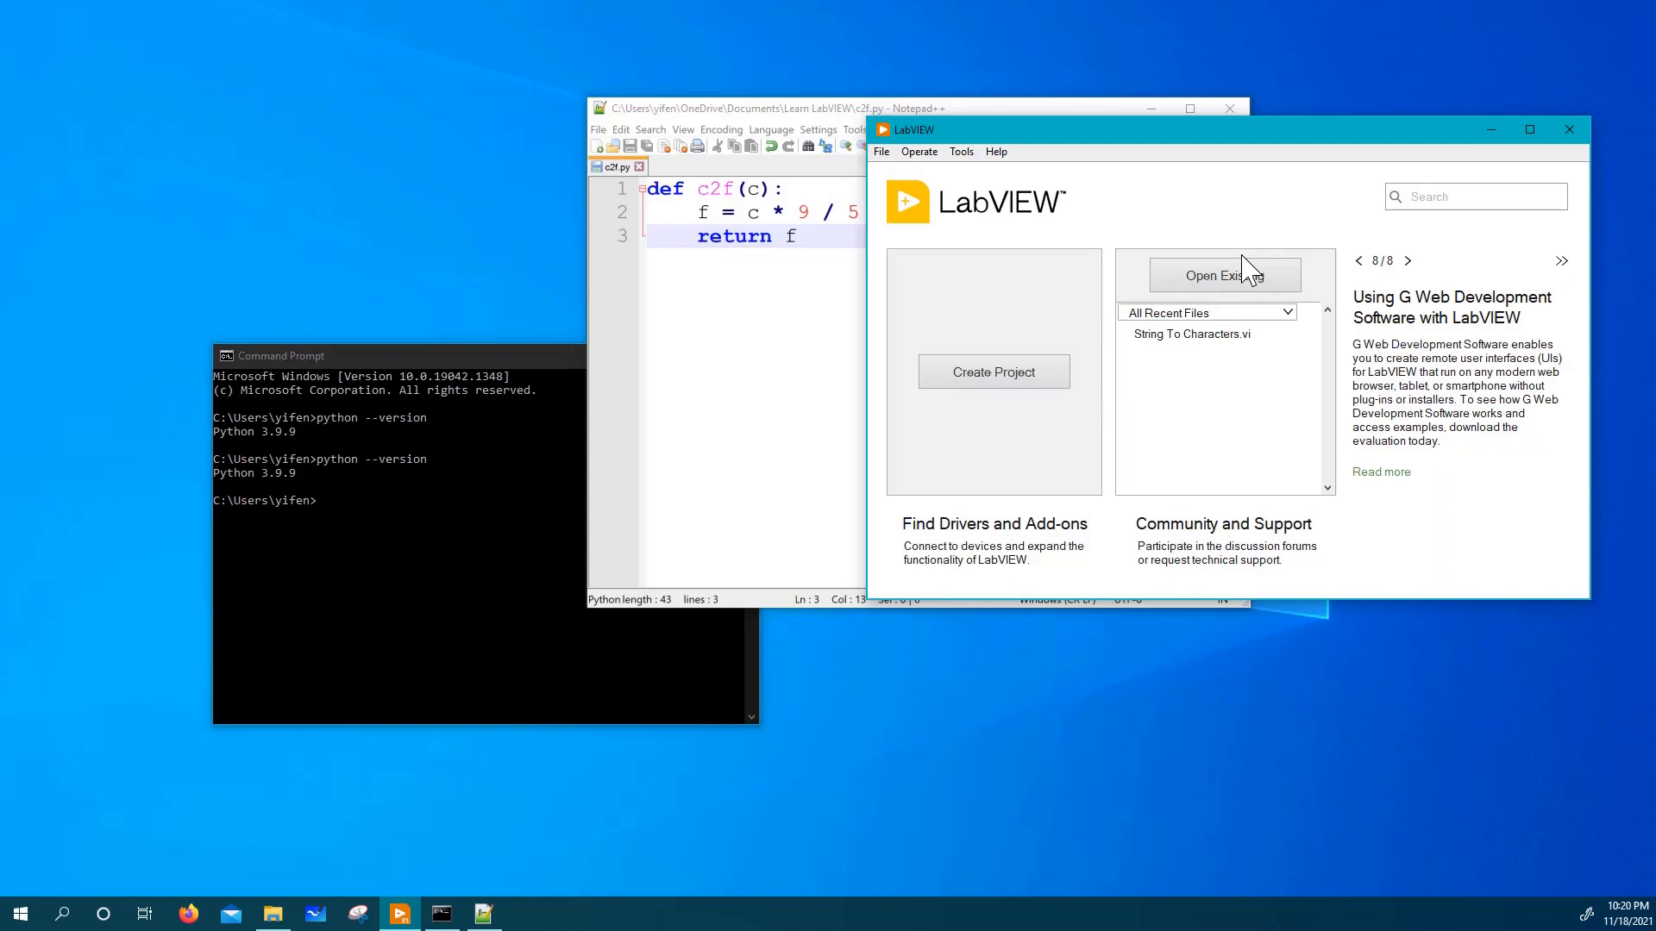
{"action": "left_click", "coordinate": [879, 151]}
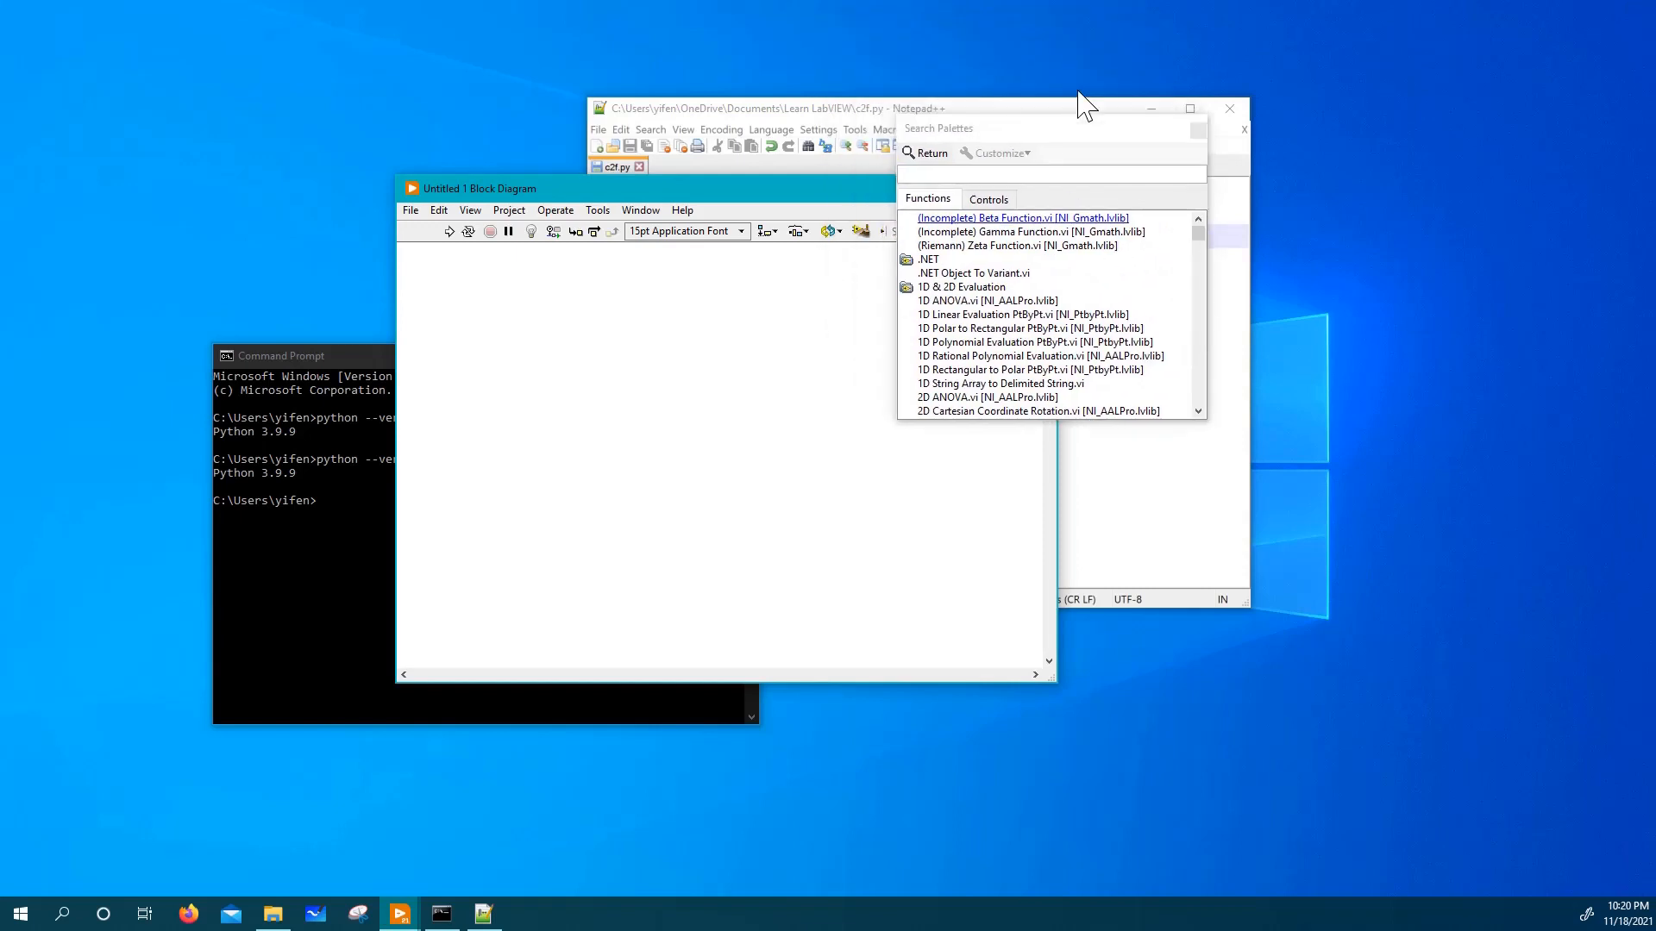
{"action": "mouse_move", "coordinate": [1105, 129]}
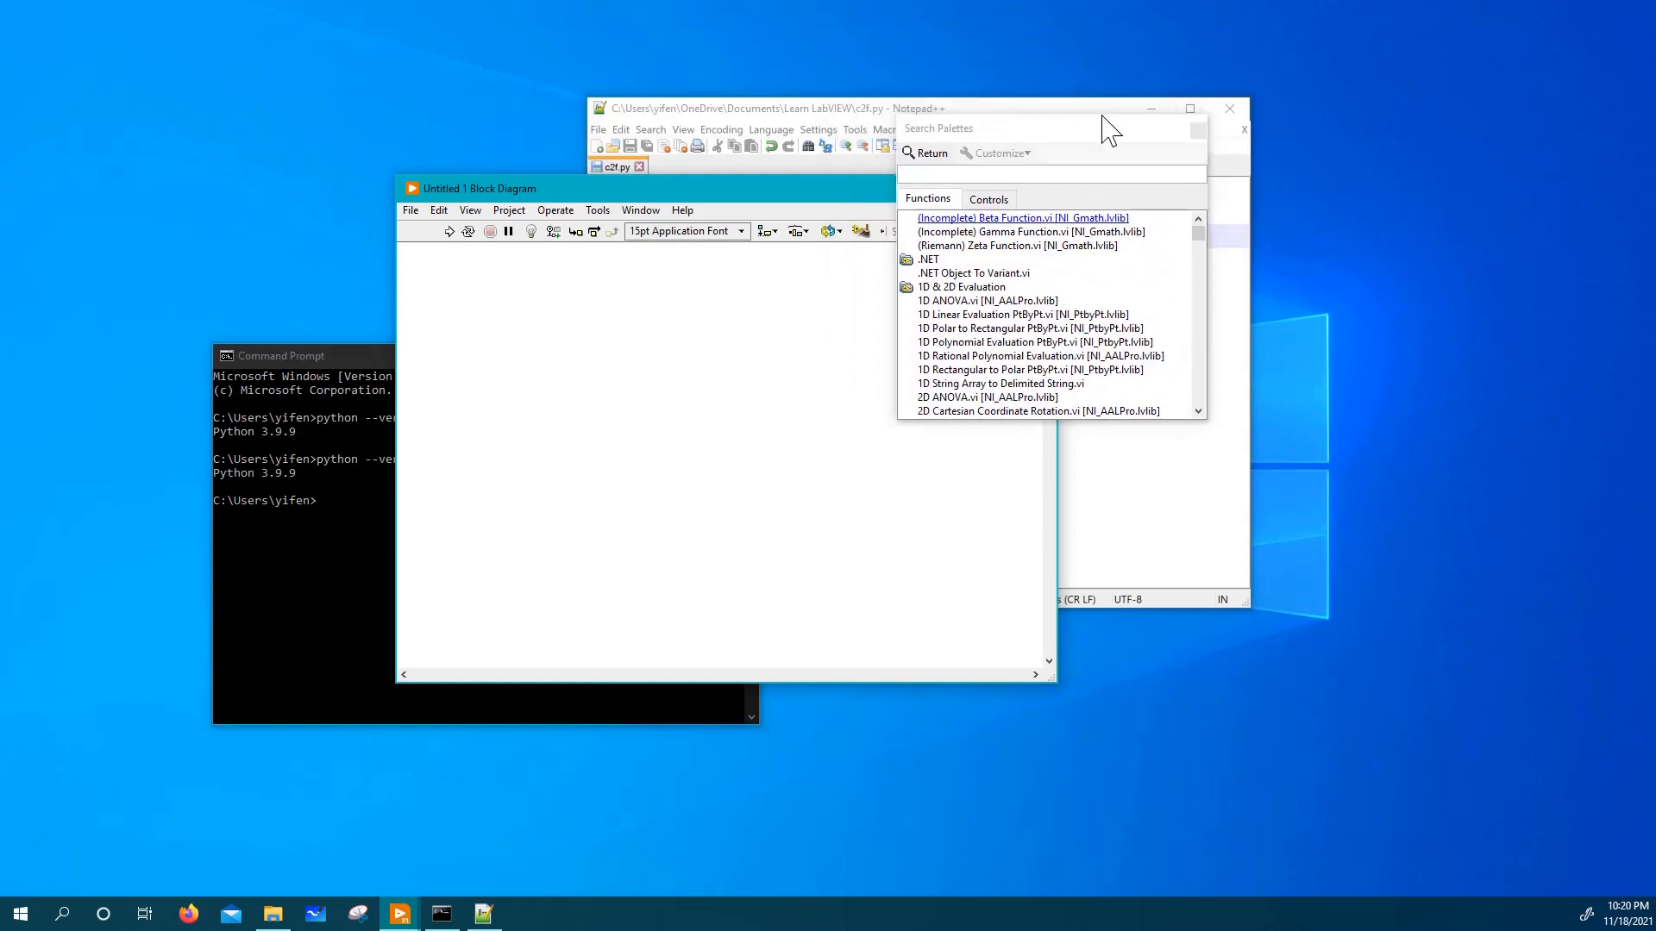
{"action": "type", "text": "py"}
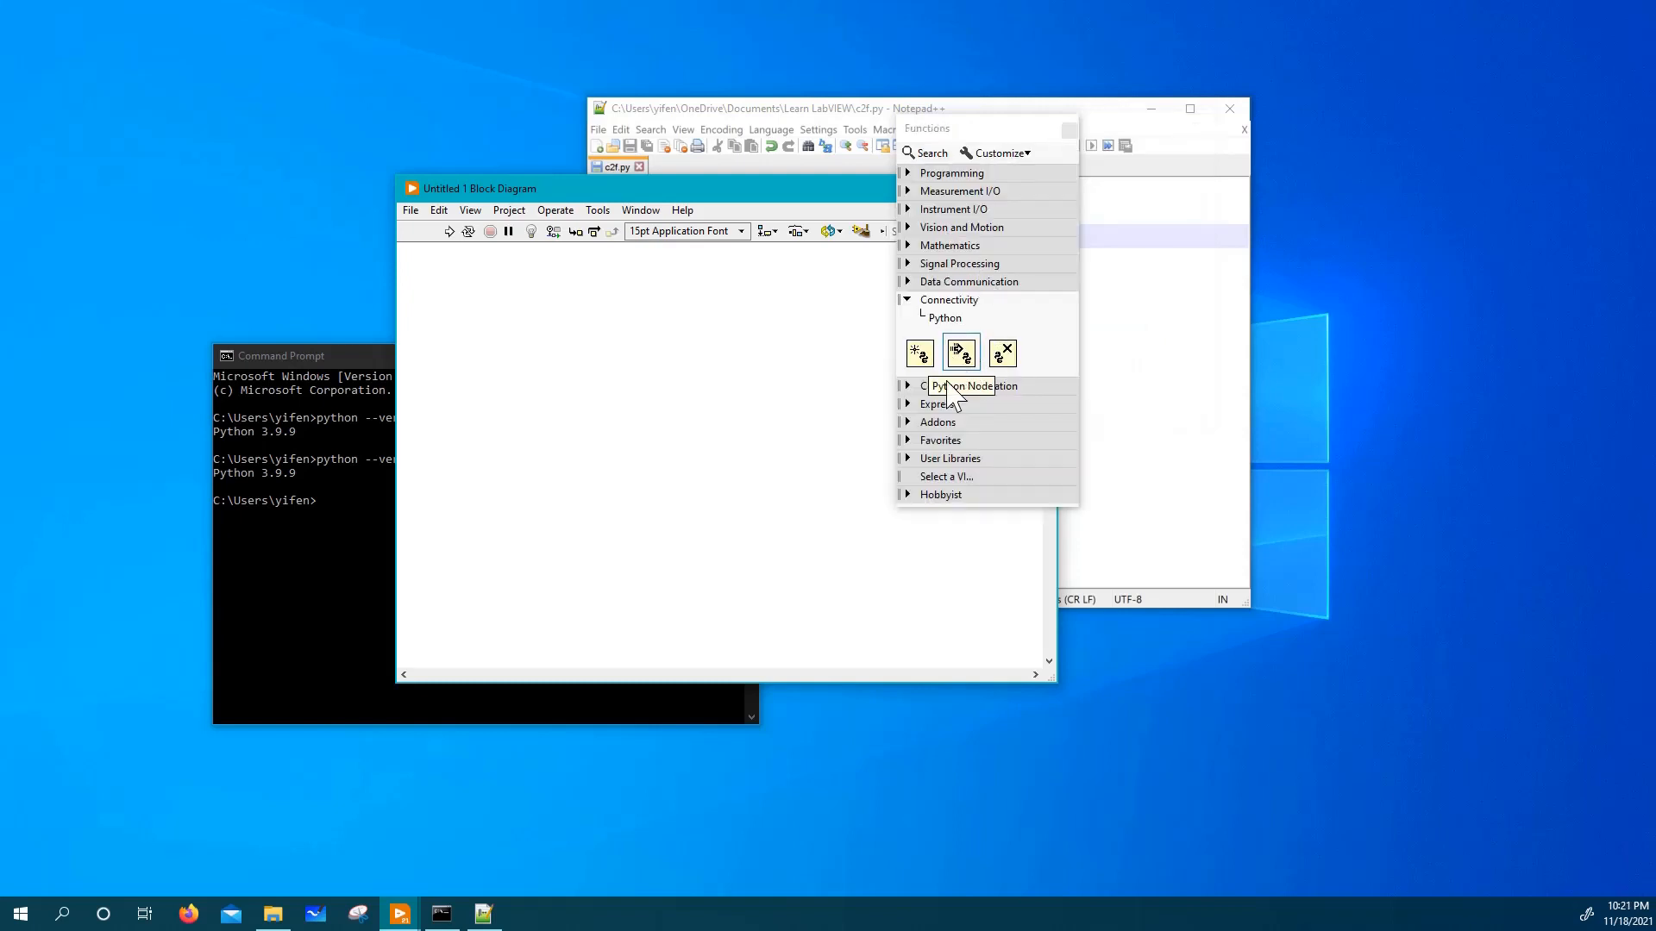
{"action": "left_click", "coordinate": [917, 352]}
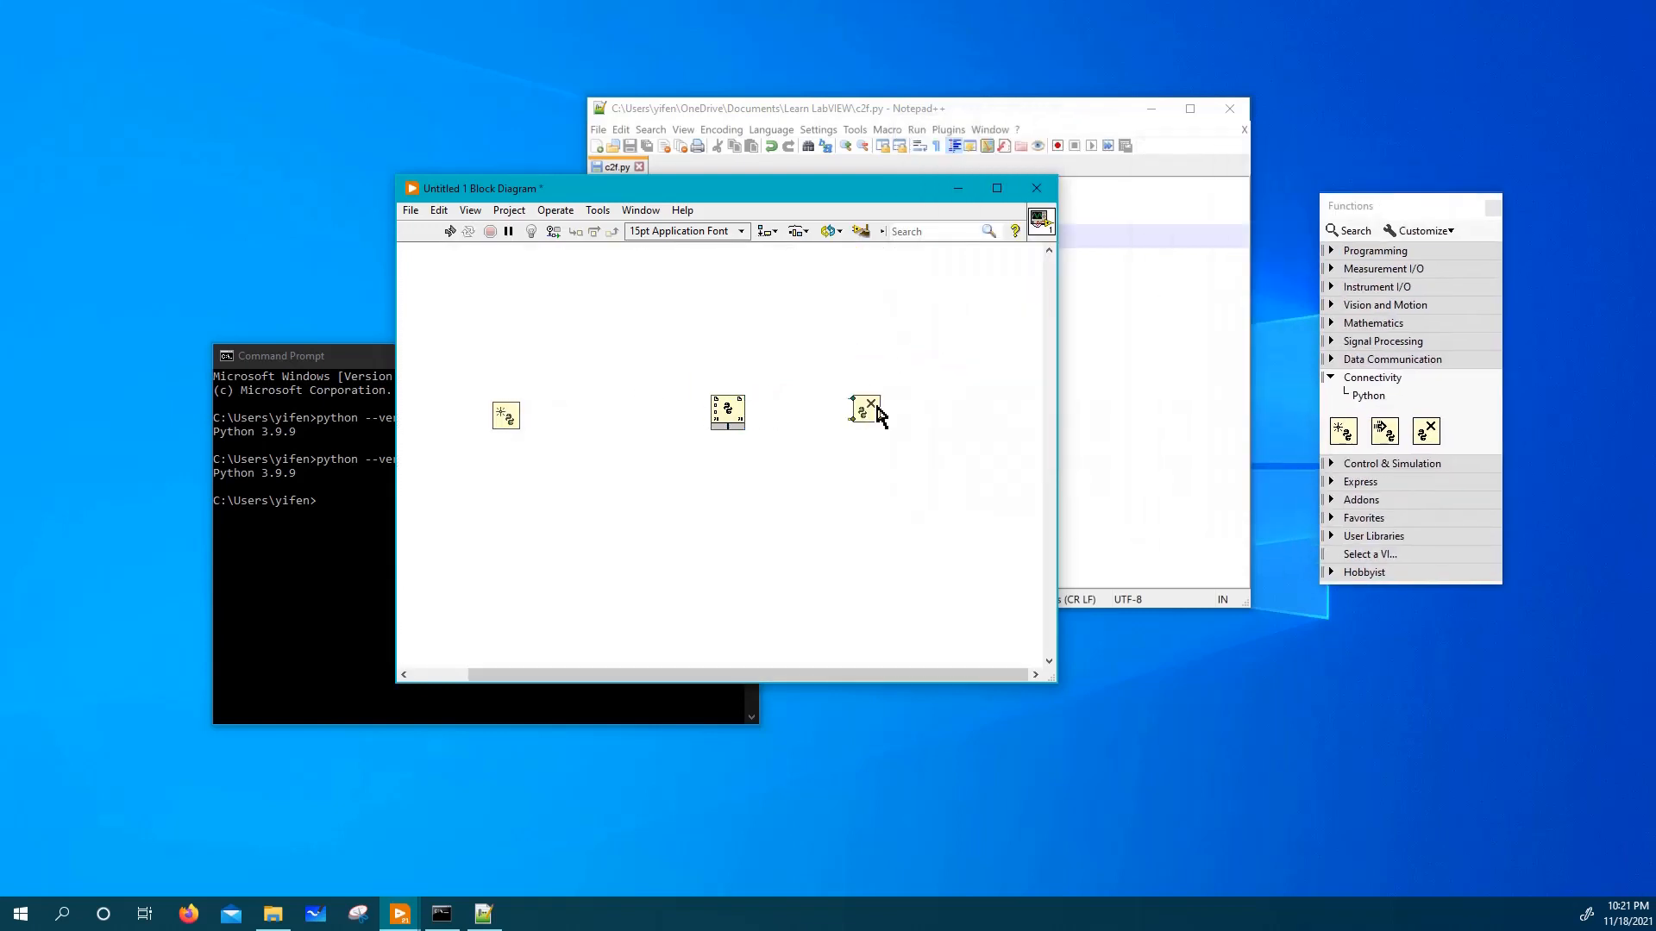
Wire session out and error out of Open Python Session into the Python Node's inputs.
{"action": "left_click_drag", "start_coordinate": [864, 411], "coordinate": [935, 407]}
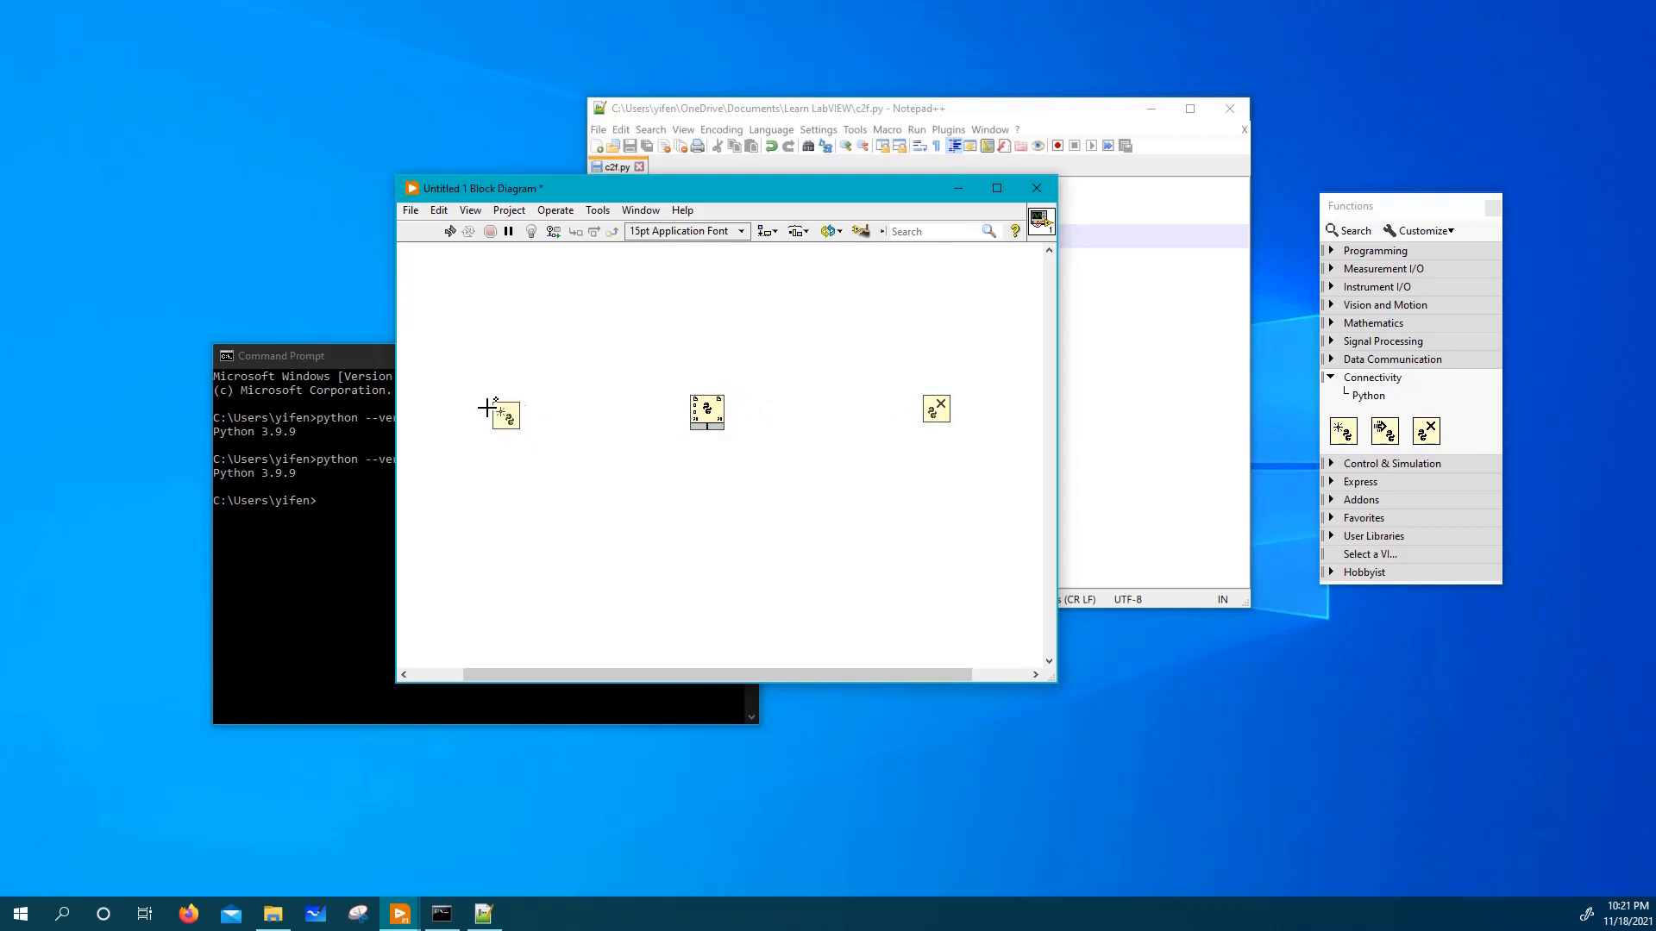
{"action": "right_click", "coordinate": [501, 413]}
{"action": "type", "text": "3.9"}
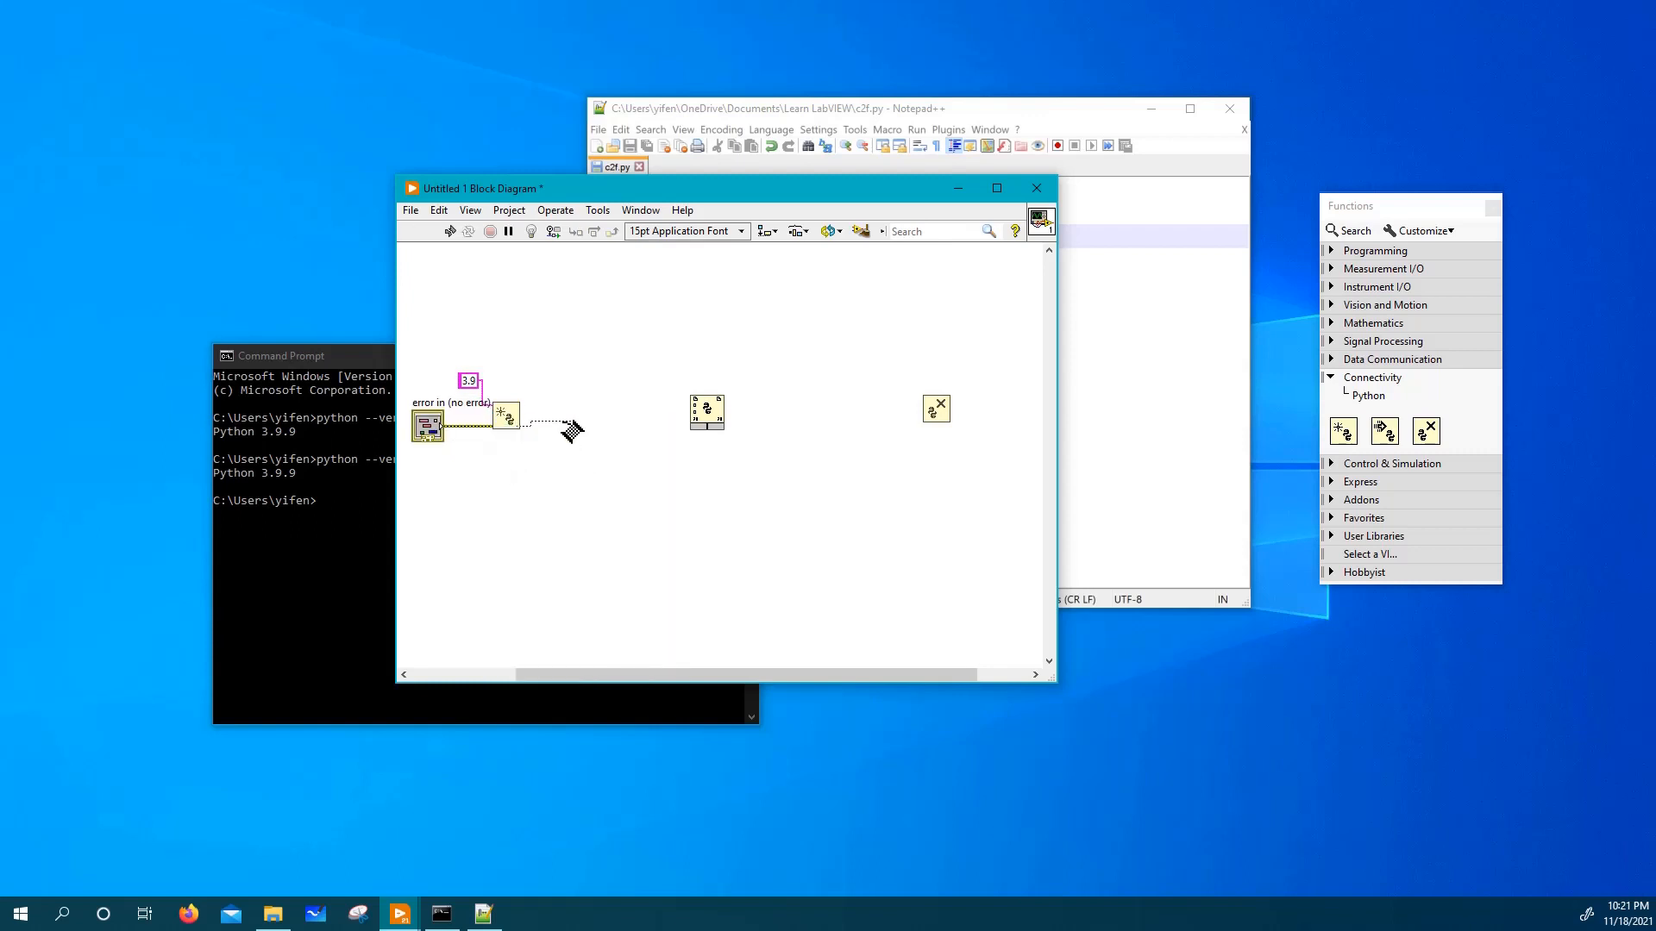
{"action": "left_click_drag", "start_coordinate": [507, 416], "coordinate": [702, 415]}
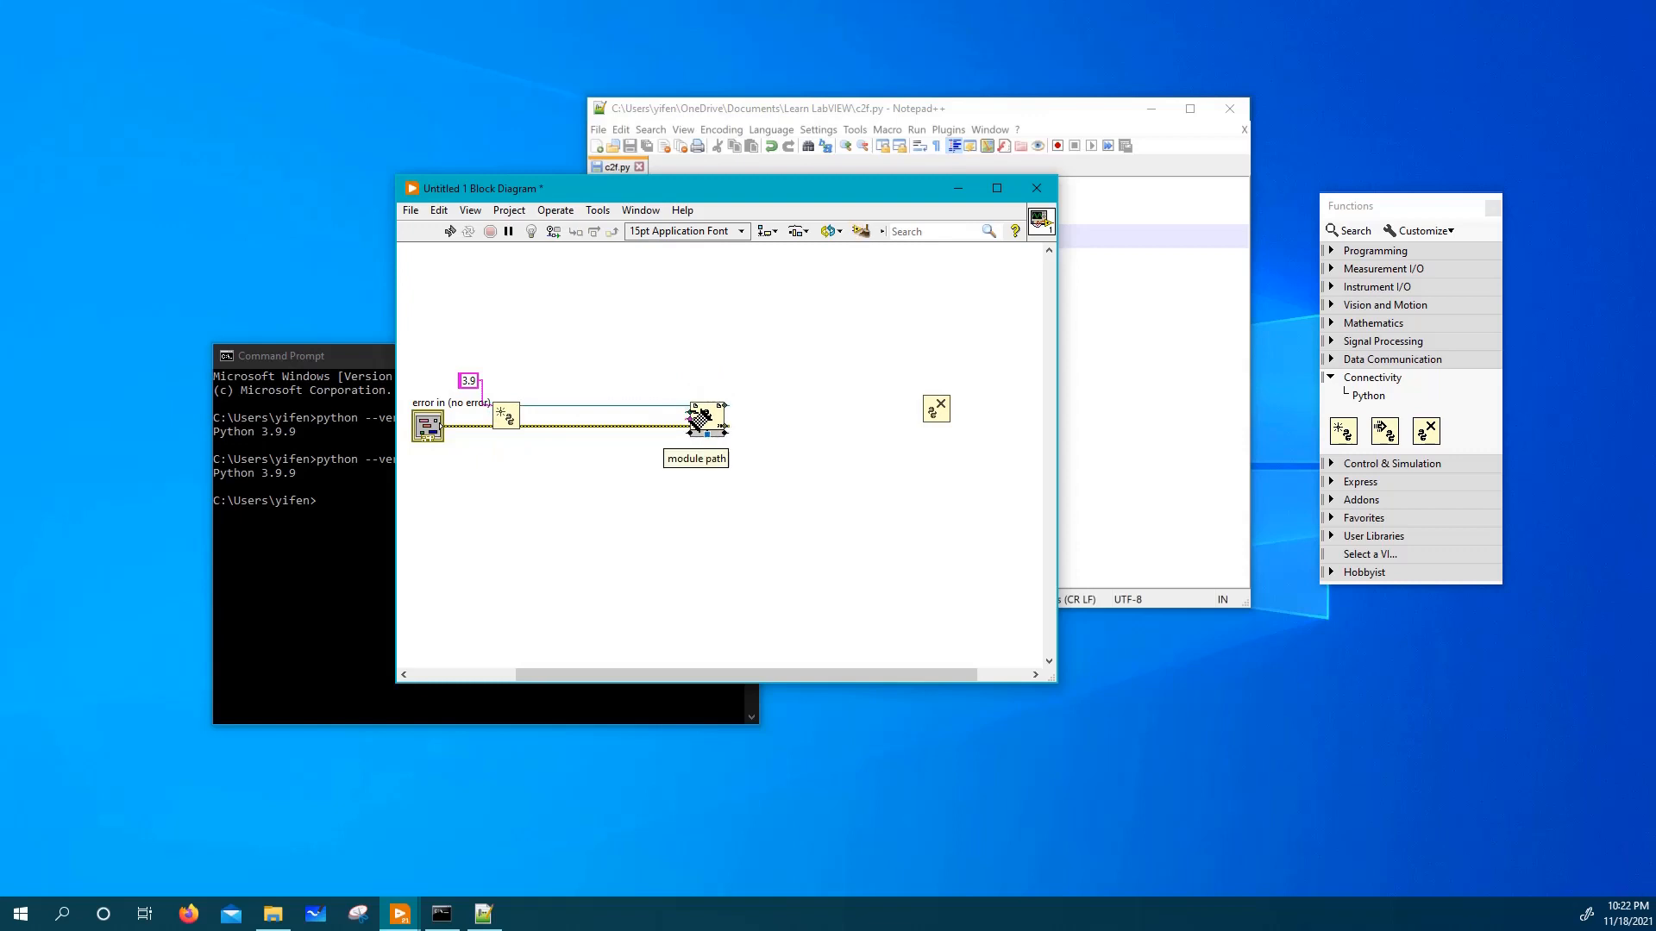
Create a module path control for the Python Node and load c2f.py into it.
{"action": "right_click", "coordinate": [701, 411]}
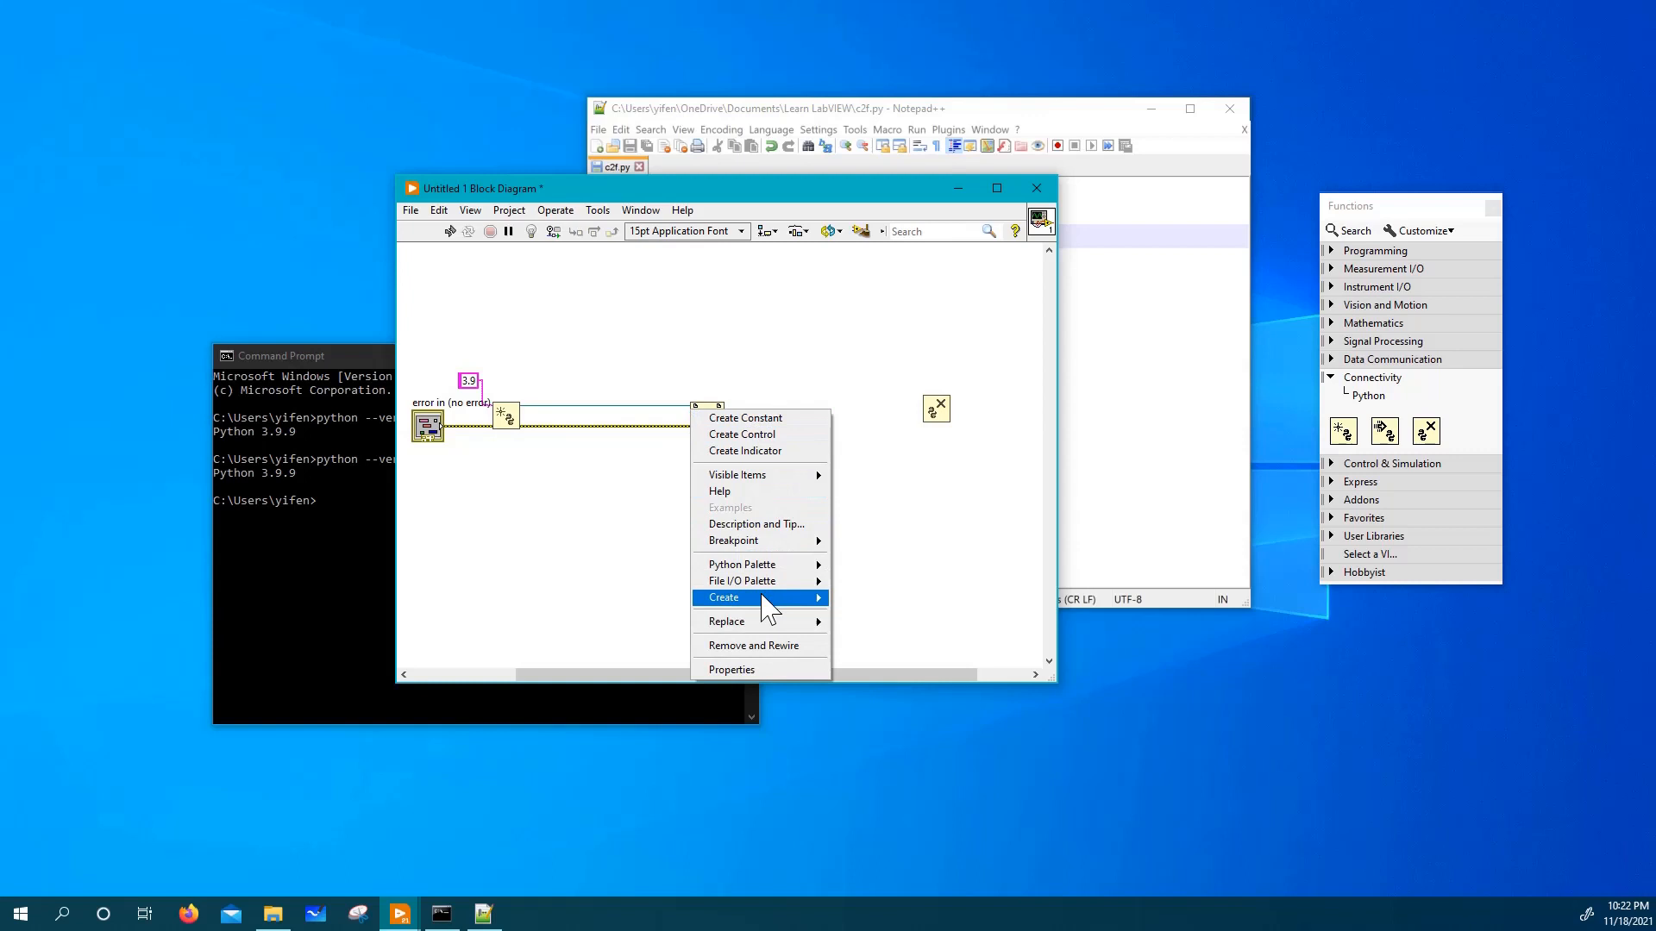
{"action": "mouse_move", "coordinate": [760, 597]}
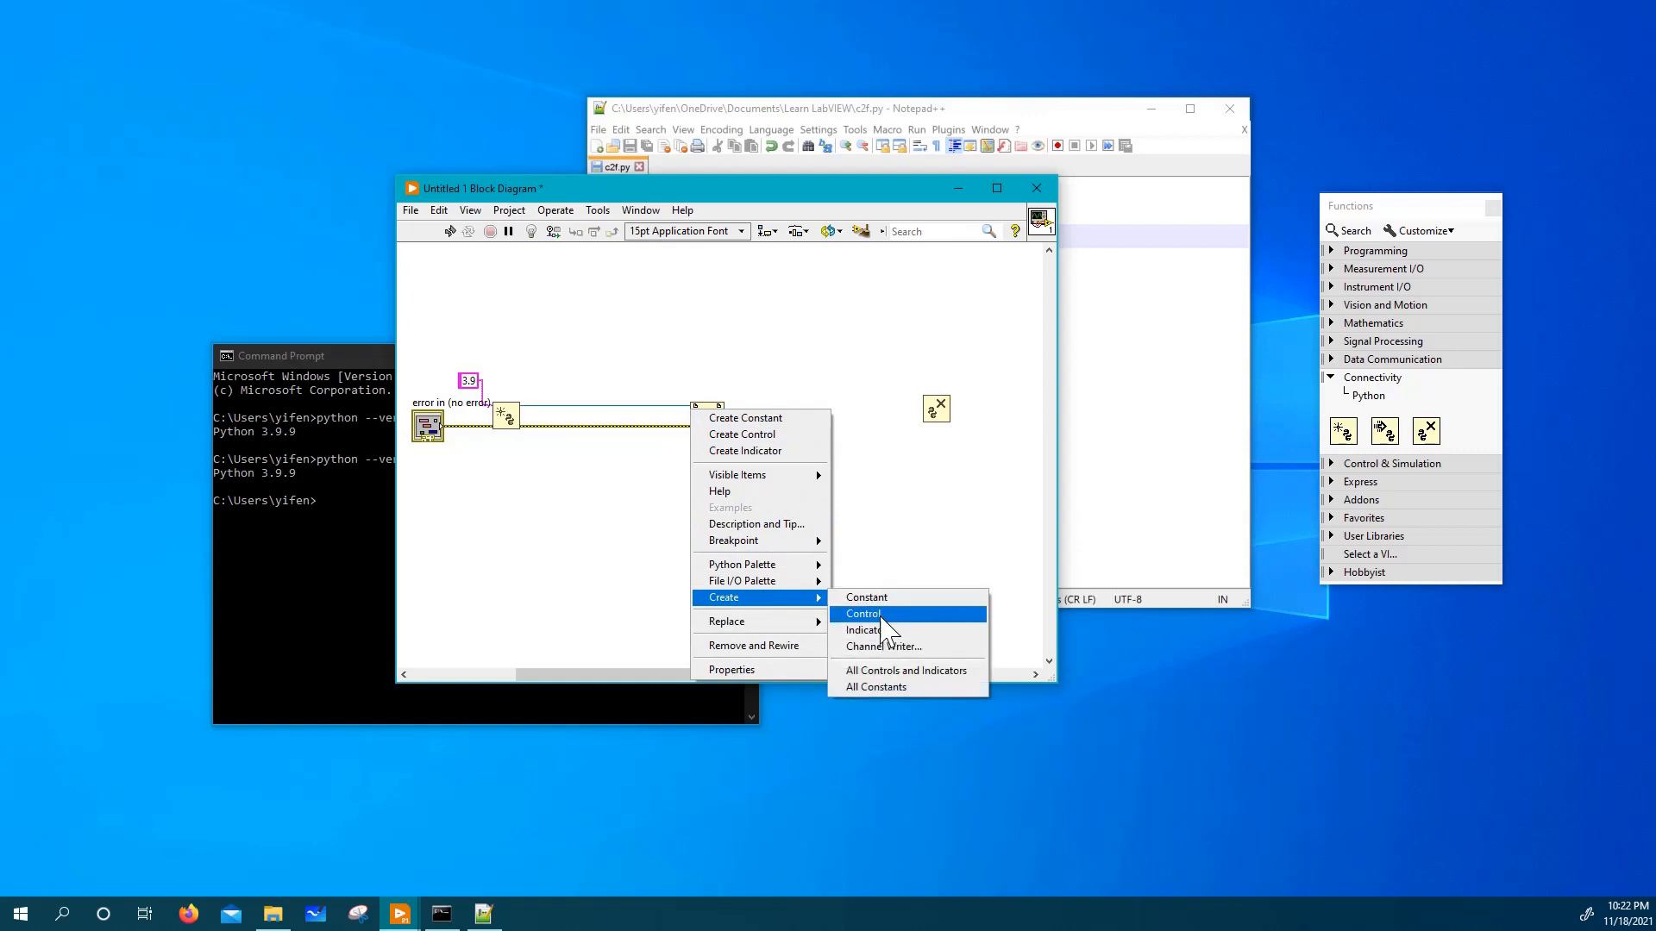
{"action": "left_click", "coordinate": [864, 614]}
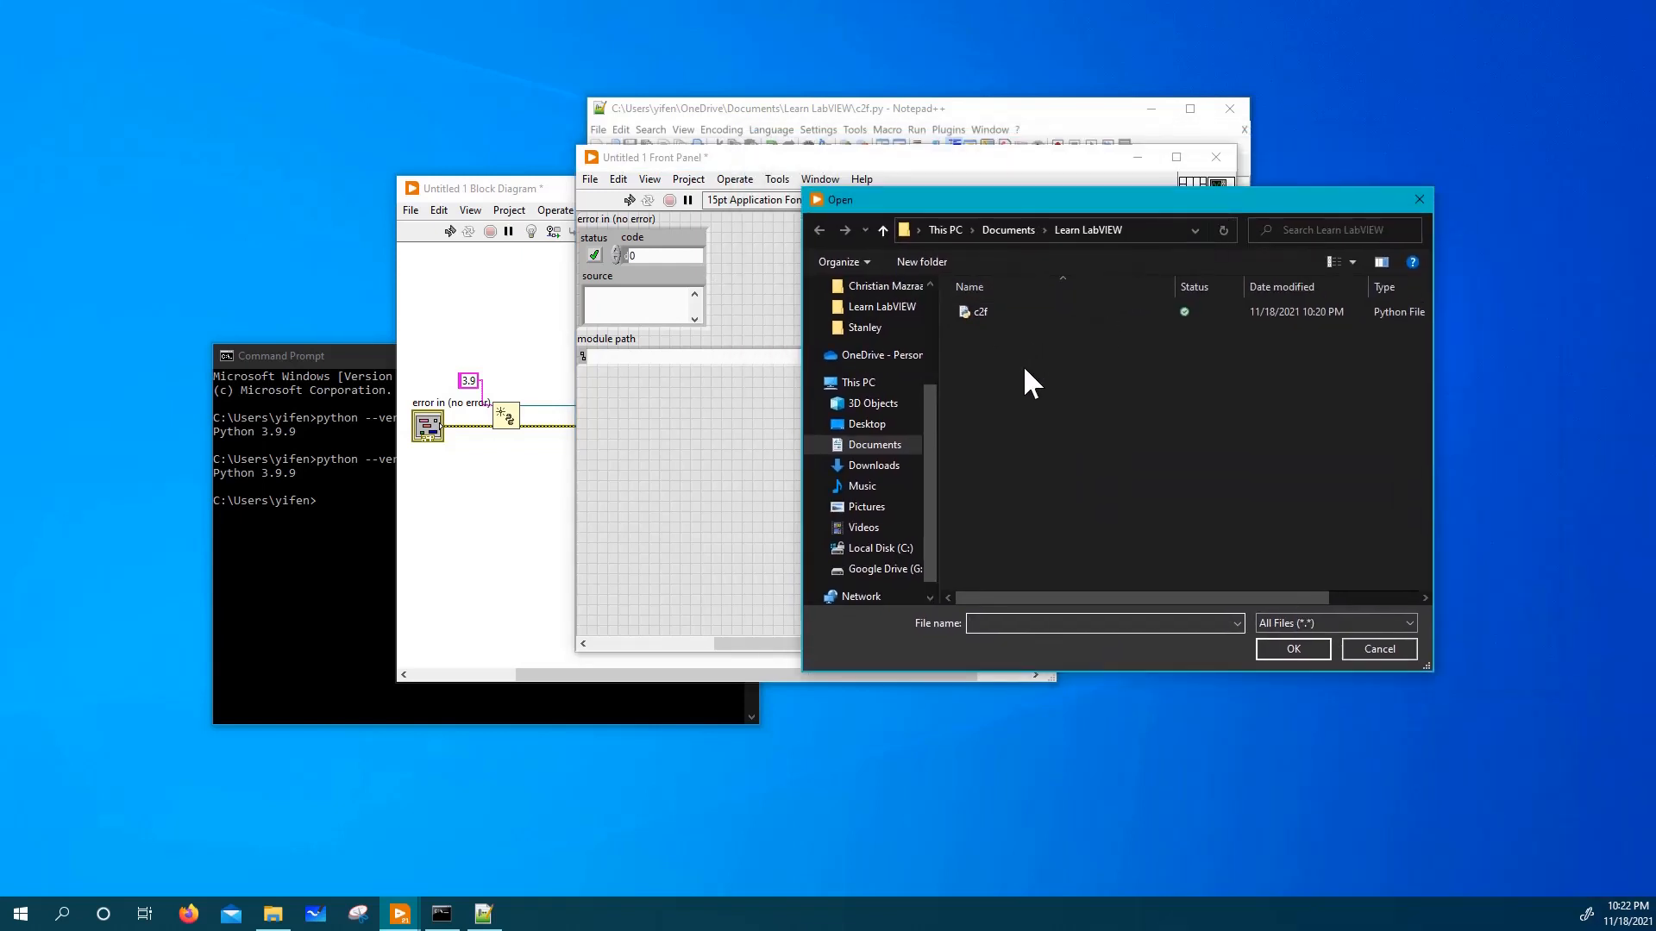
{"action": "left_click", "coordinate": [976, 312]}
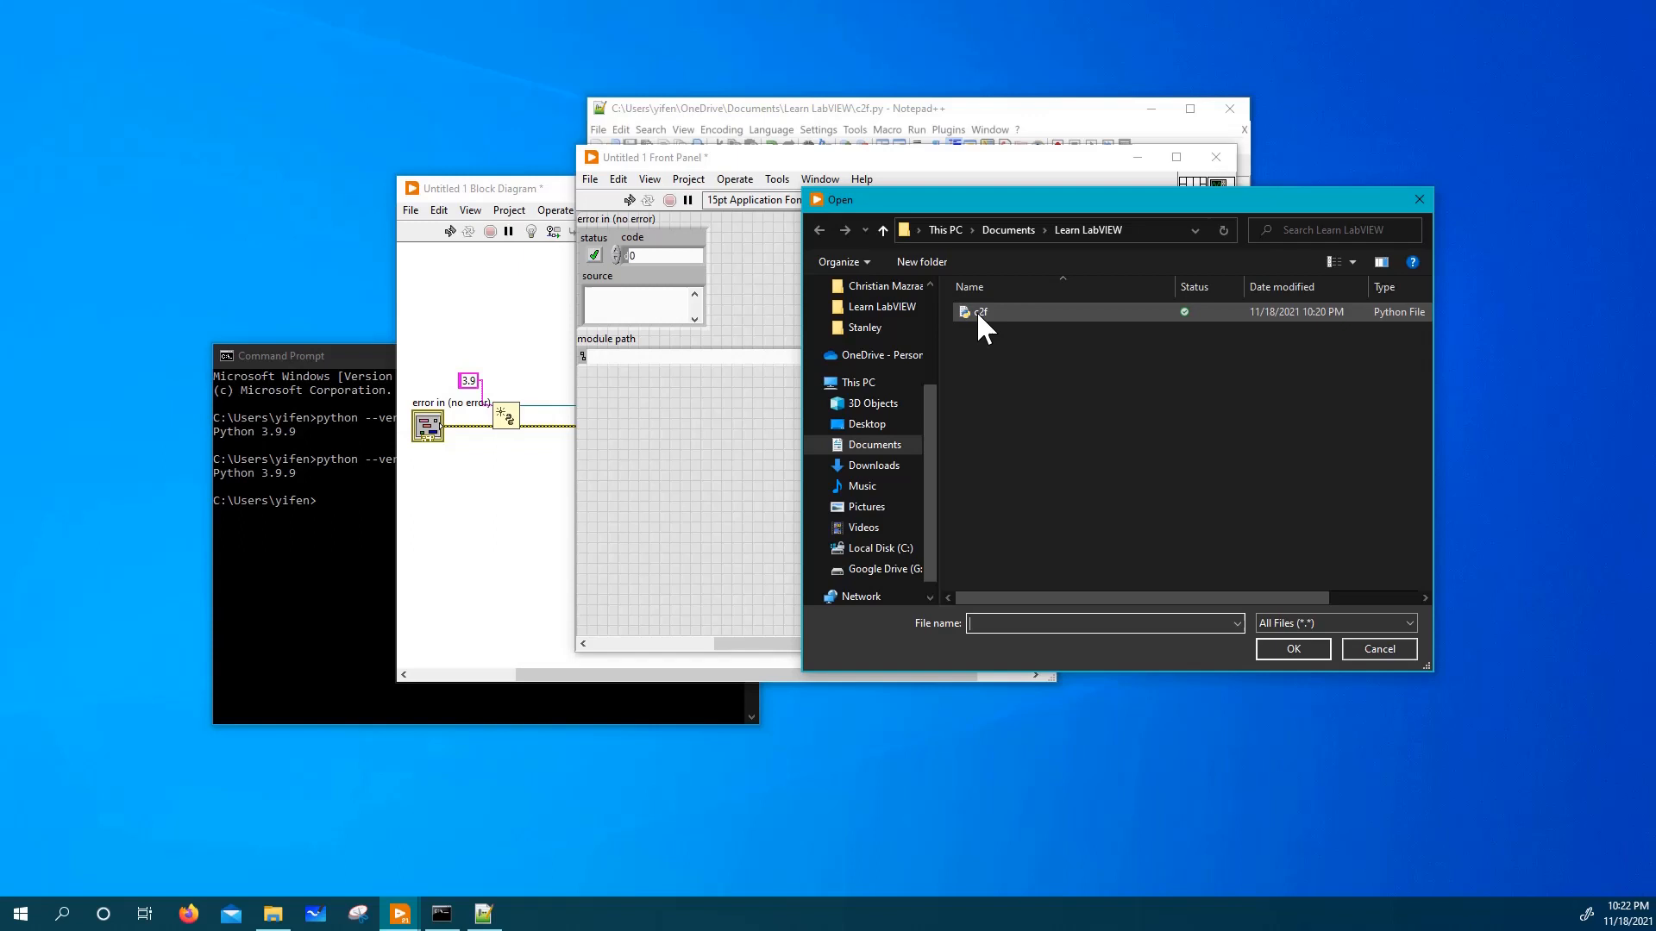
{"action": "double_click", "coordinate": [976, 312]}
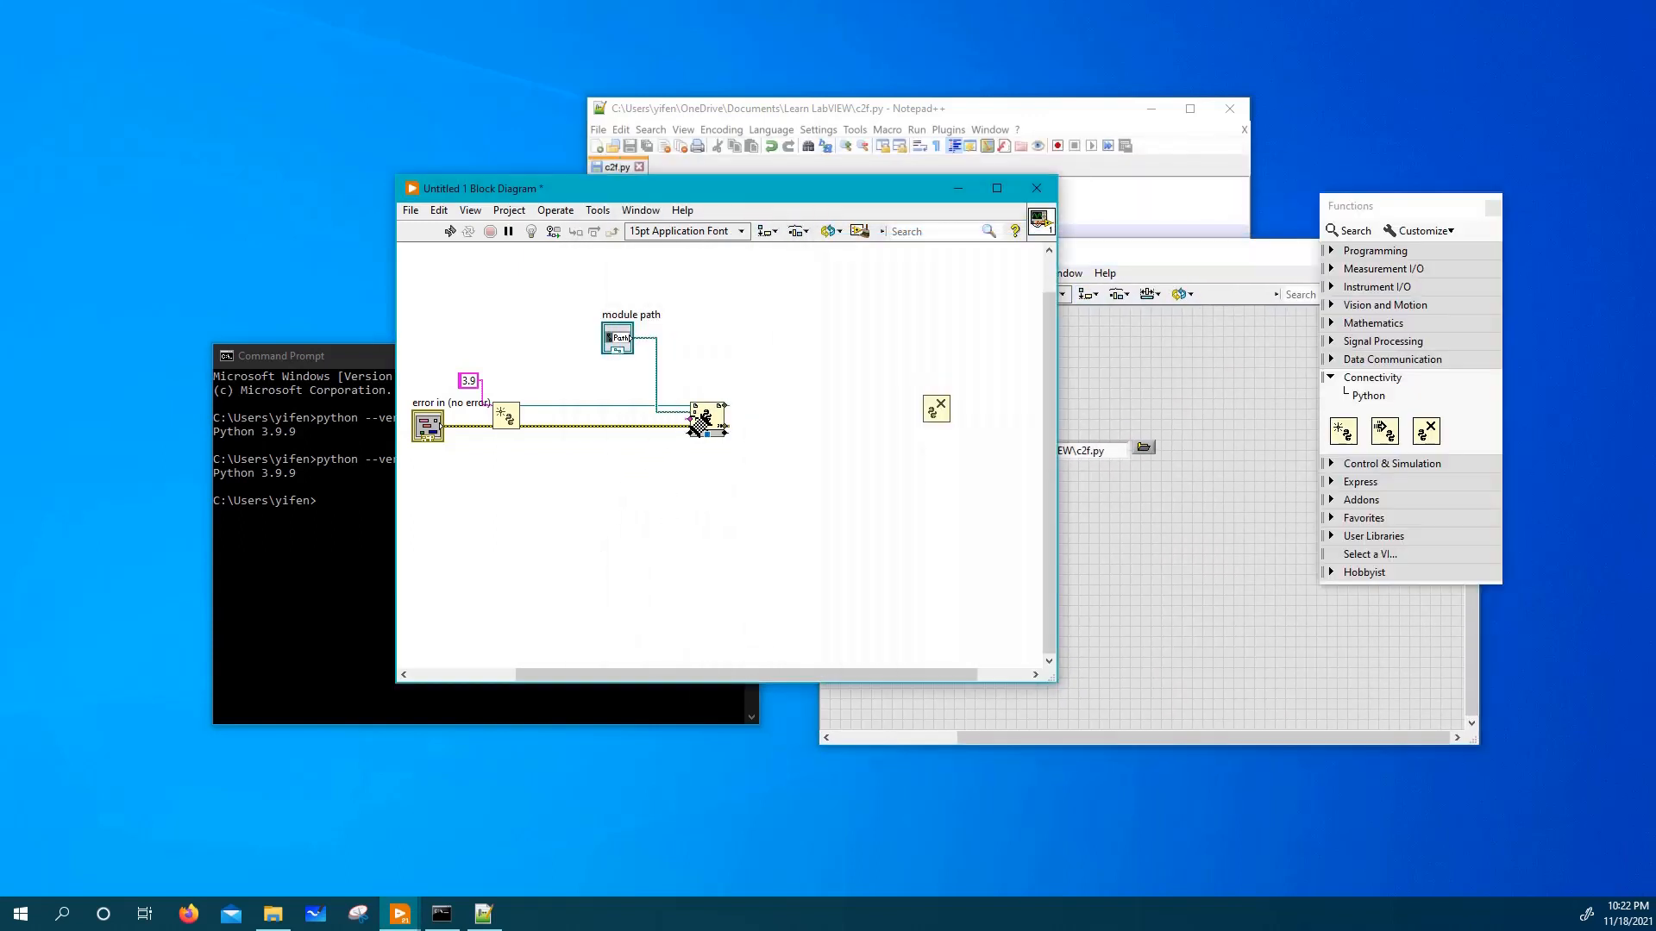
Create a string constant c2f on the Python Node's function name input.
{"action": "right_click", "coordinate": [702, 412]}
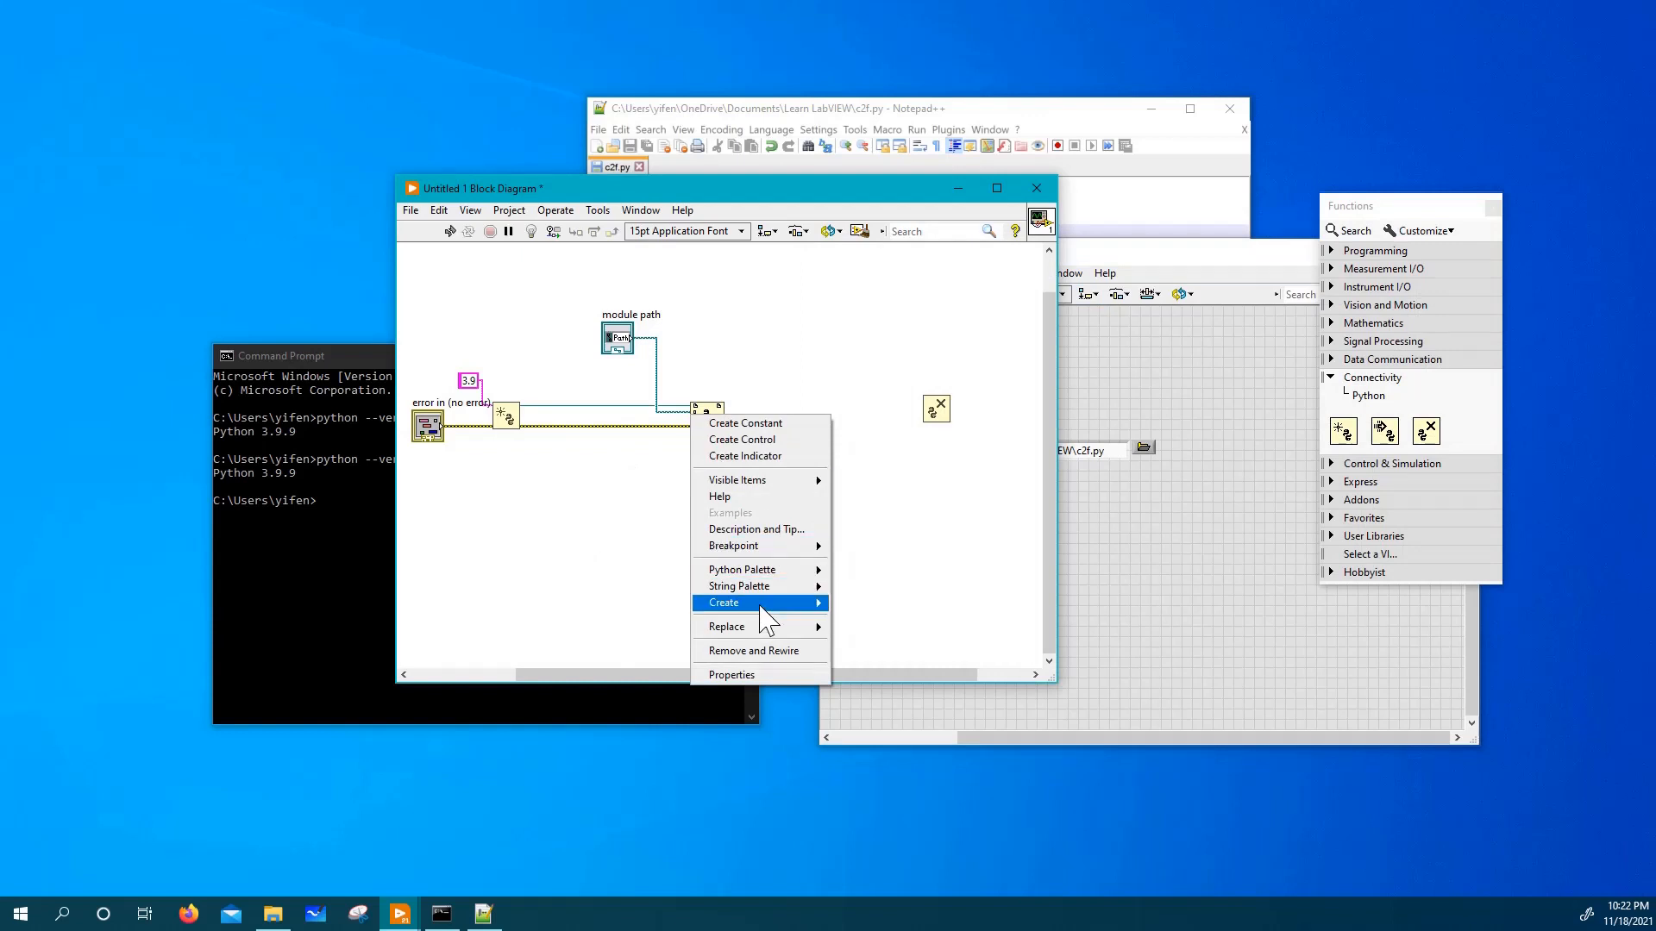
{"action": "mouse_move", "coordinate": [759, 602]}
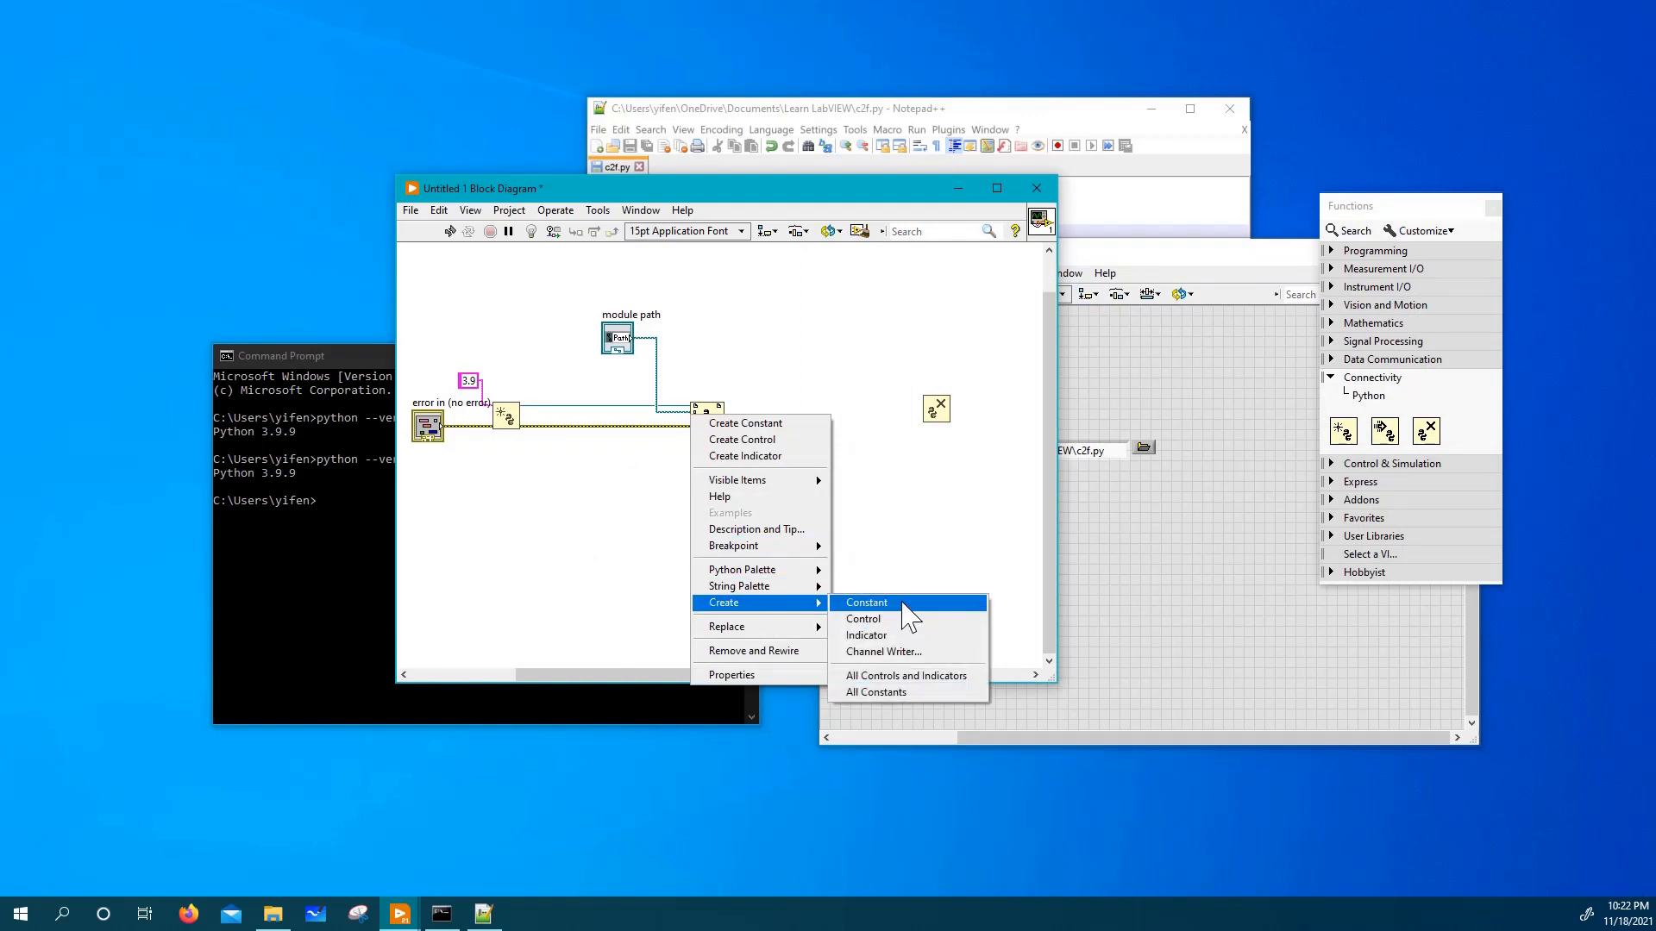
{"action": "left_click", "coordinate": [866, 604]}
{"action": "type", "text": "c2f"}
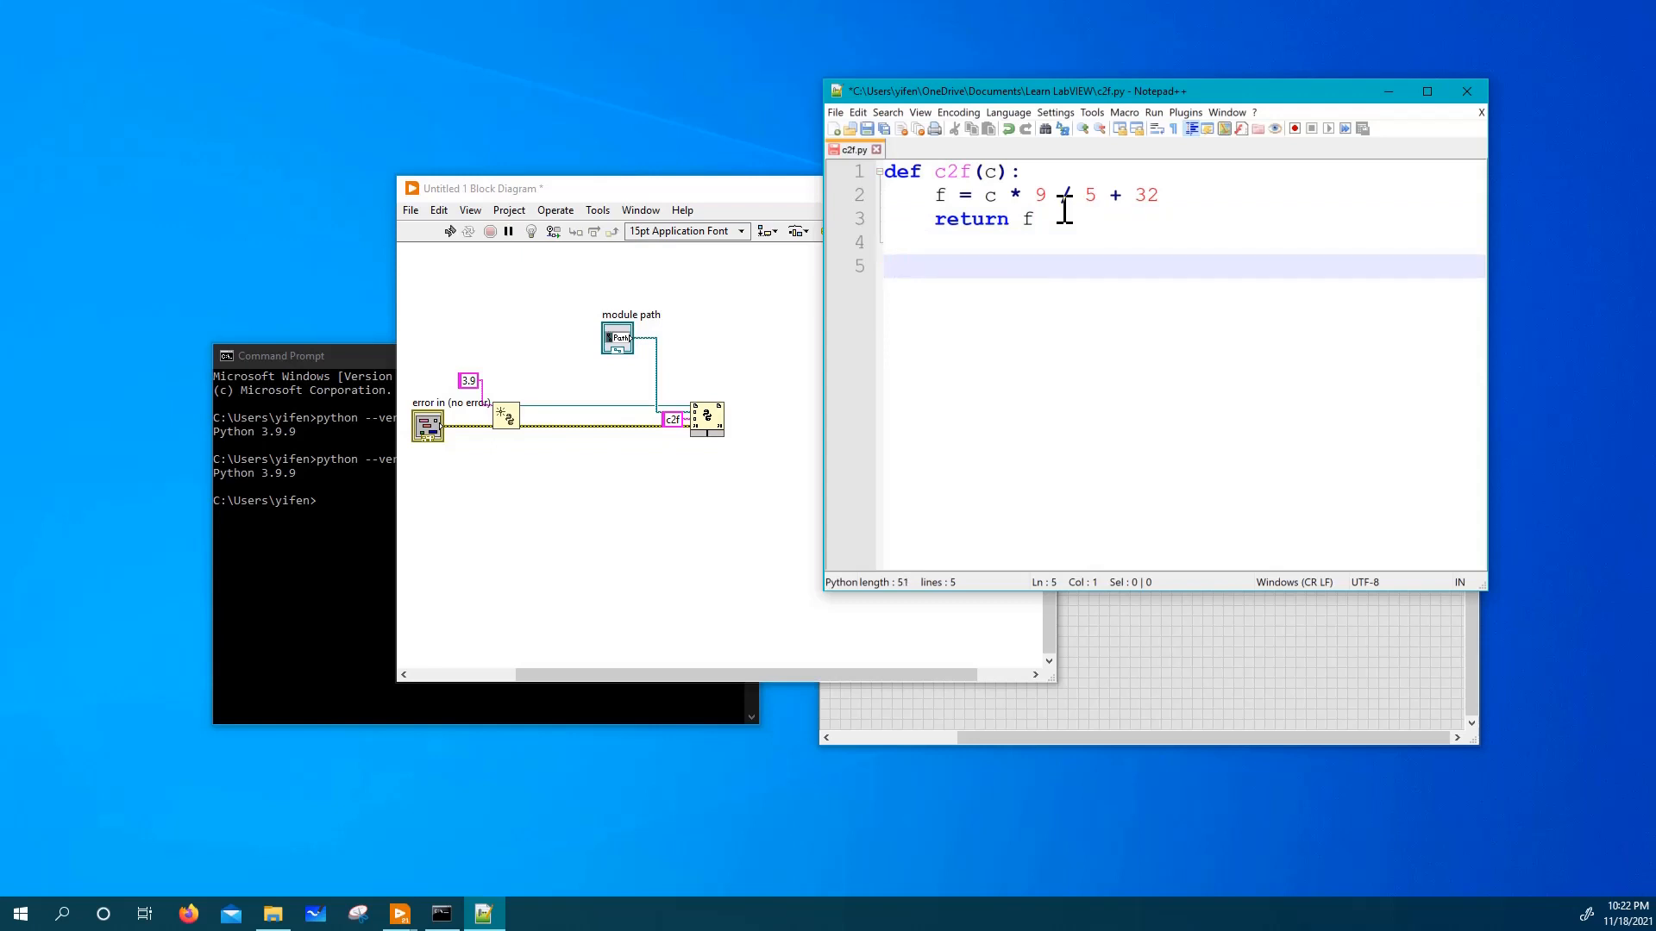
Add def f2c(f): with c = (f - 32) * 5 / 9.0 and return c; change c2f to divide by 5.0.
{"action": "type", "text": "def f"}
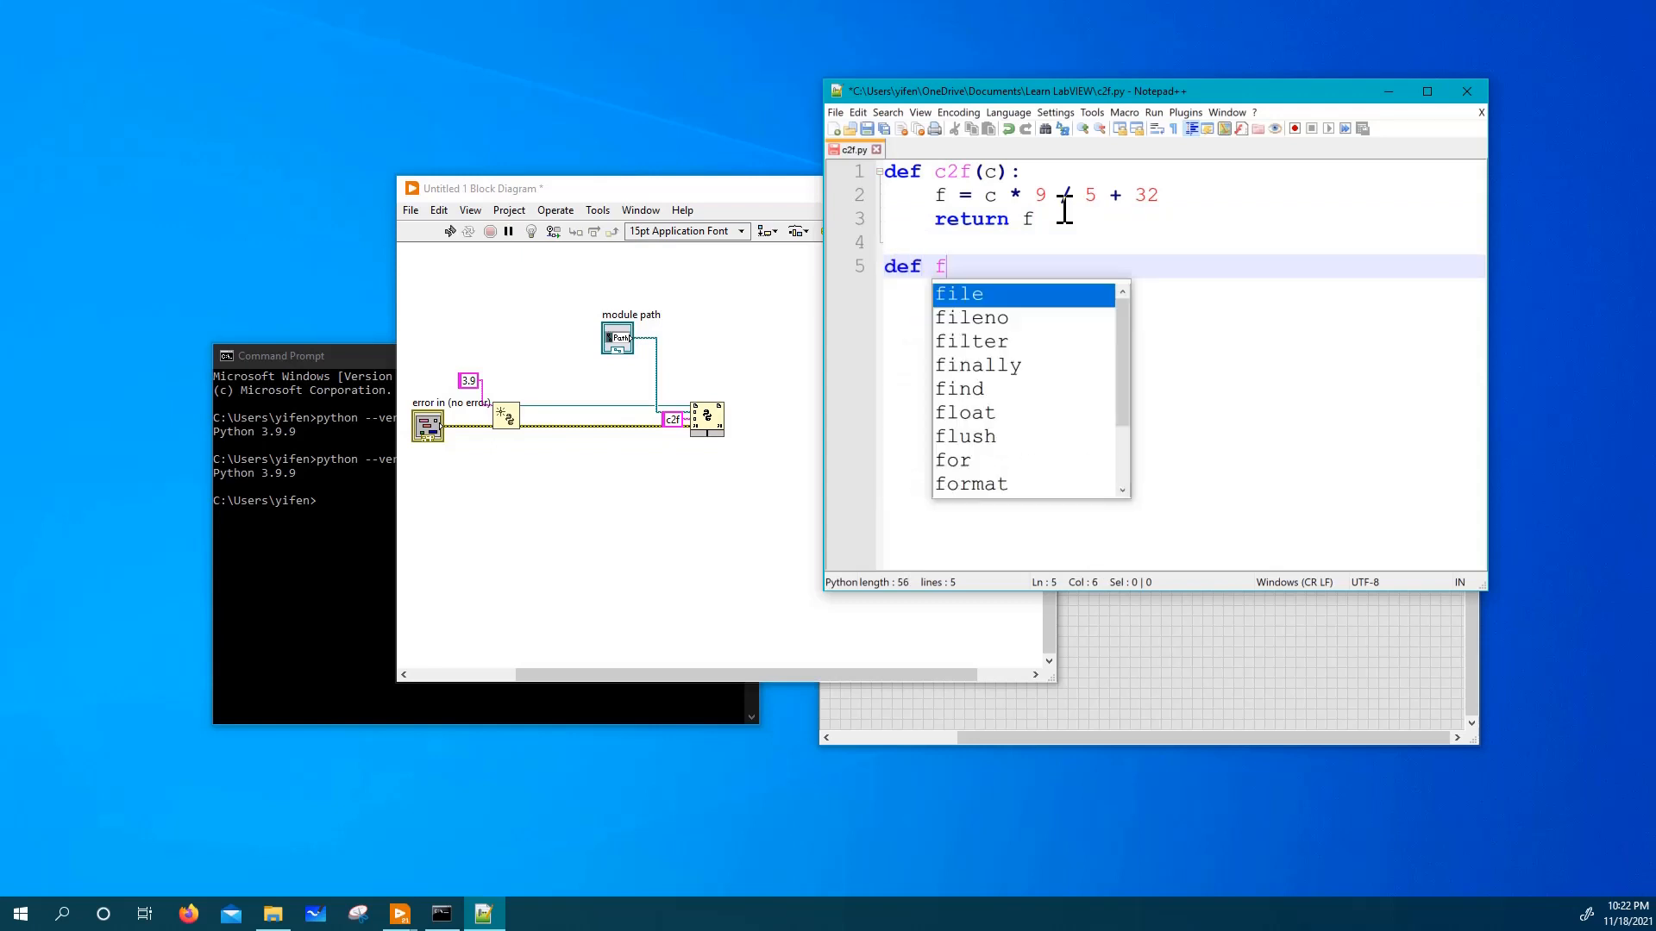
{"action": "type", "text": "sc()"}
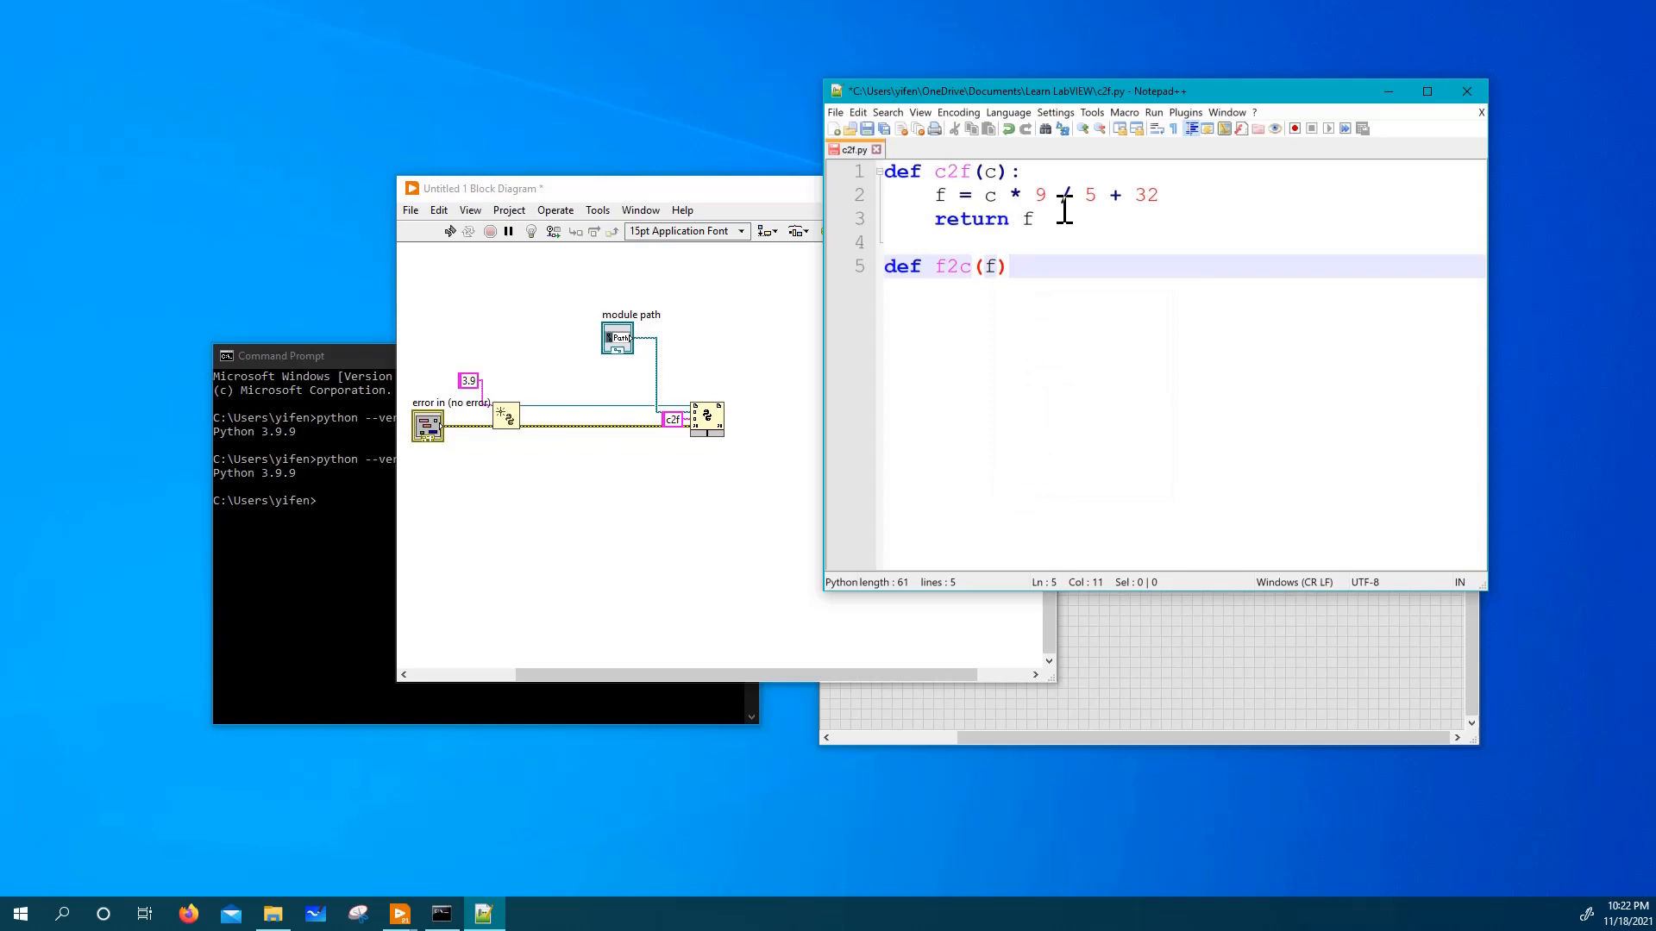
{"action": "type", "text": ":"}
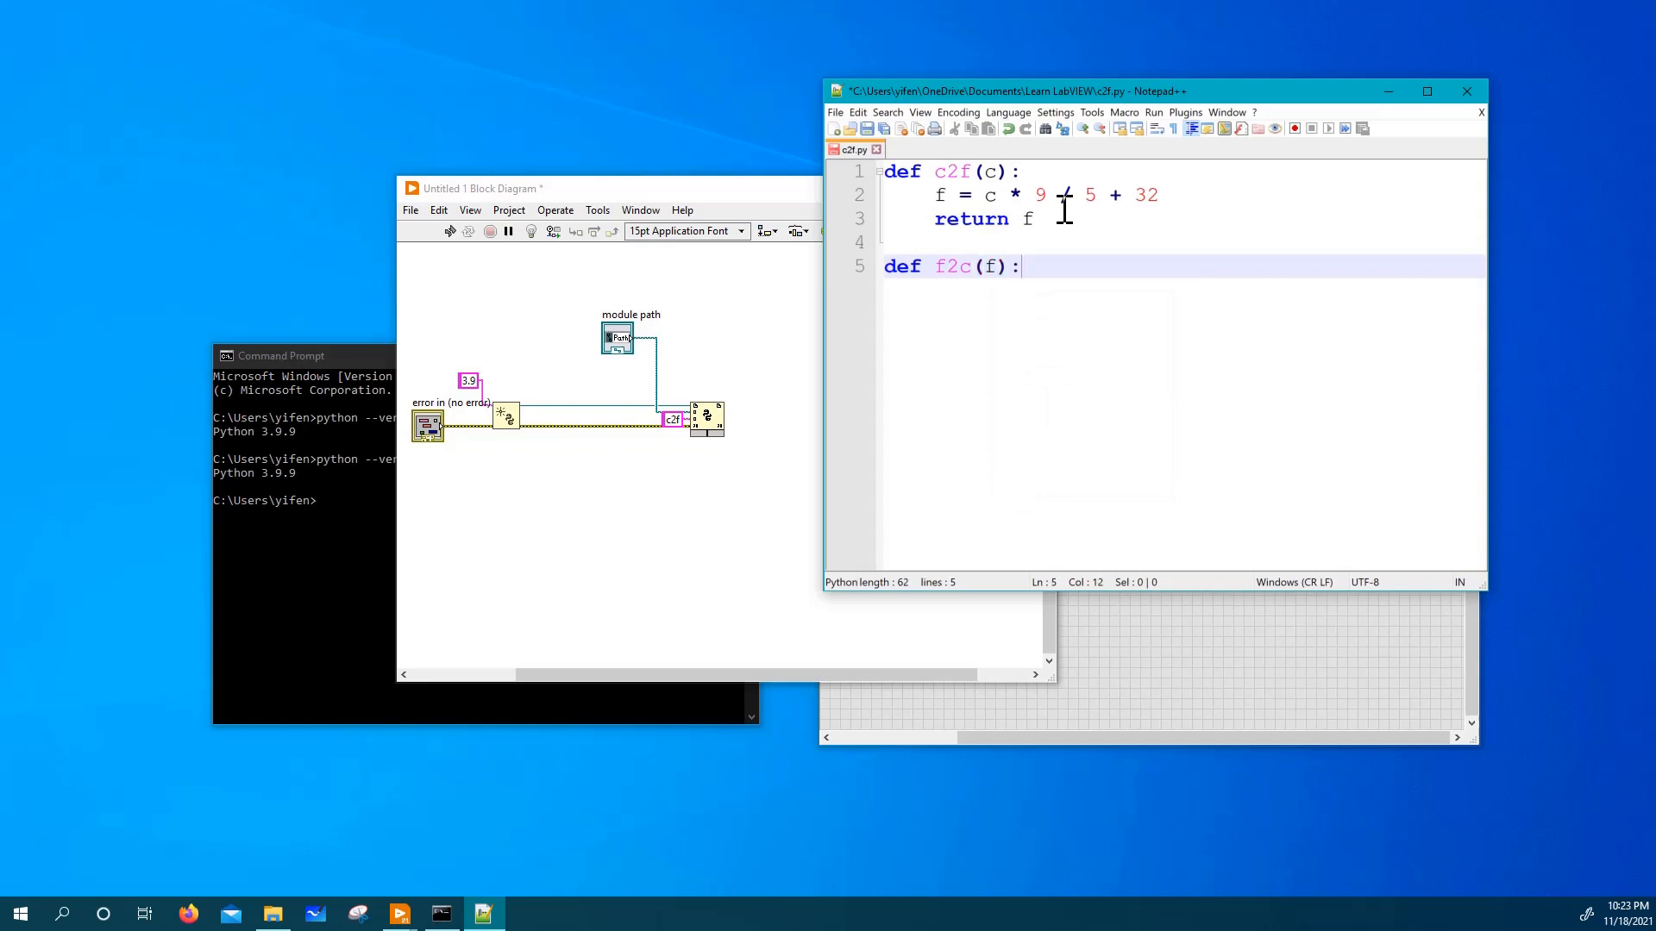
{"action": "type", "text": "c"}
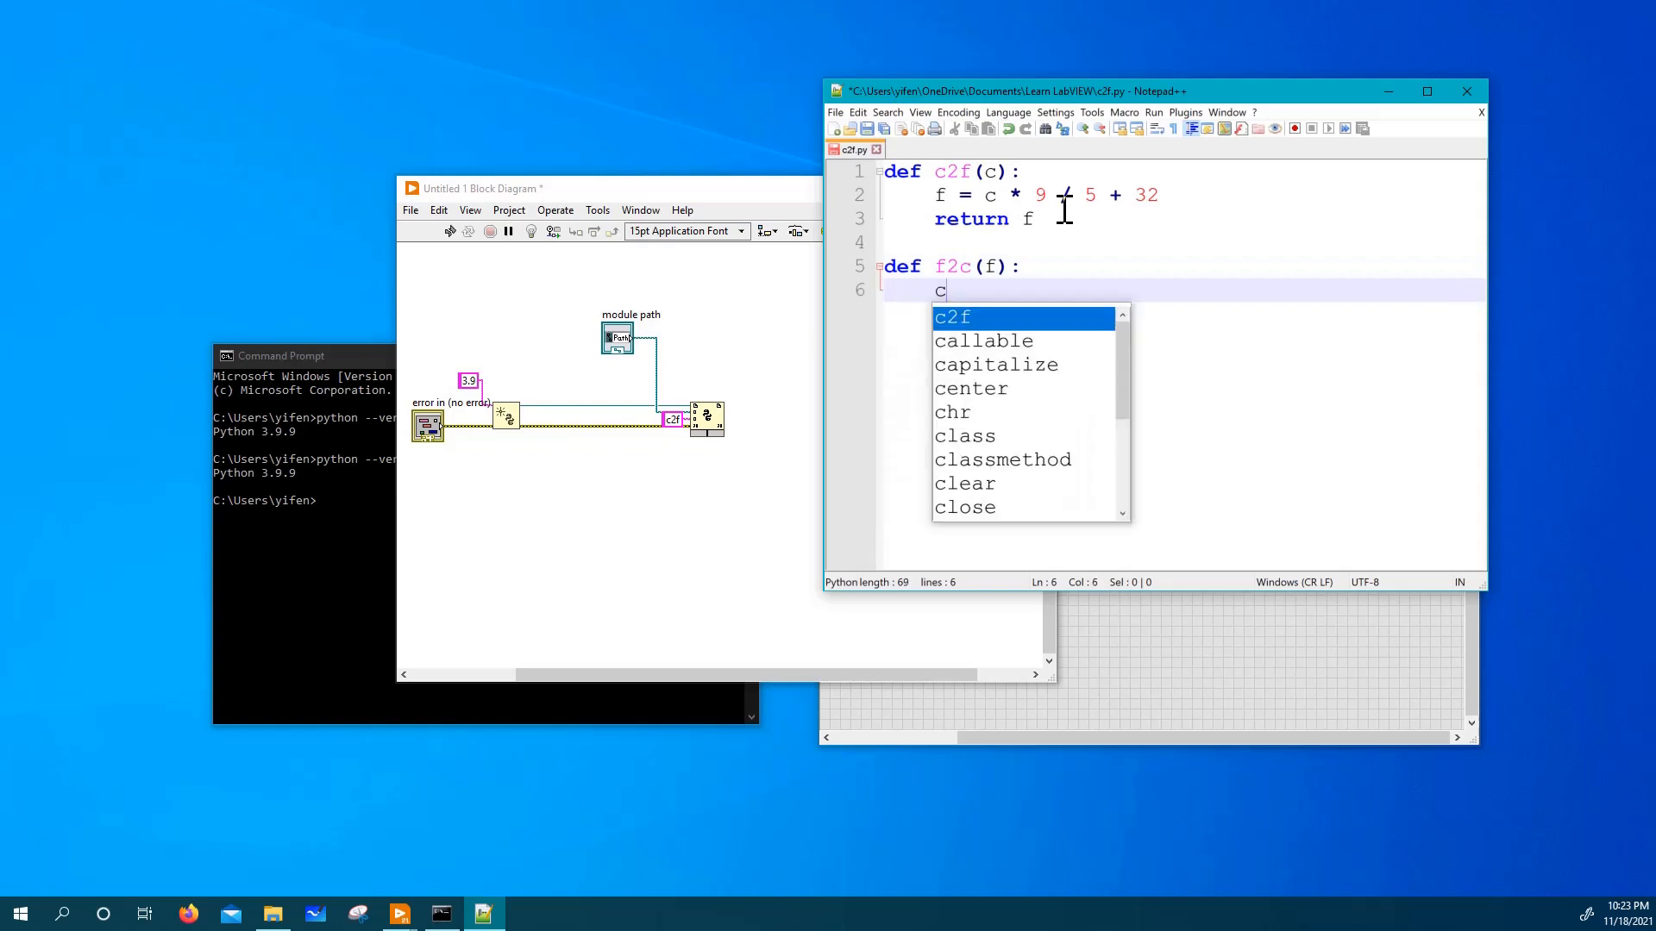
{"action": "type", "text": "="}
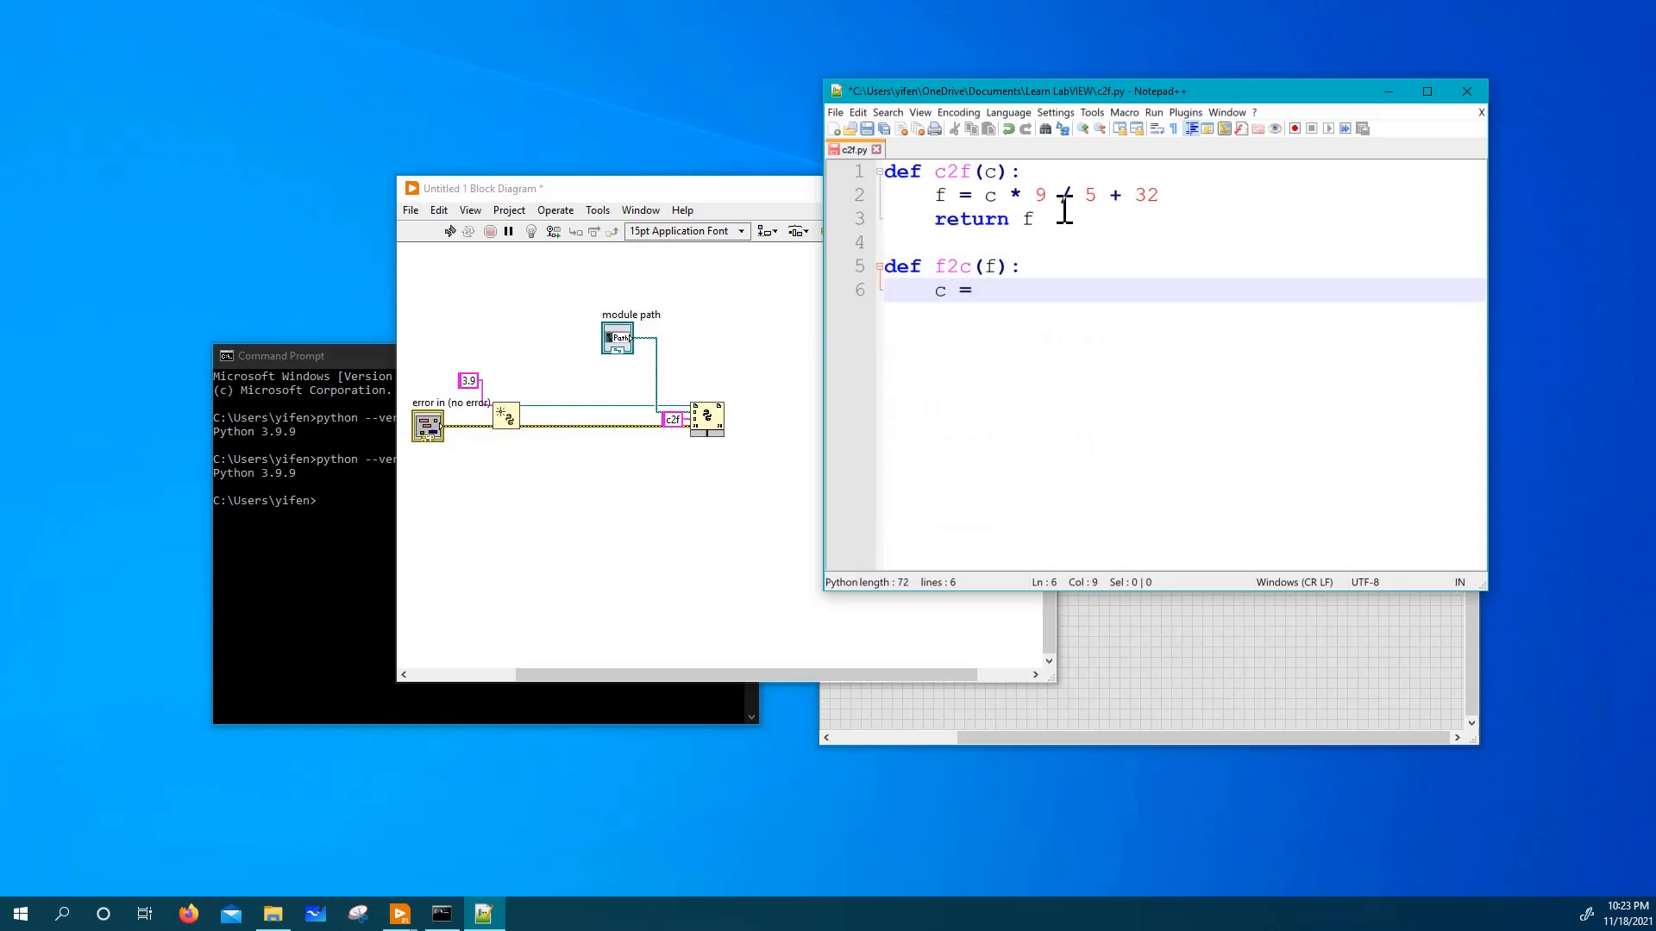
{"action": "type", "text": "(f - 32"}
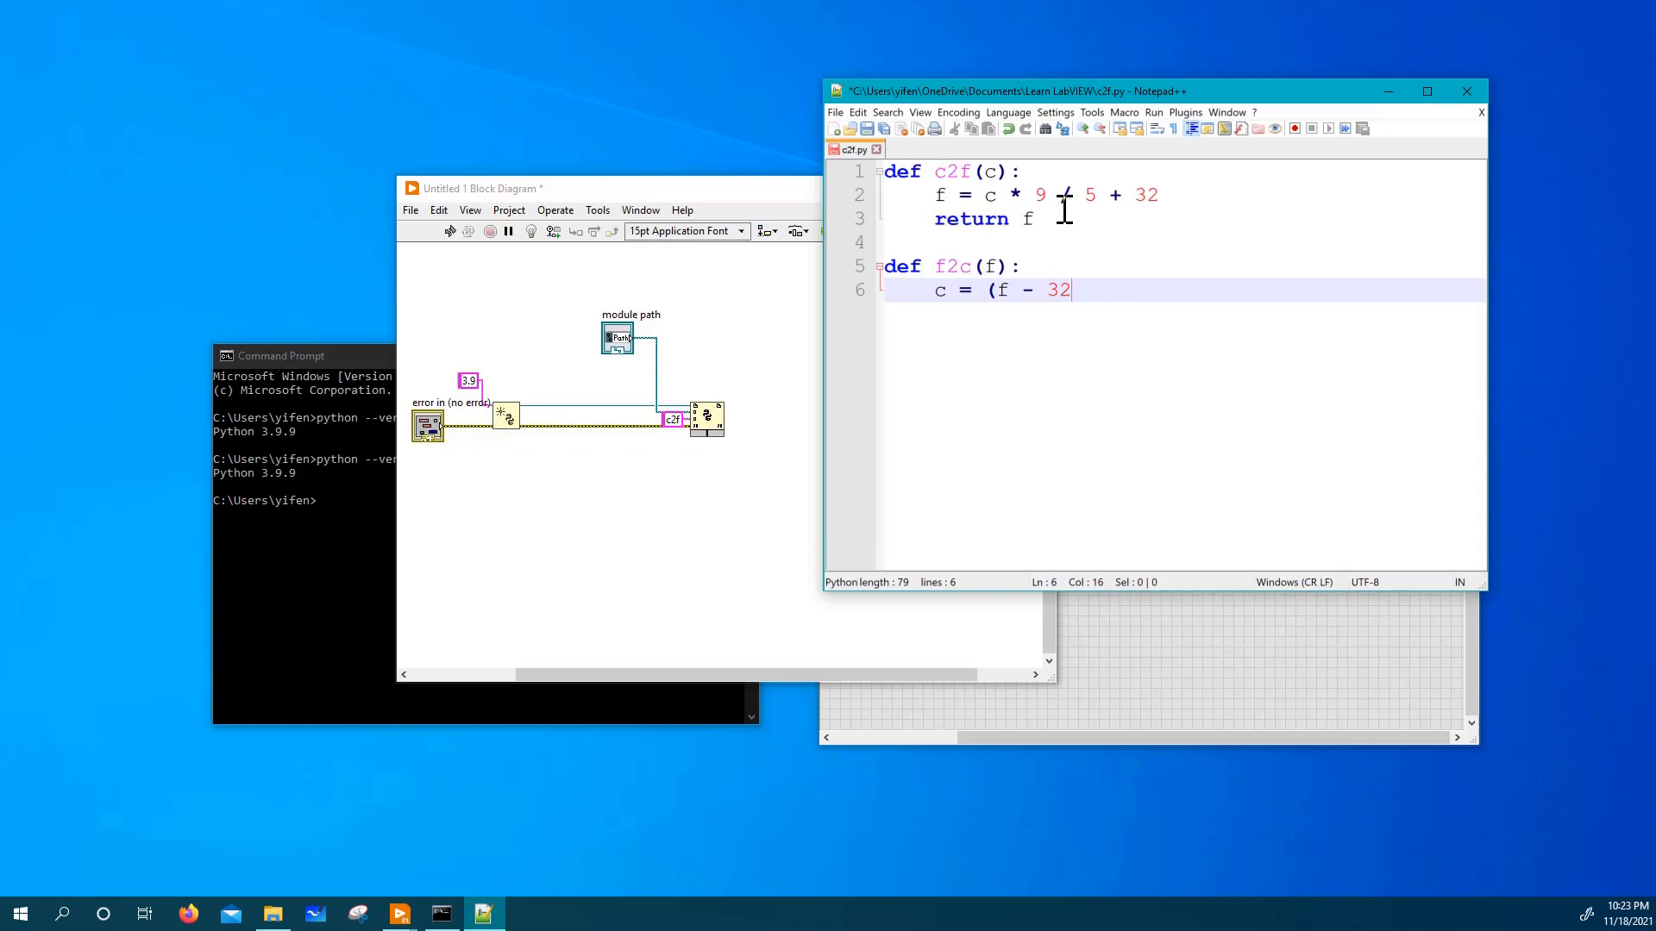
{"action": "type", "text": ")"}
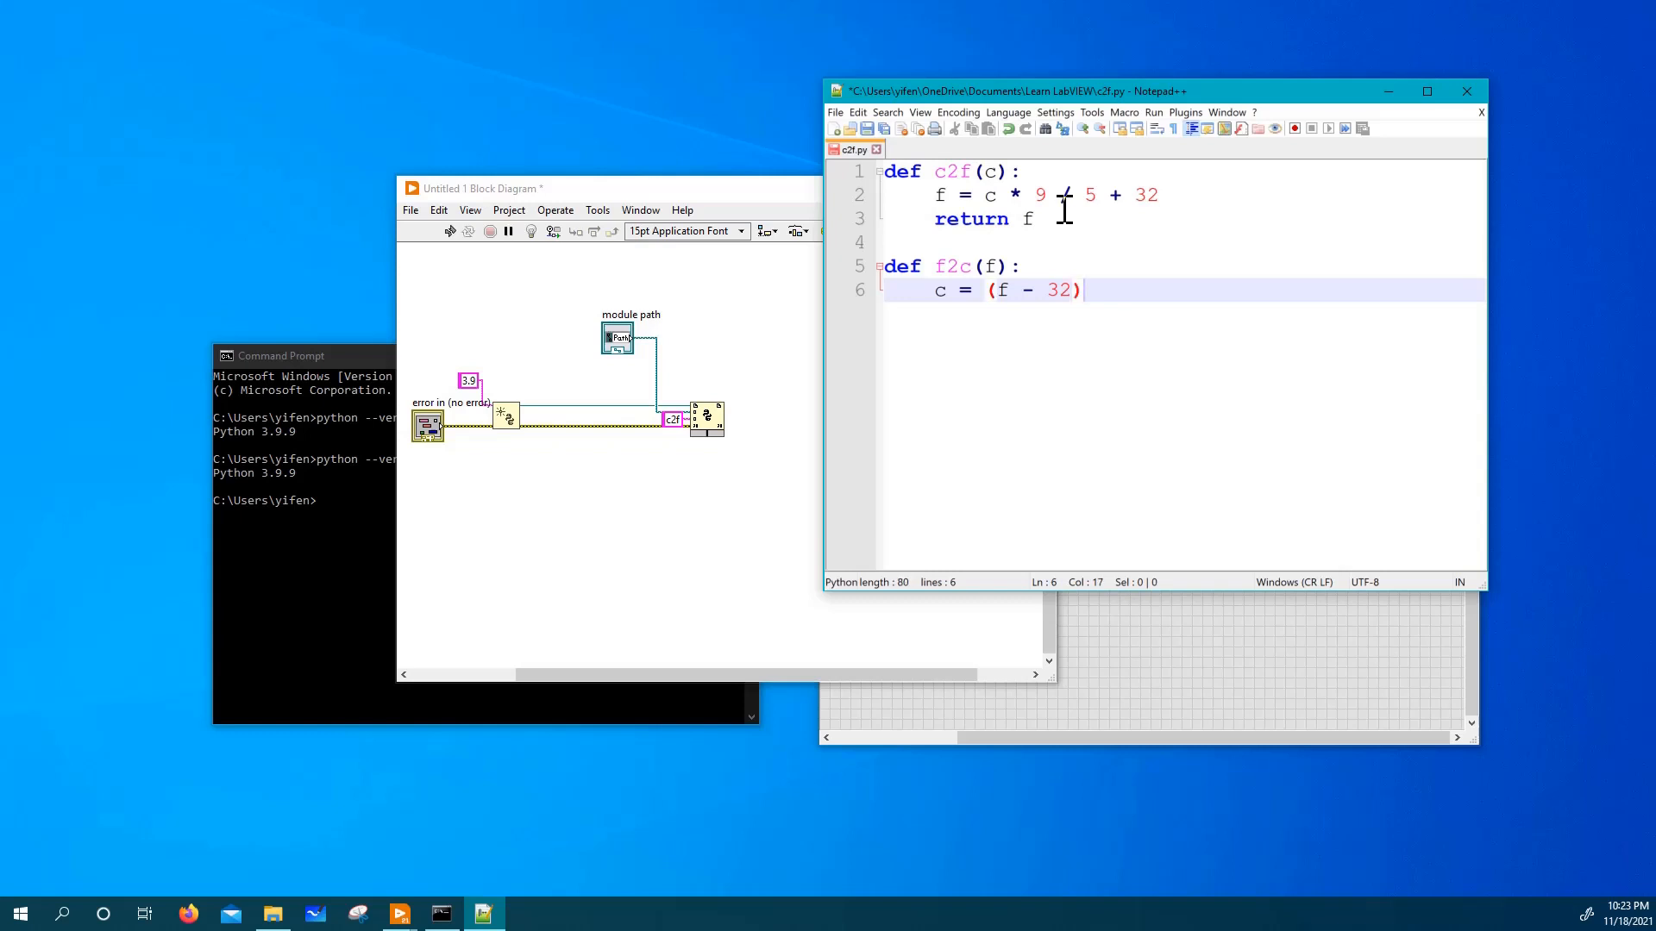
{"action": "type", "text": "*"}
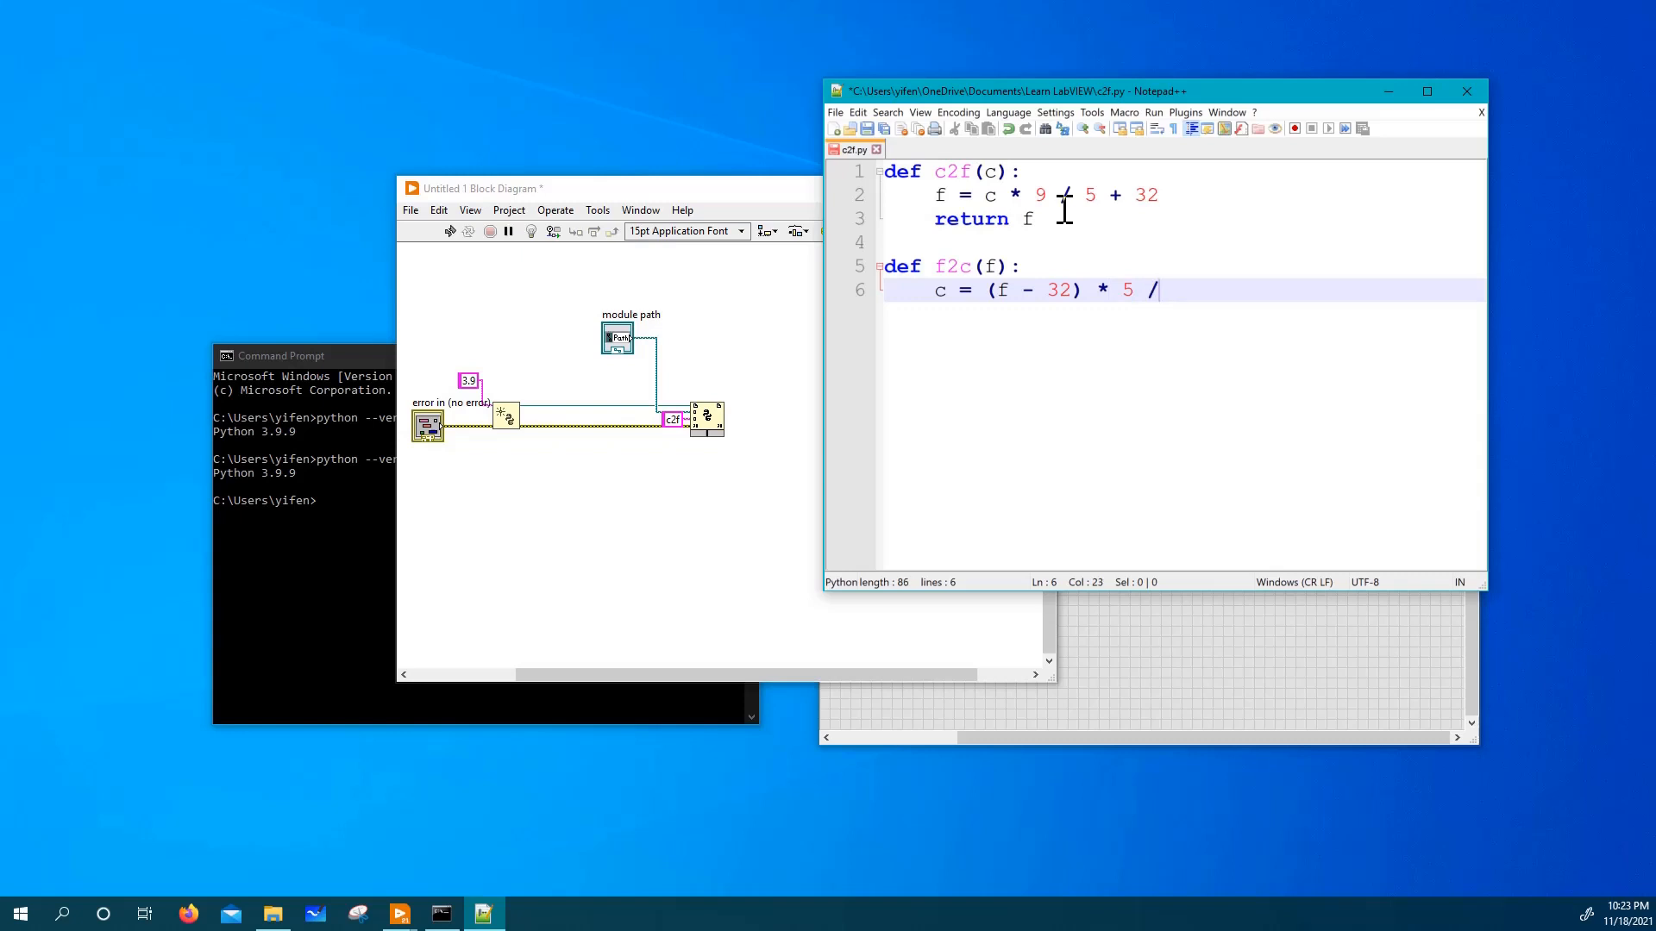
{"action": "type", "text": "9"}
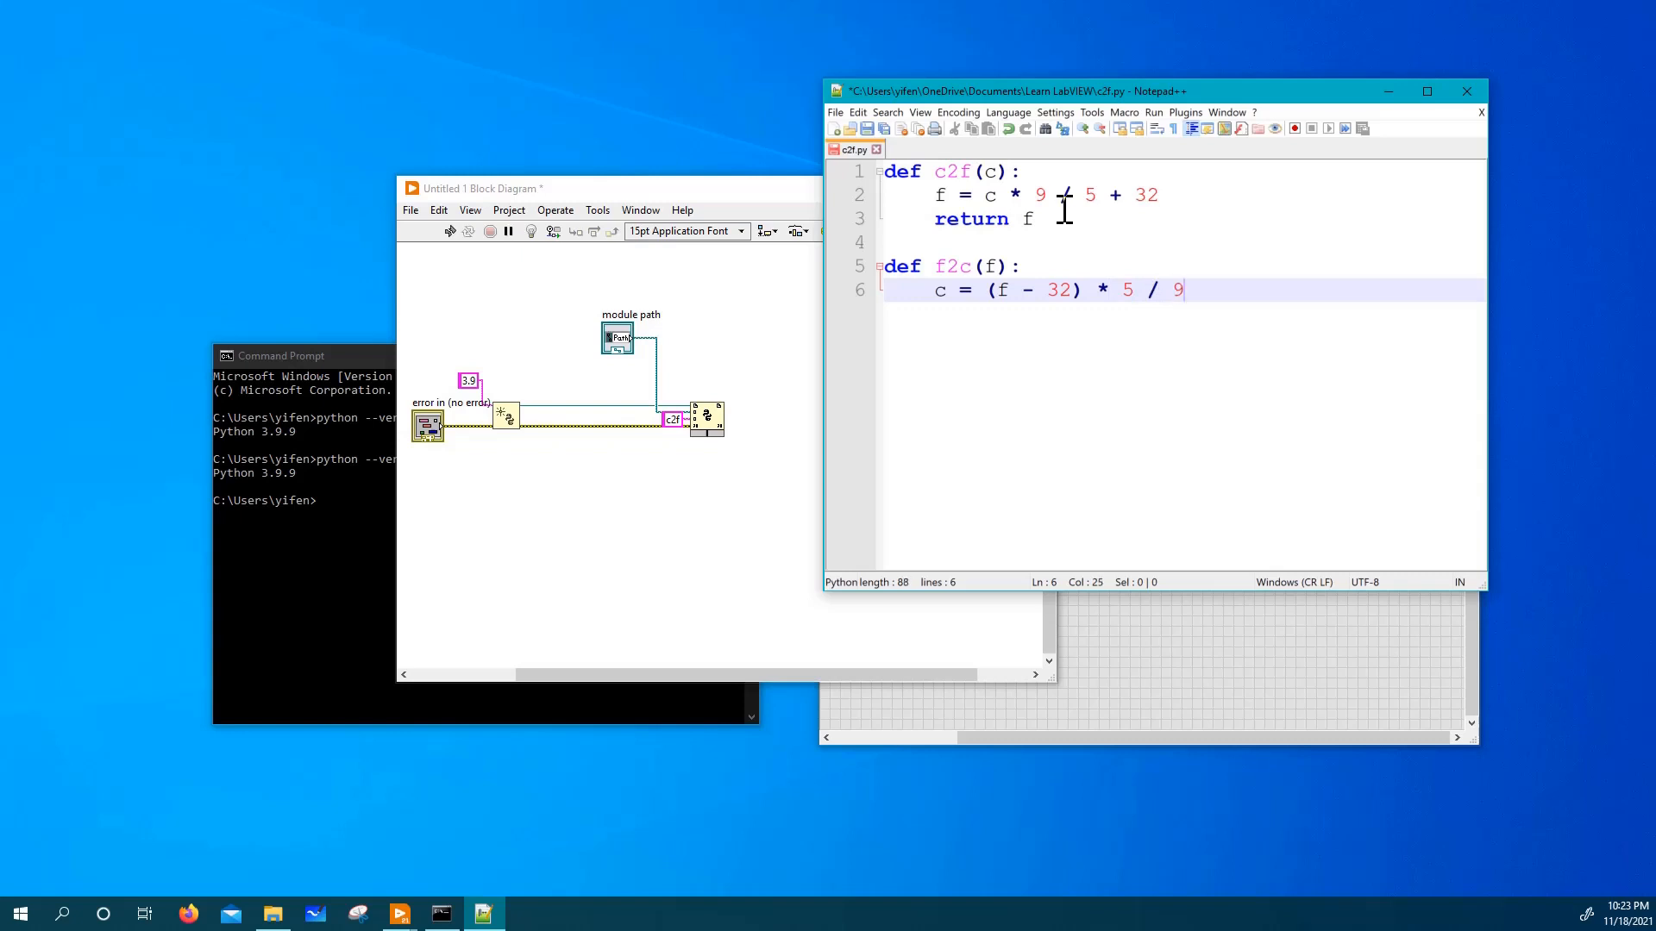
{"action": "type", "text": ".0"}
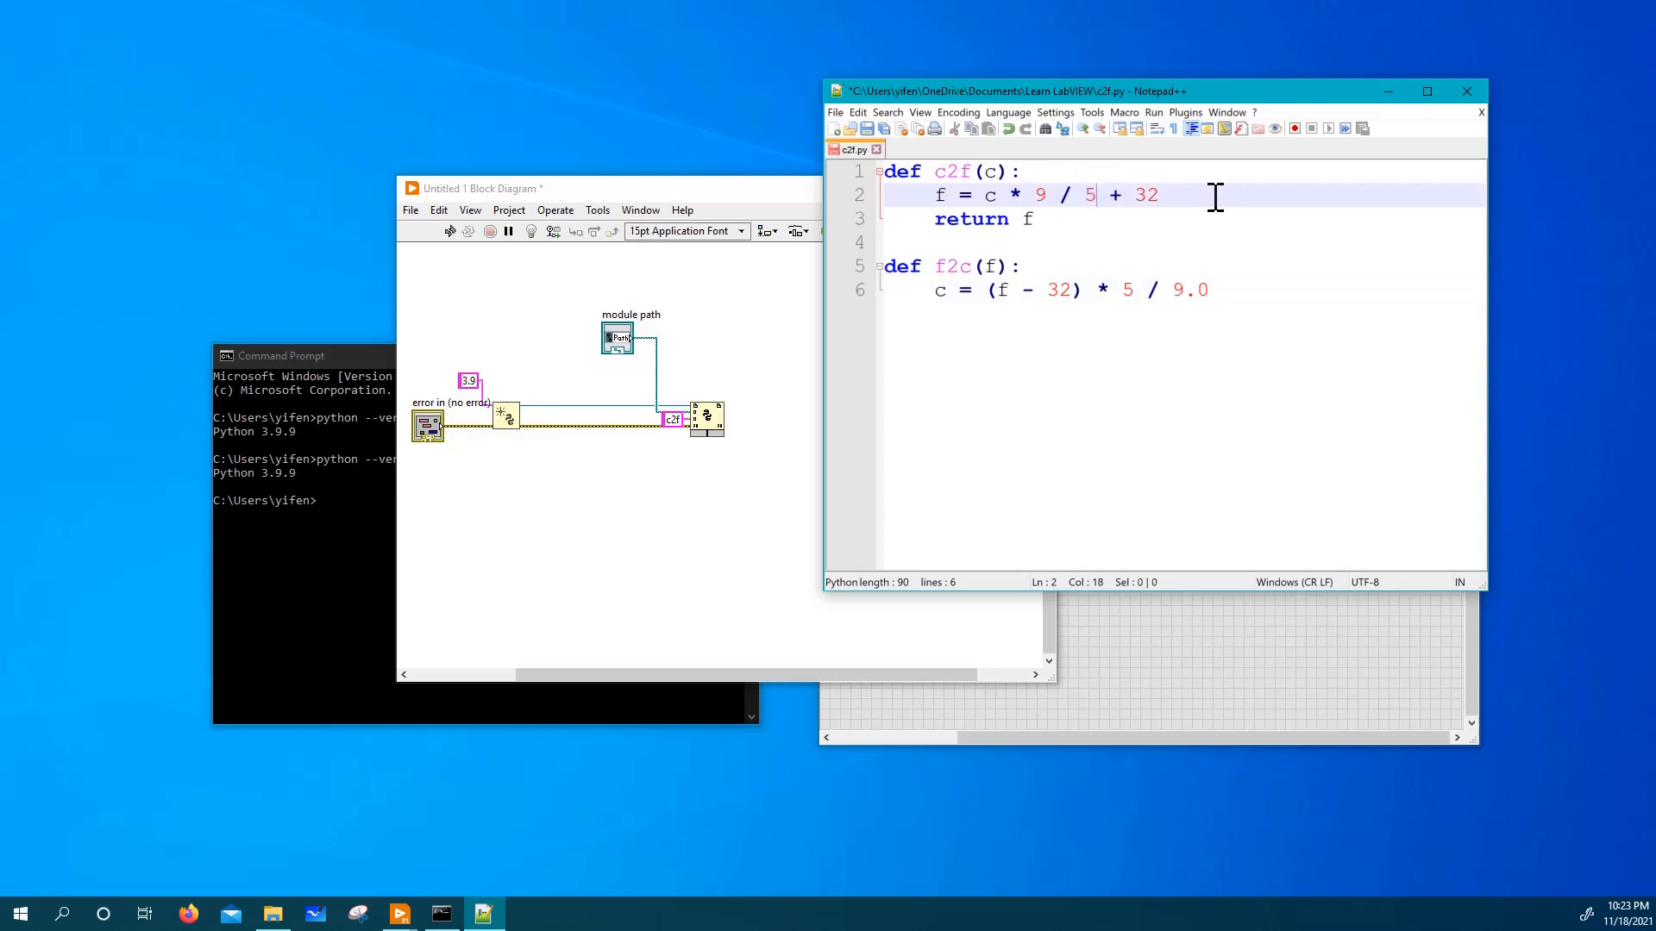
{"action": "type", "text": ".0"}
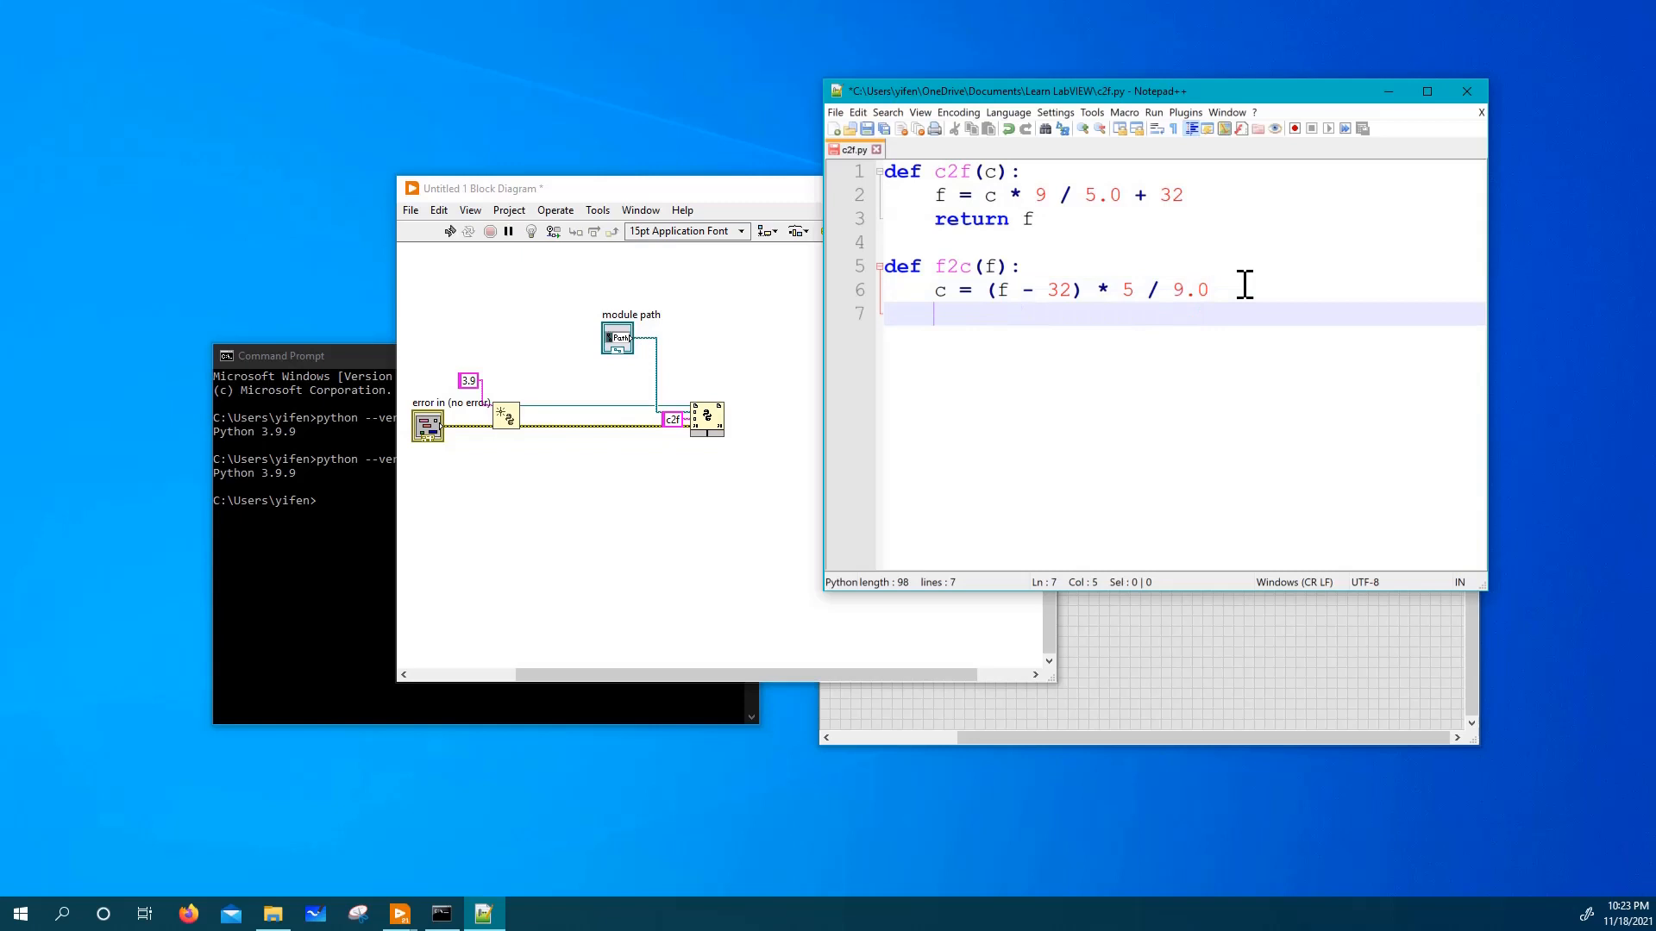
{"action": "type", "text": "return c"}
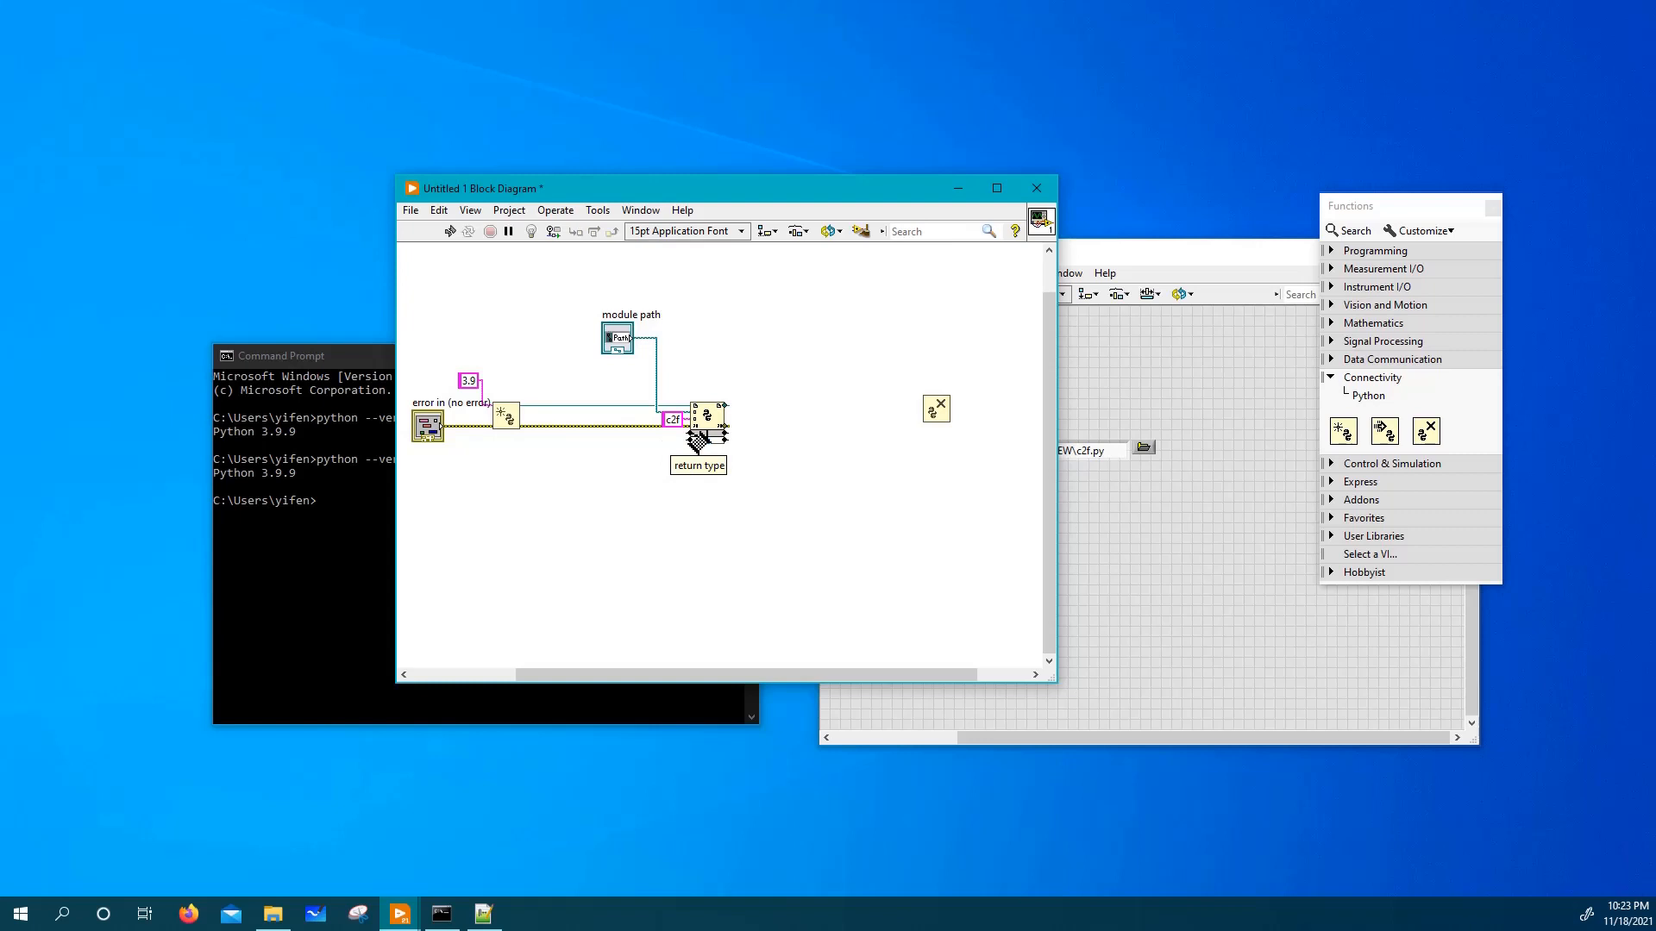
Wire a numeric 0 constant to return type and create an F indicator on return value.
{"action": "left_click", "coordinate": [722, 422]}
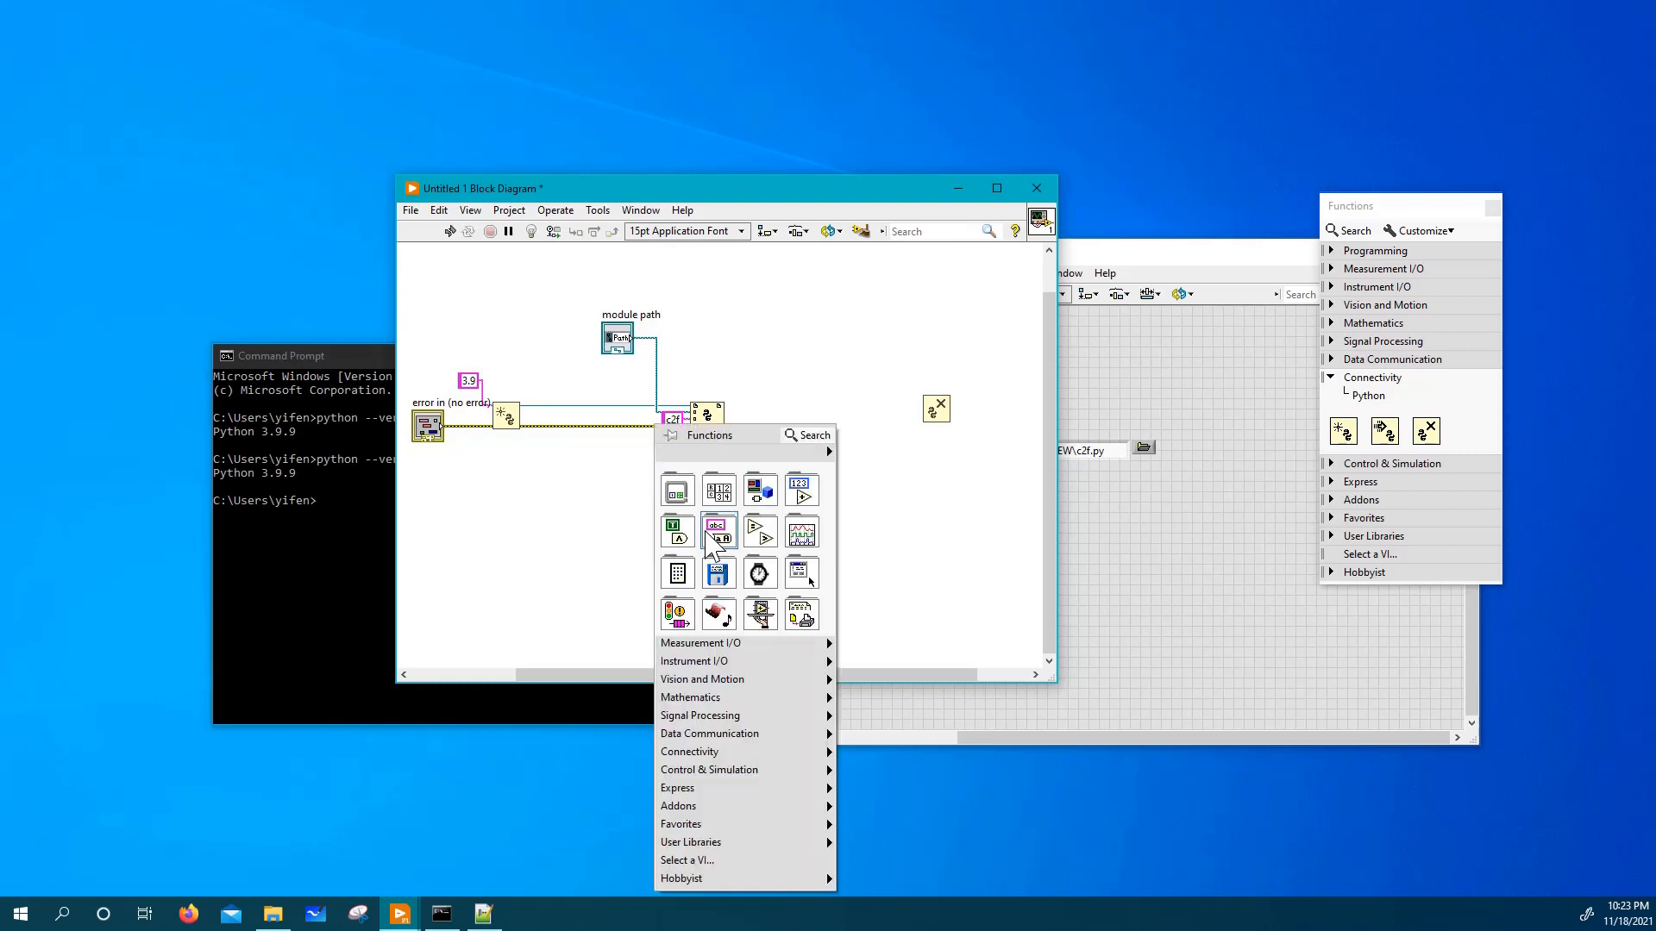
{"action": "left_click", "coordinate": [802, 488]}
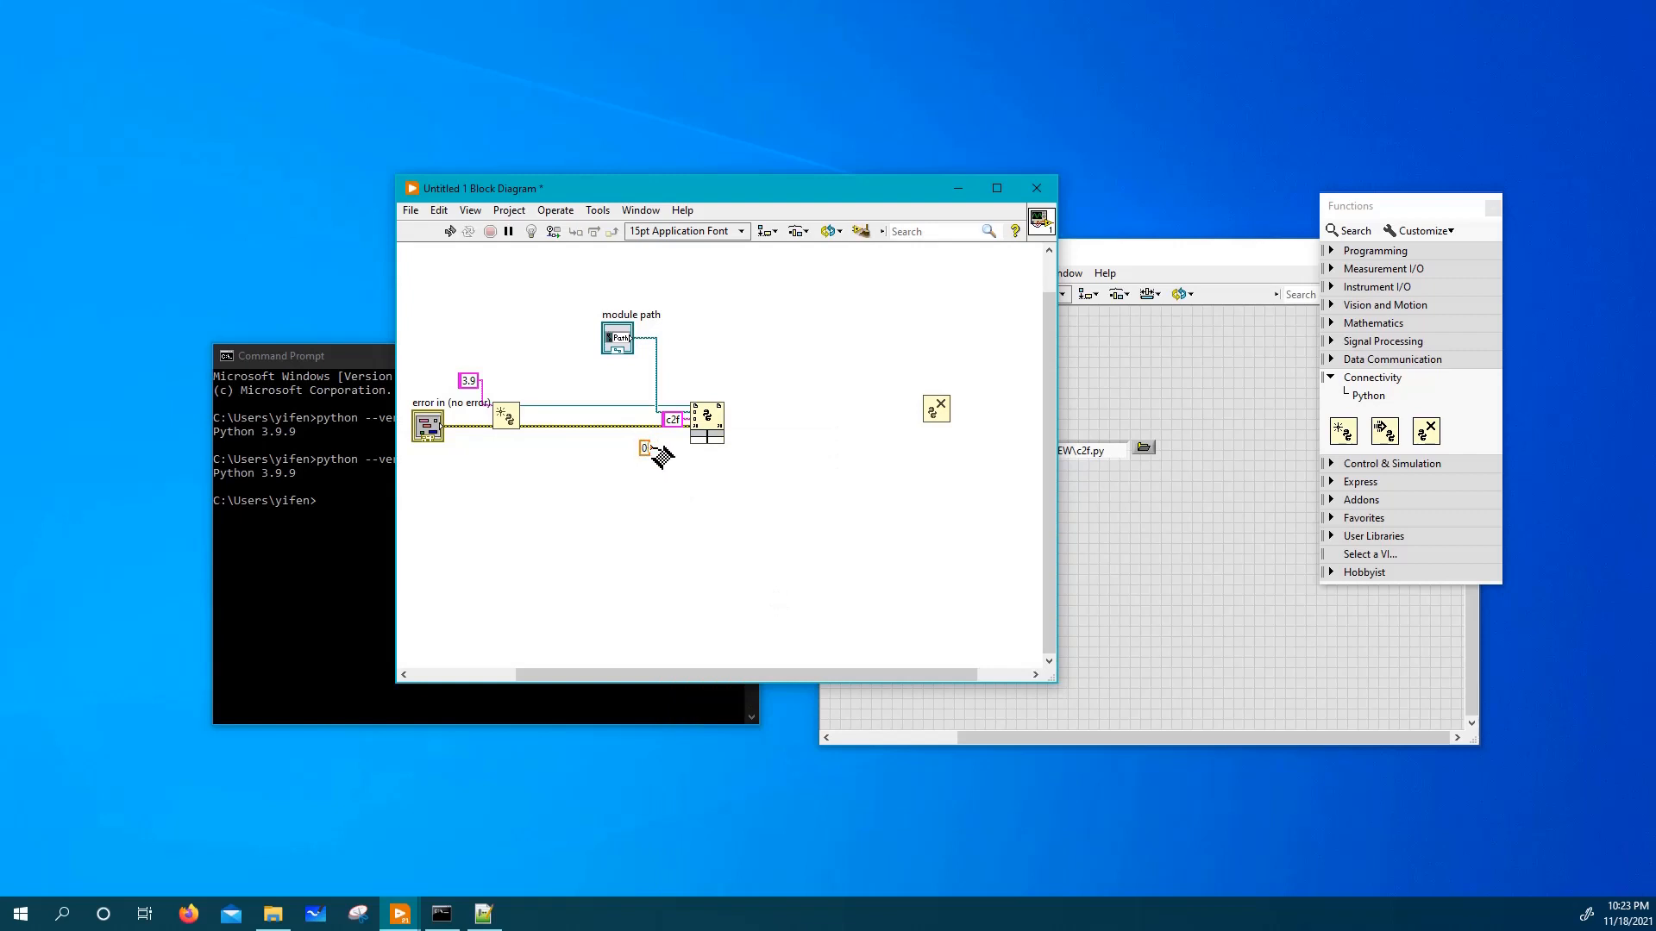
{"action": "mouse_move", "coordinate": [686, 441]}
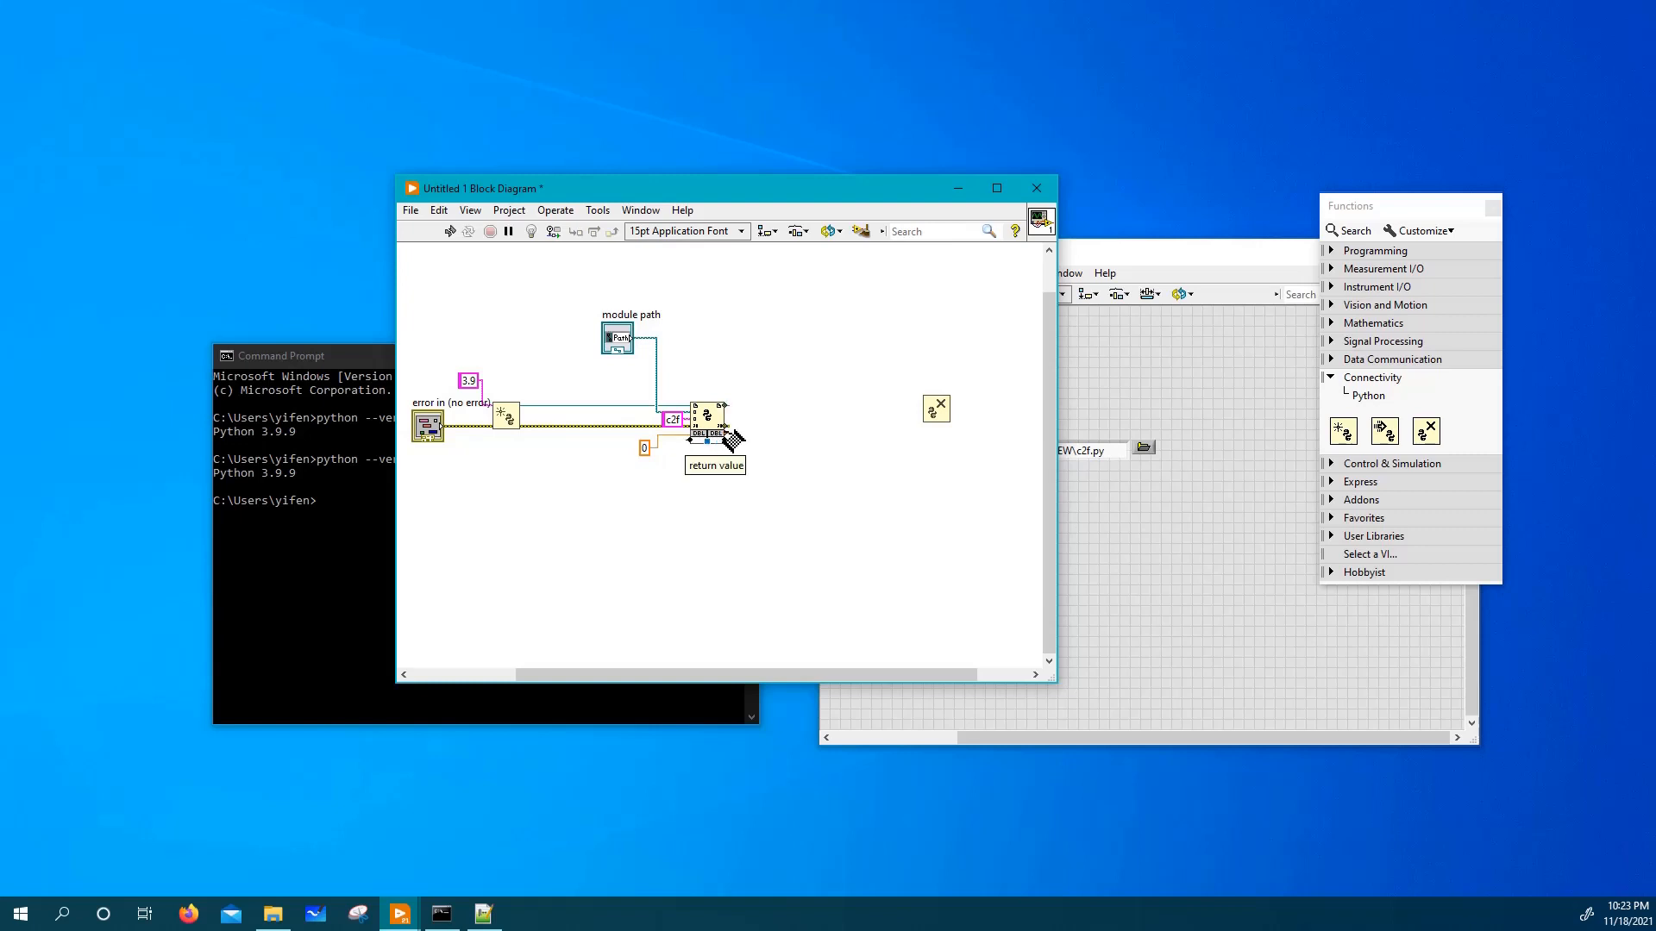
{"action": "right_click", "coordinate": [708, 417]}
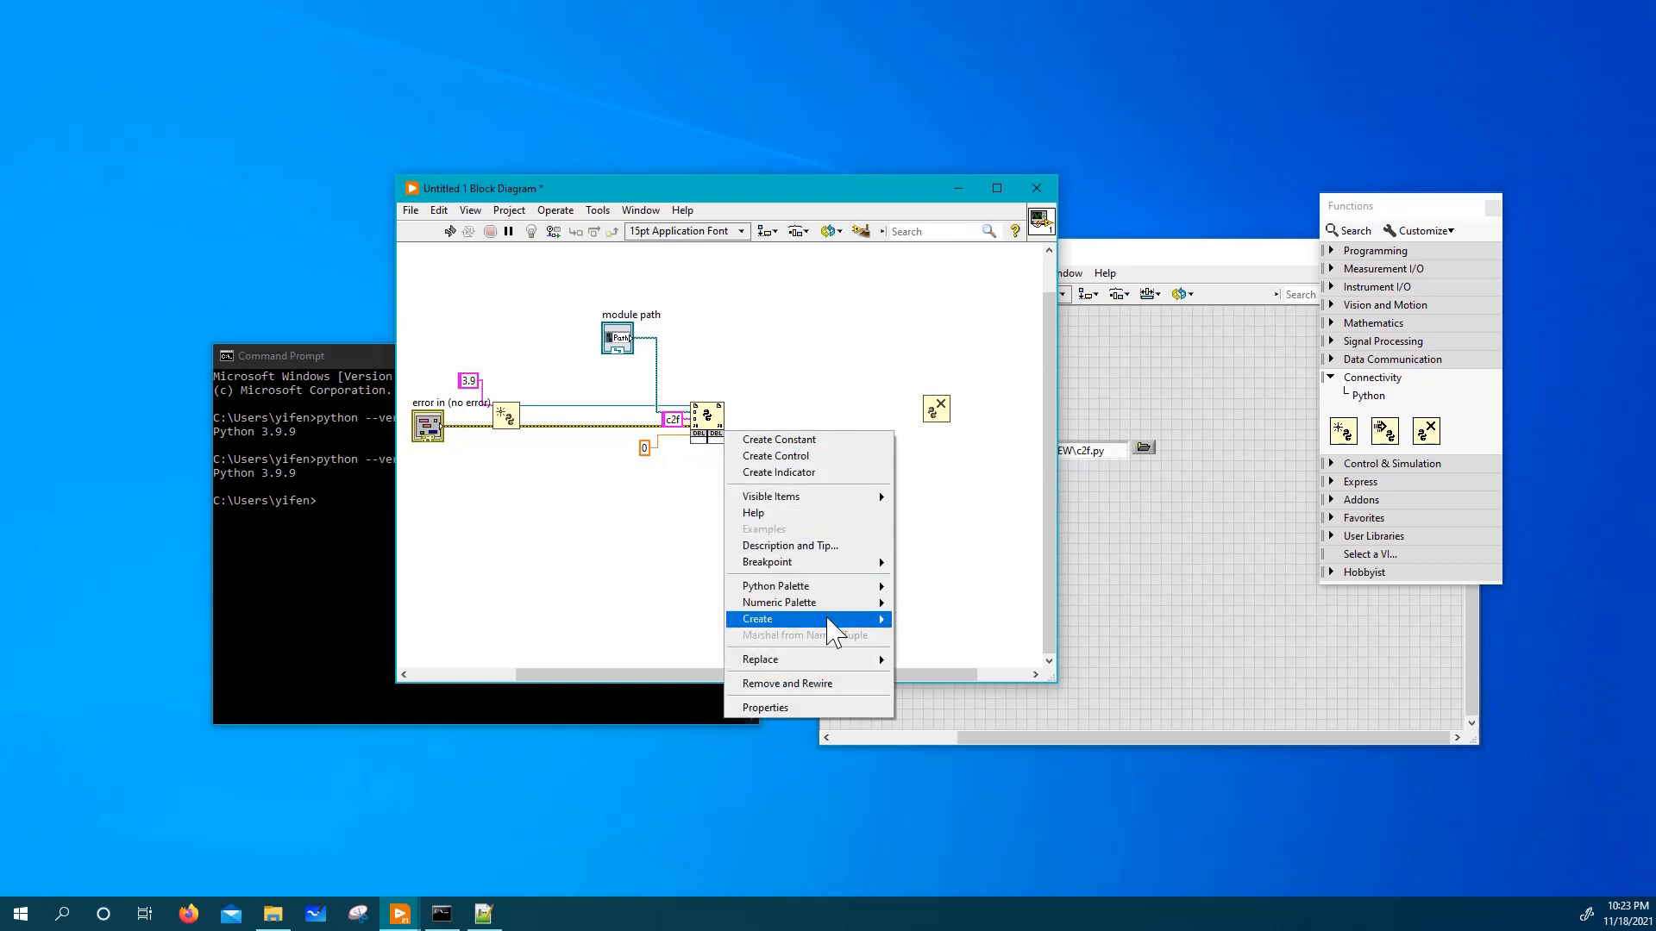
{"action": "left_click", "coordinate": [778, 473]}
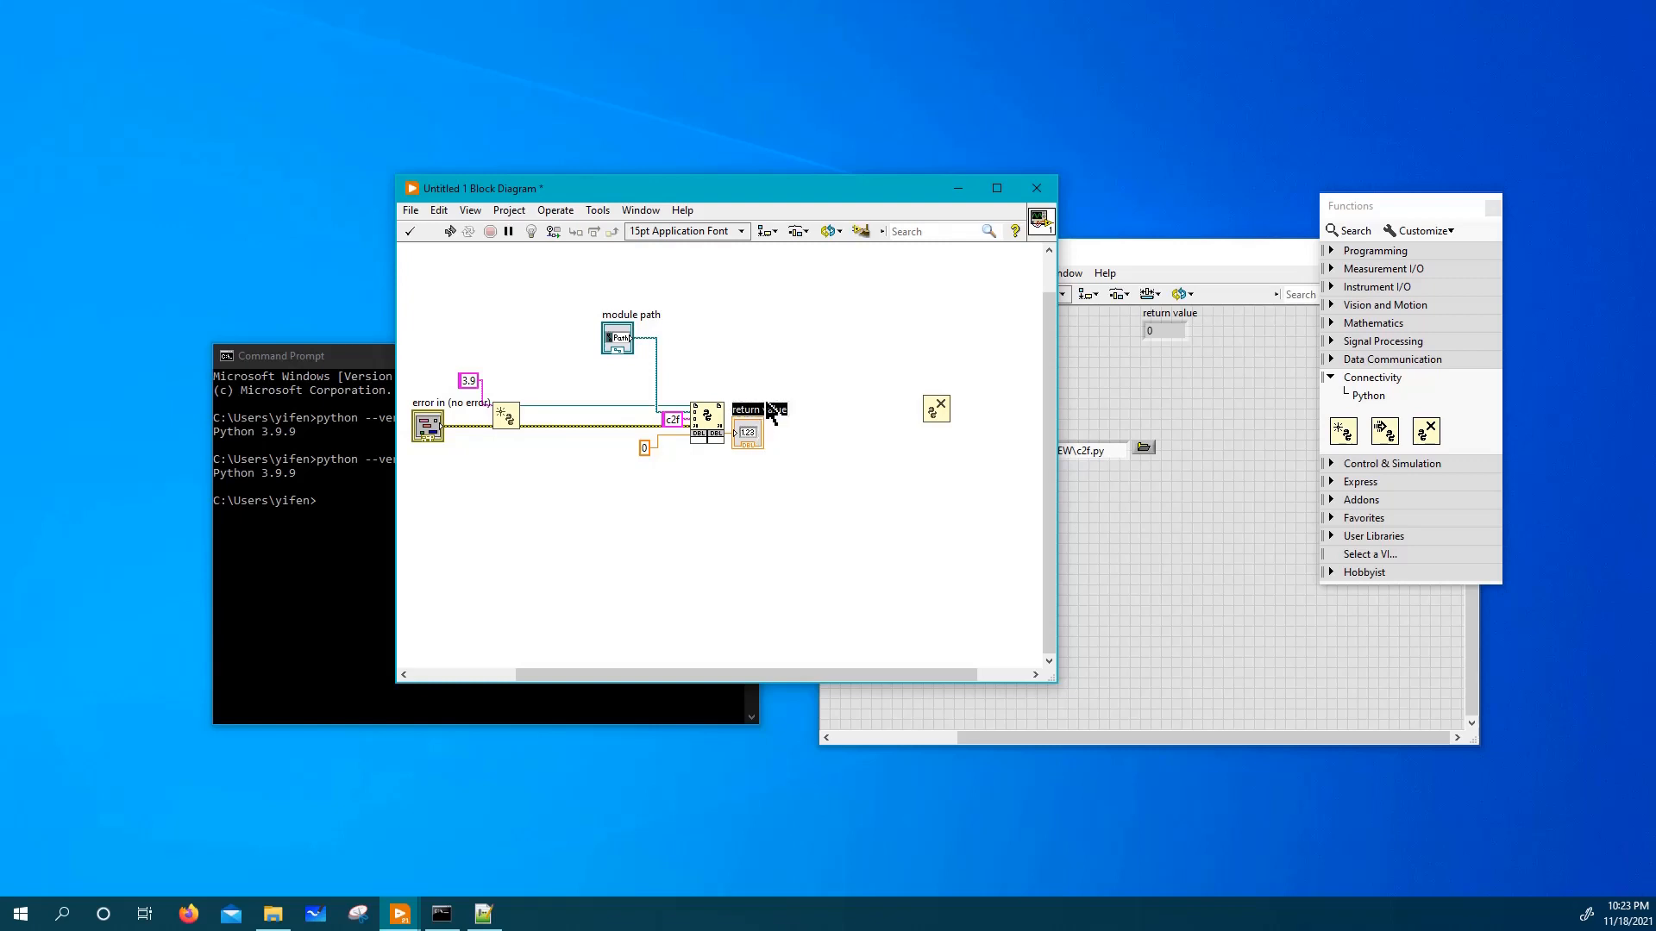
{"action": "left_click_drag", "start_coordinate": [750, 433], "coordinate": [835, 459]}
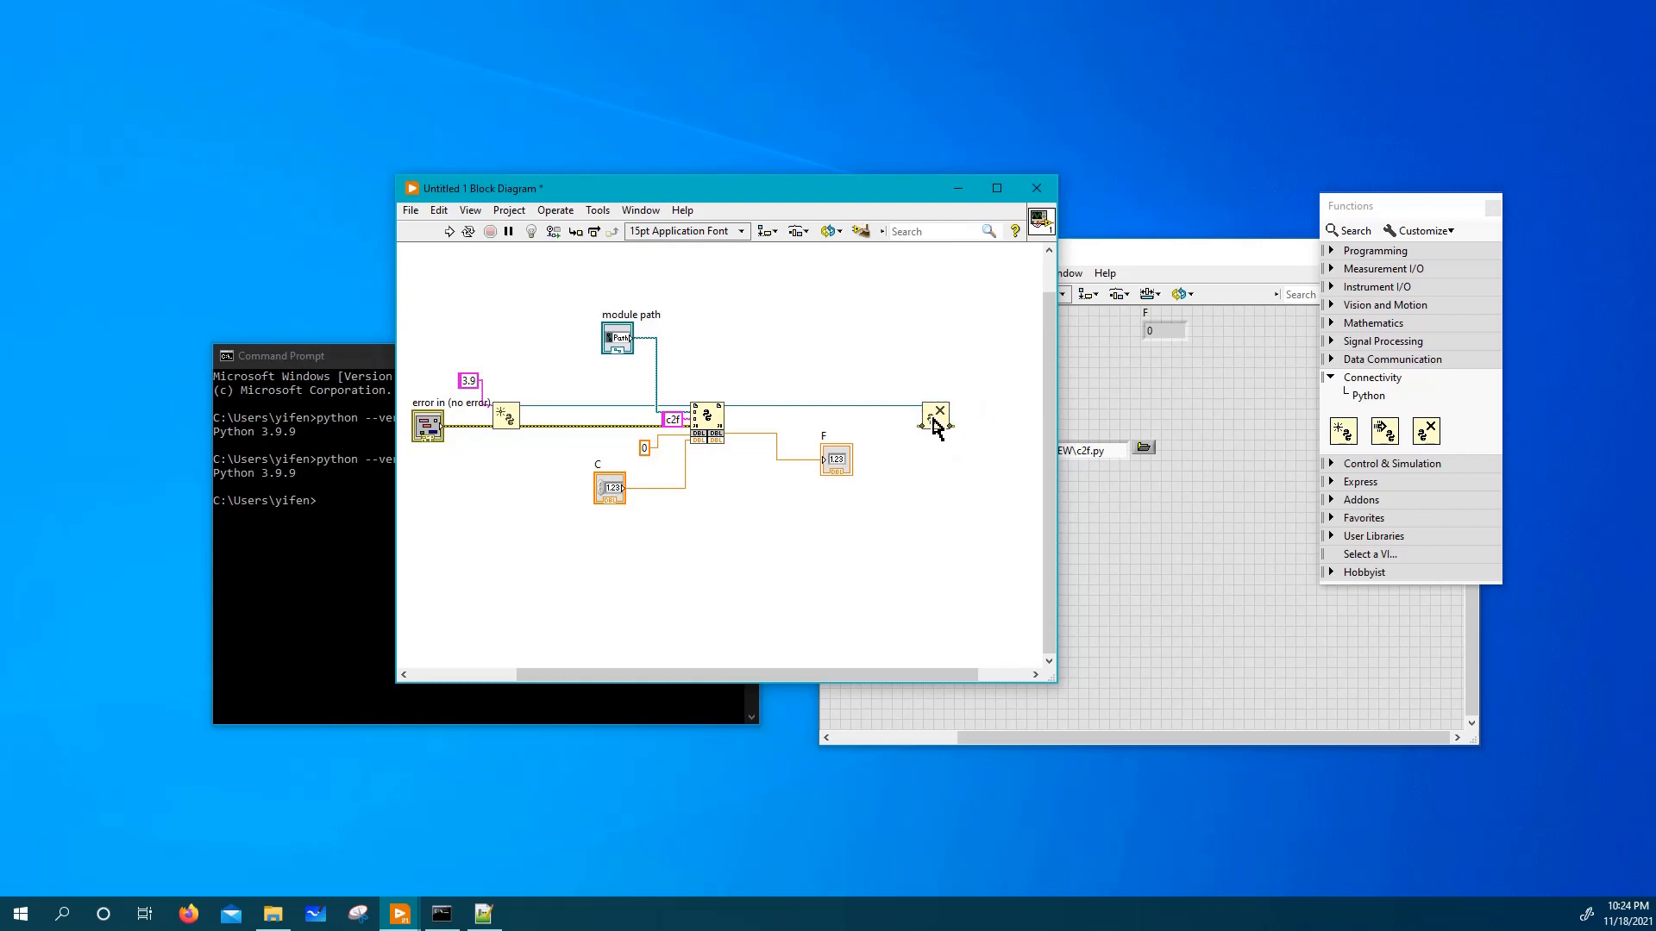
{"action": "mouse_move", "coordinate": [938, 427]}
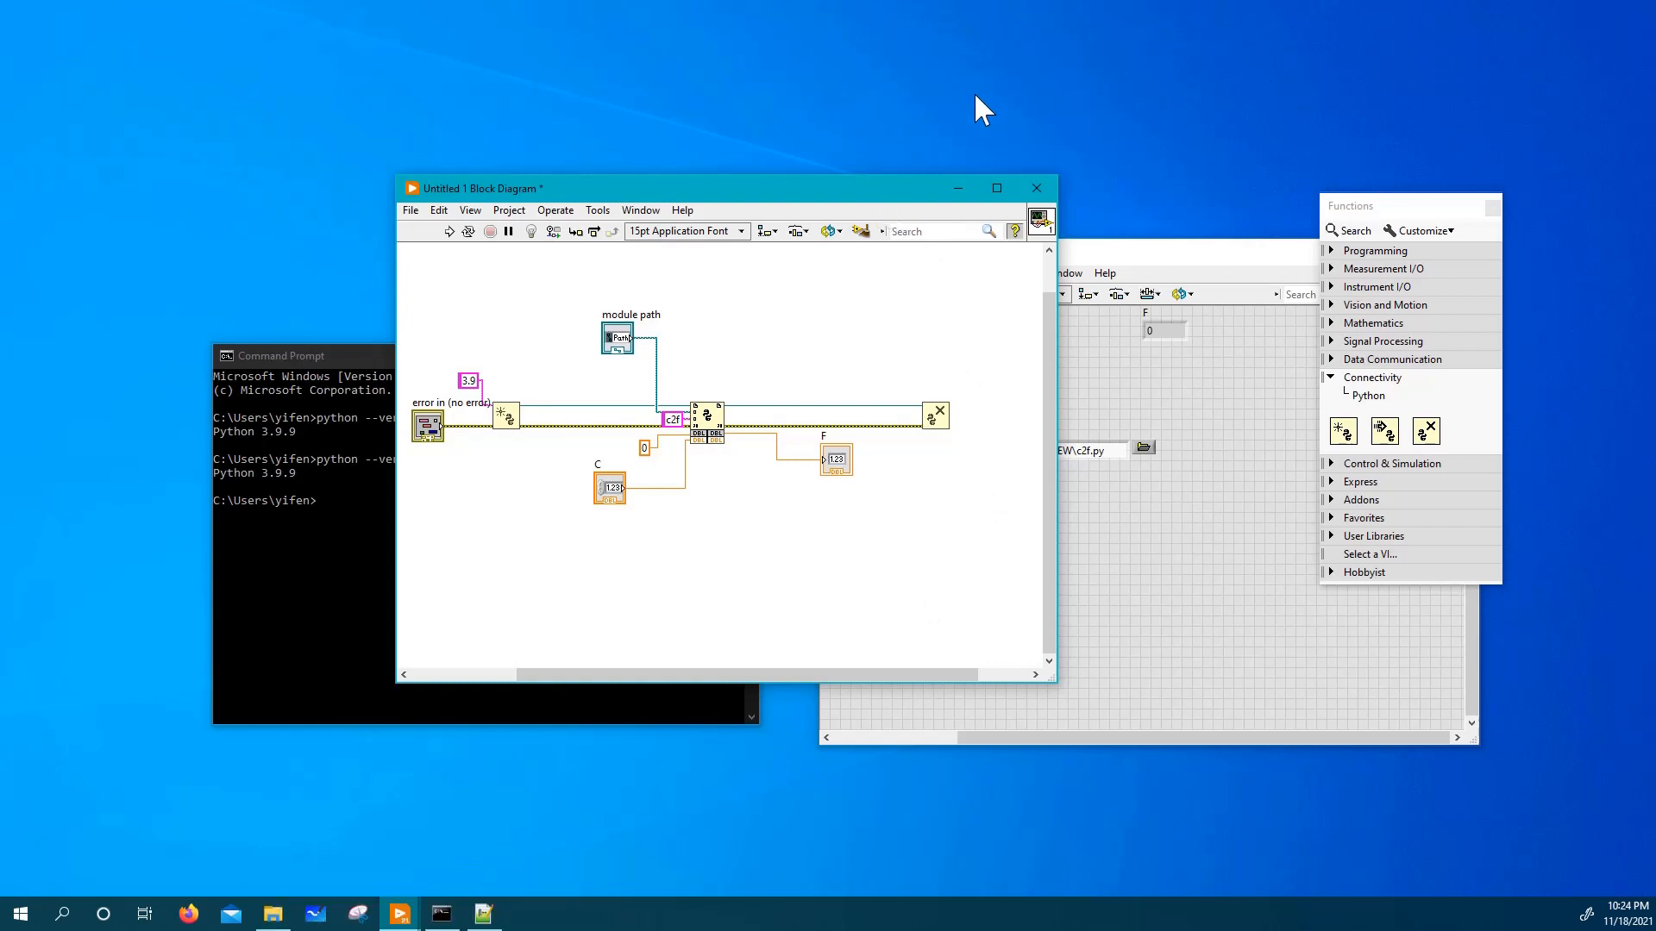
Reposition the block diagram window to reach the Close Python Session node.
{"action": "left_click_drag", "start_coordinate": [726, 188], "coordinate": [832, 101]}
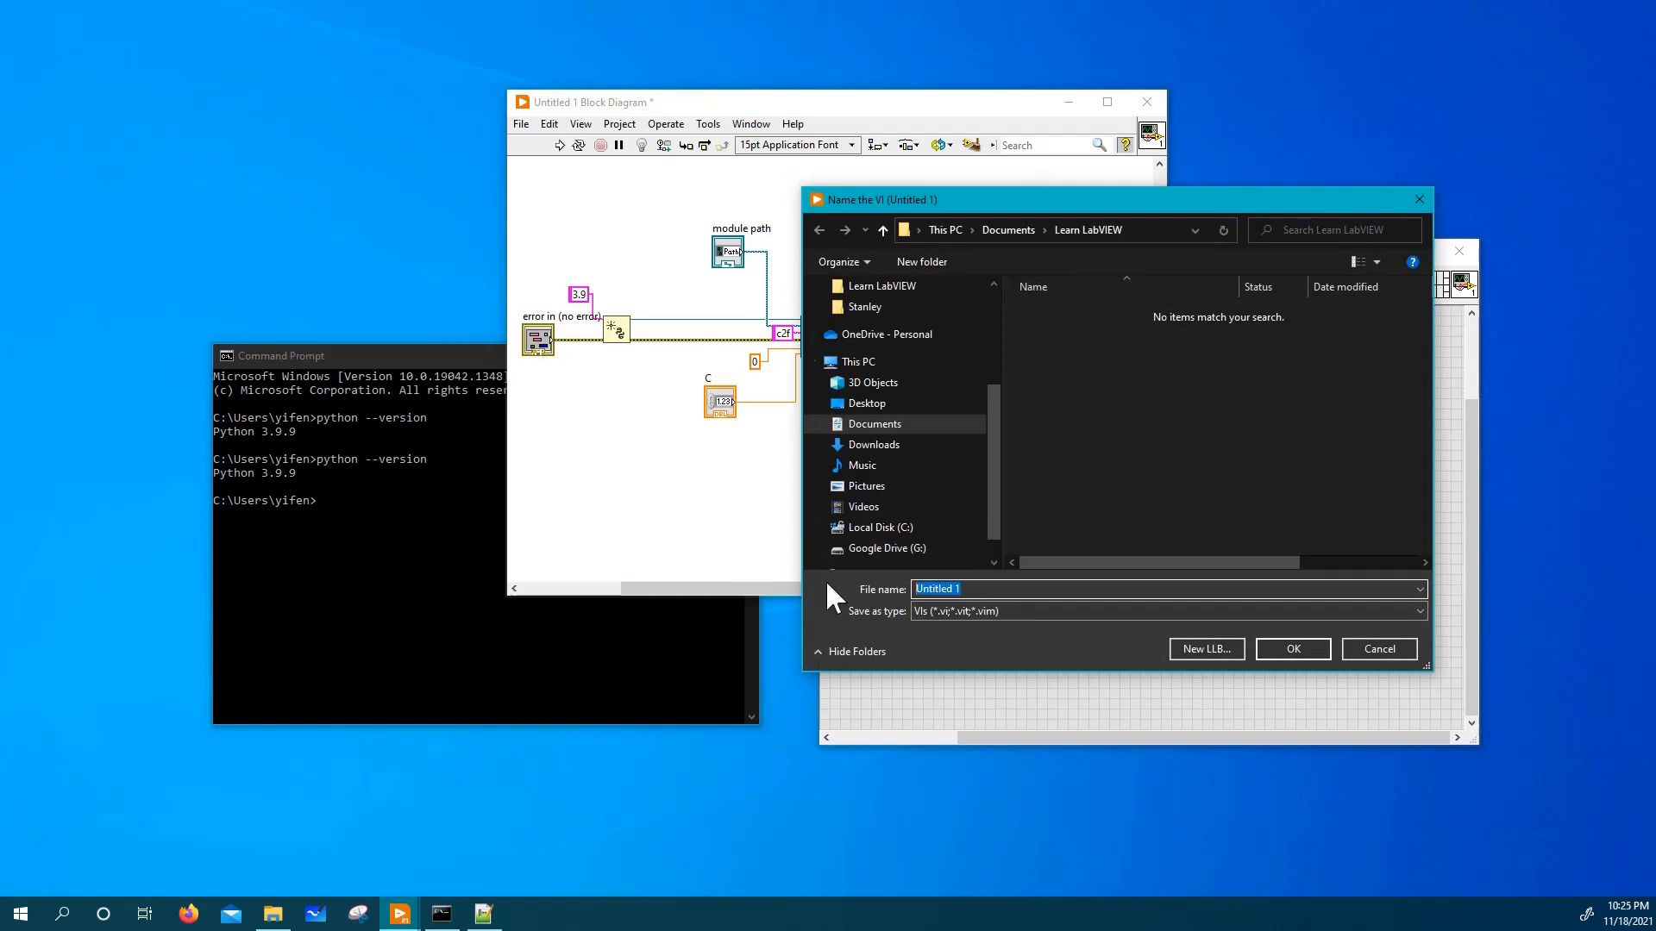
Name the VI 'Convert Temperature' in the Save dialog for the Learn LabVIEW folder.
{"action": "type", "text": "Conver"}
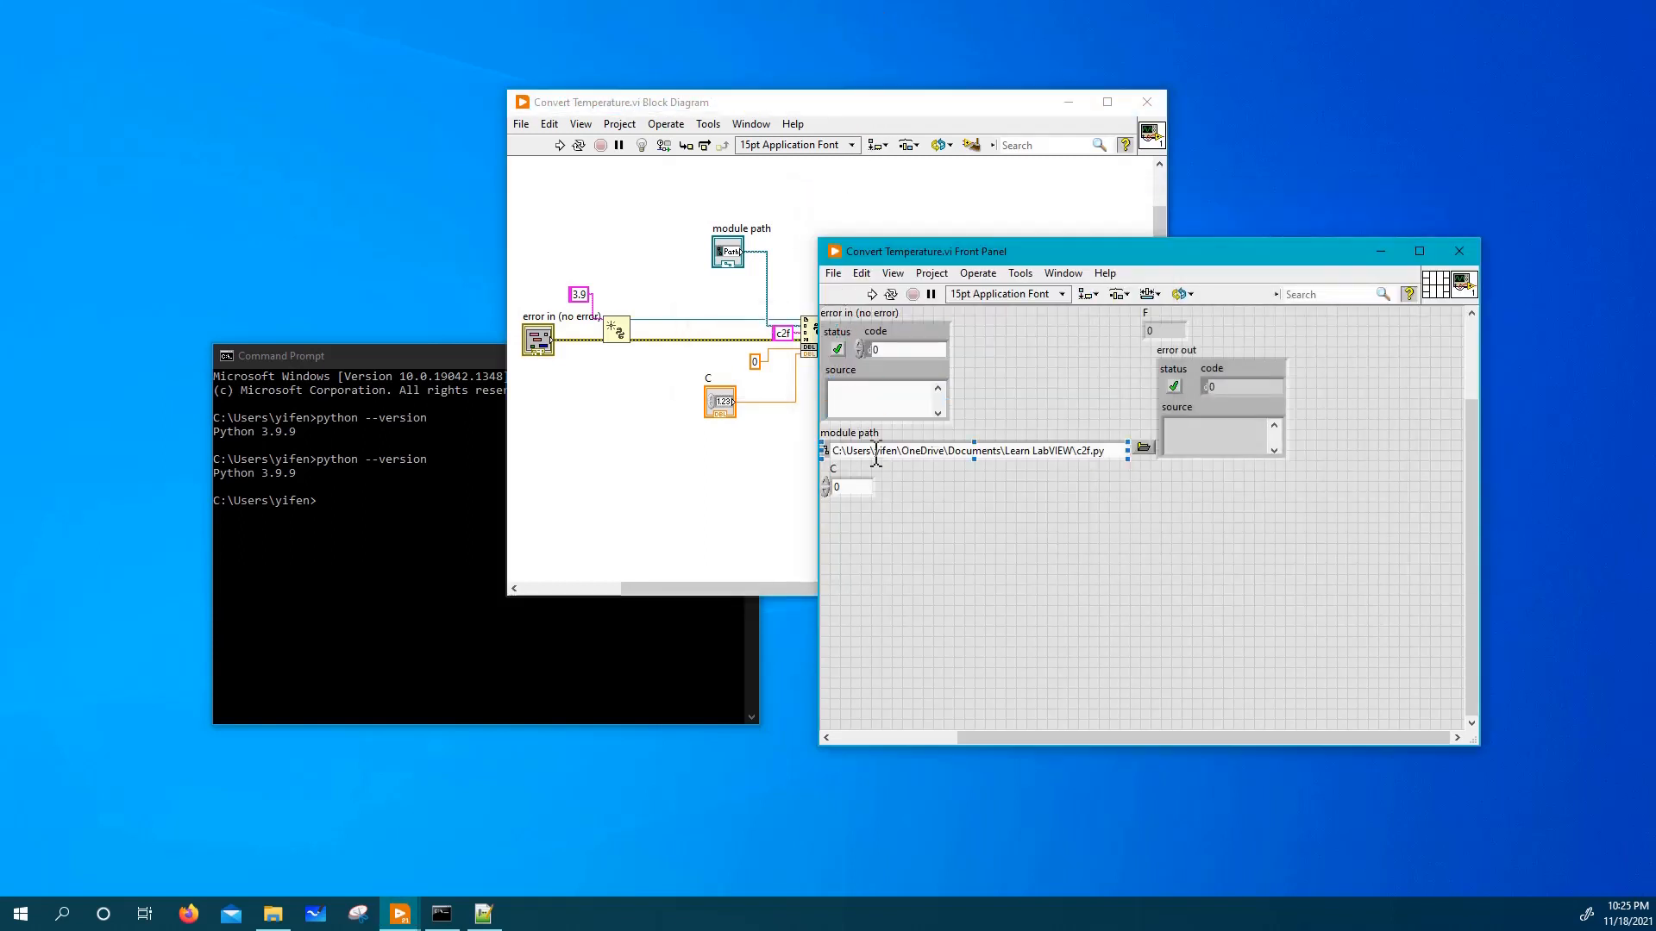
Run the VI continuously with C inputs 10 and 15, reading 50 °F and 59 °F.
{"action": "left_click", "coordinate": [834, 293]}
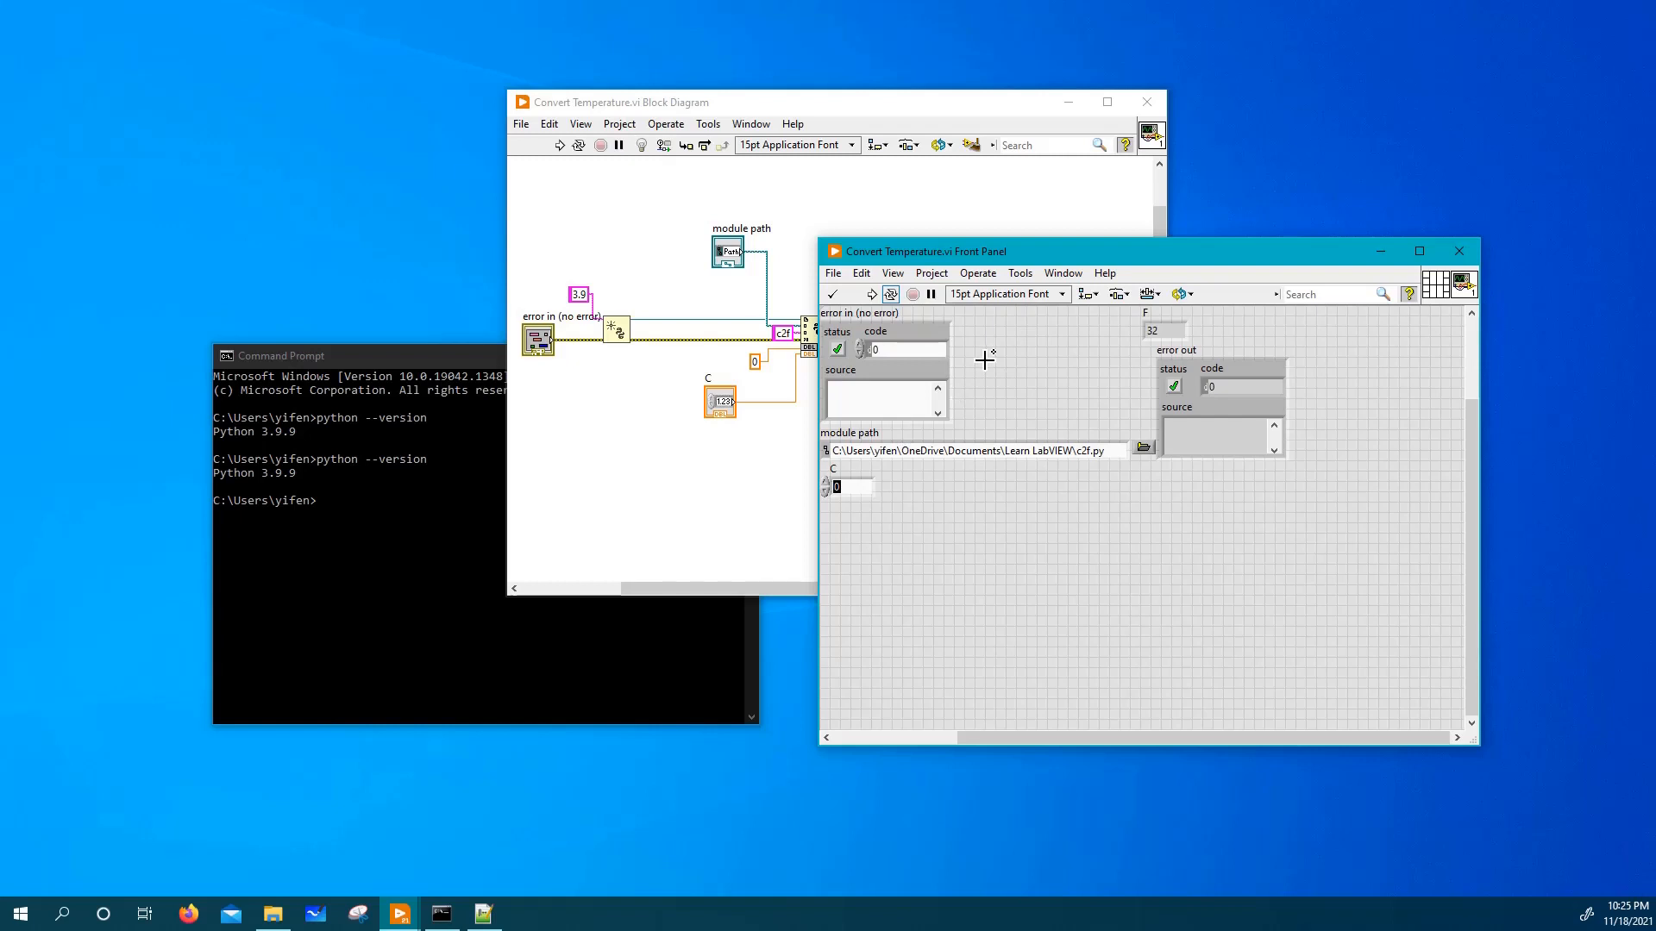
{"action": "type", "text": "10"}
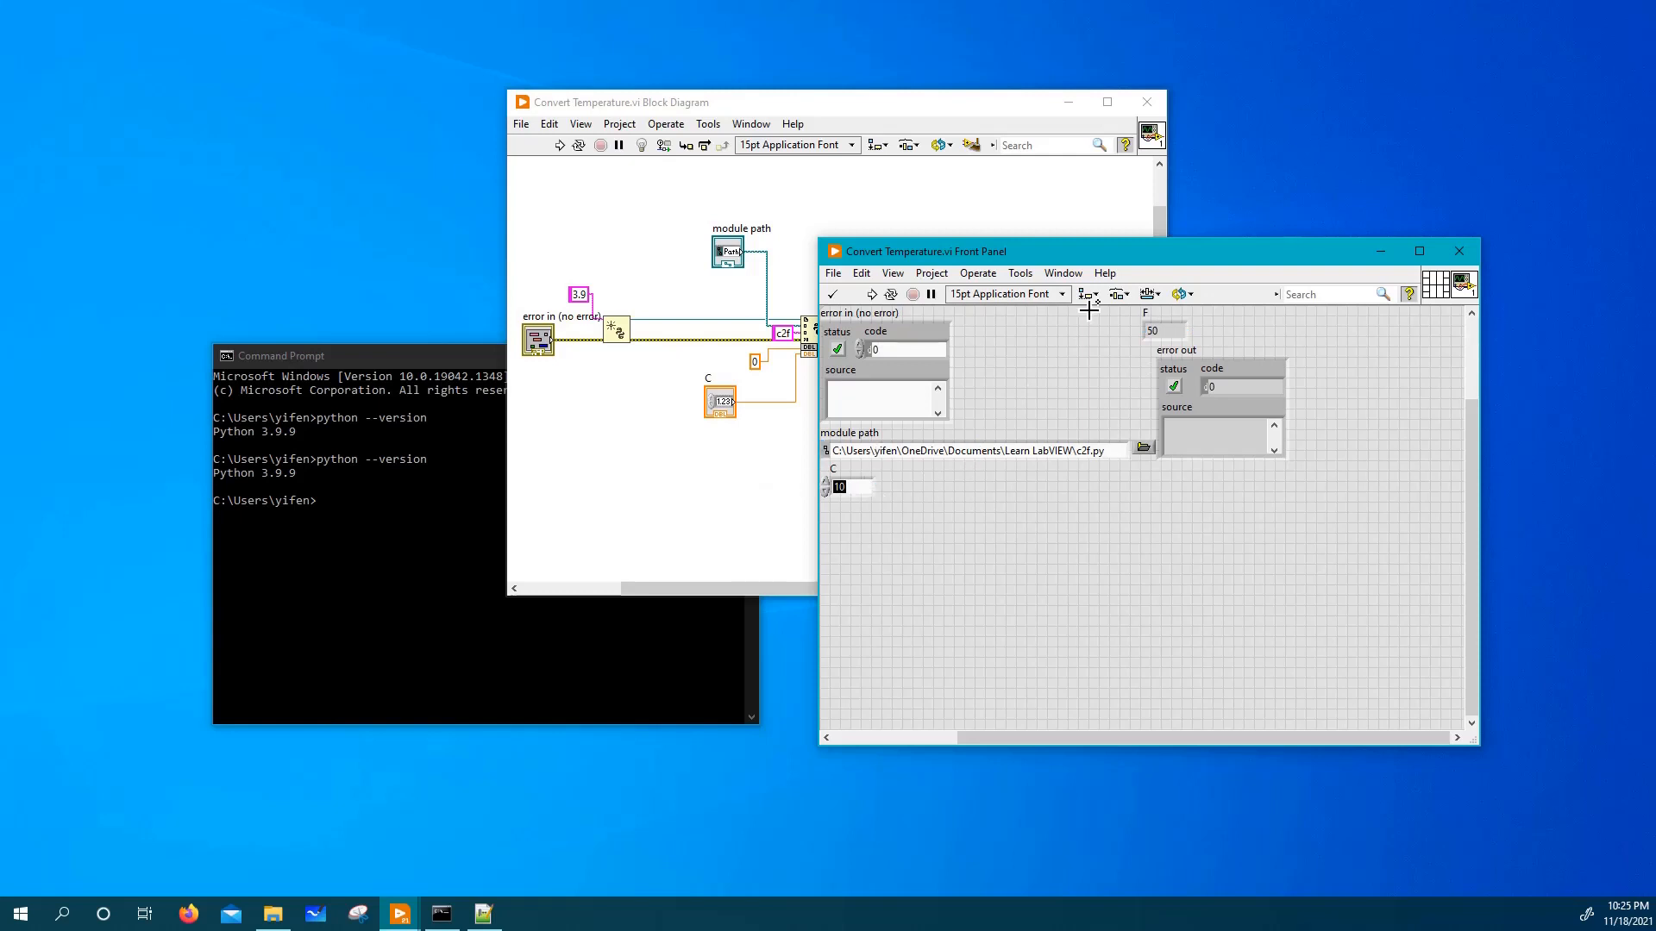
{"action": "type", "text": "15"}
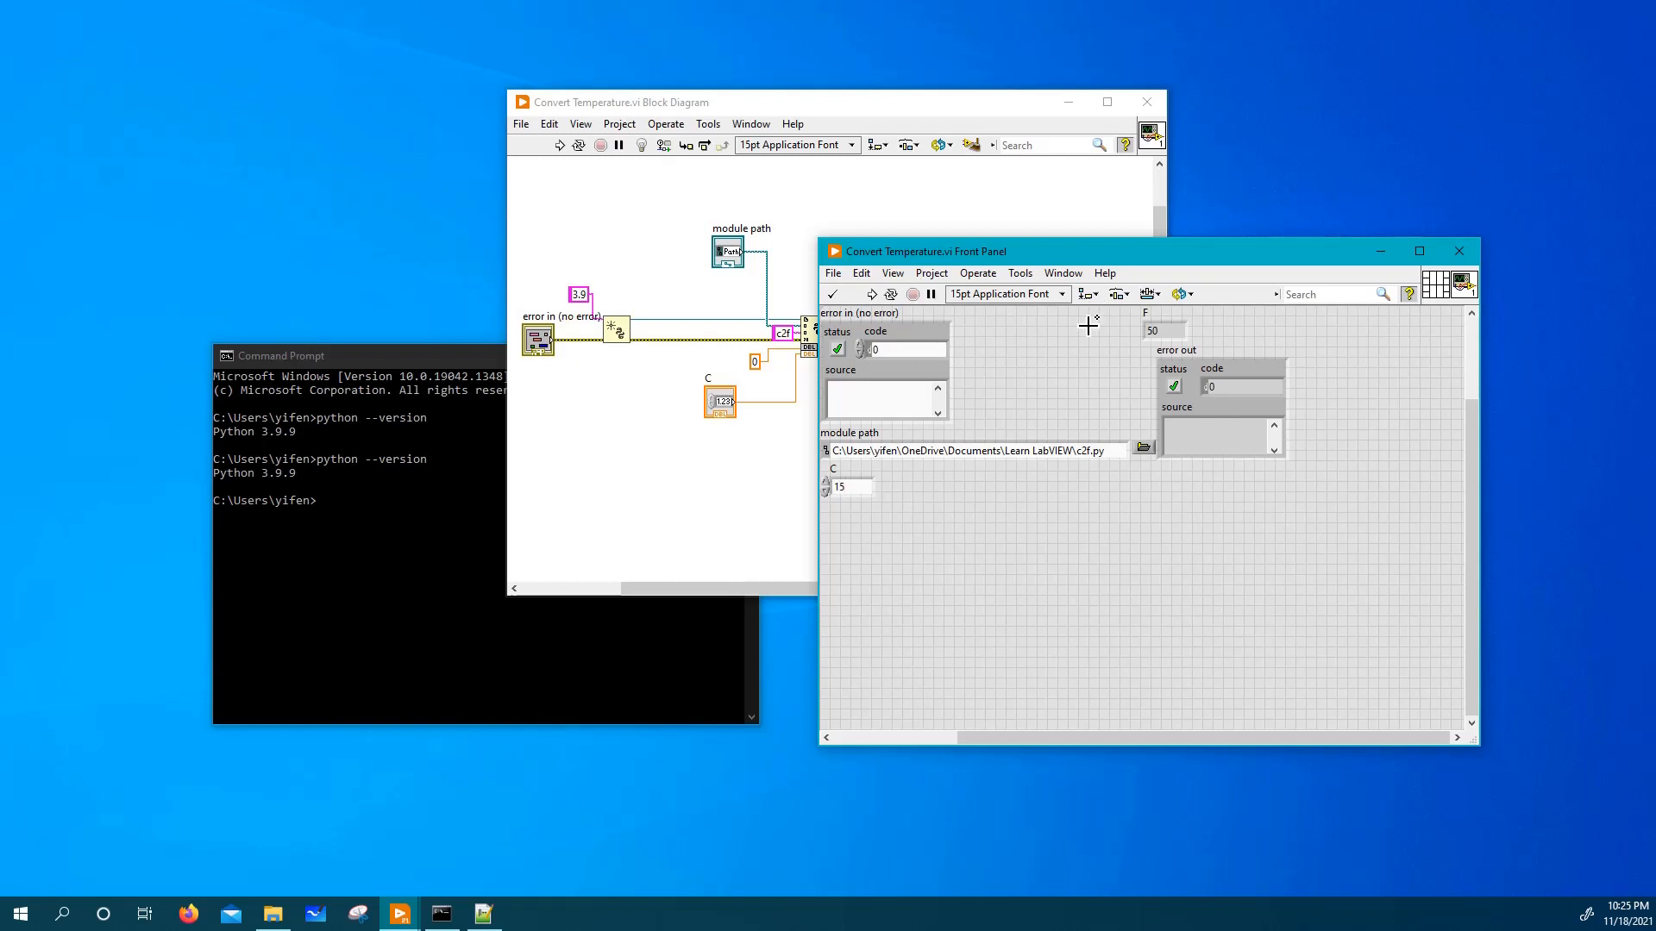
{"action": "mouse_move", "coordinate": [1134, 329]}
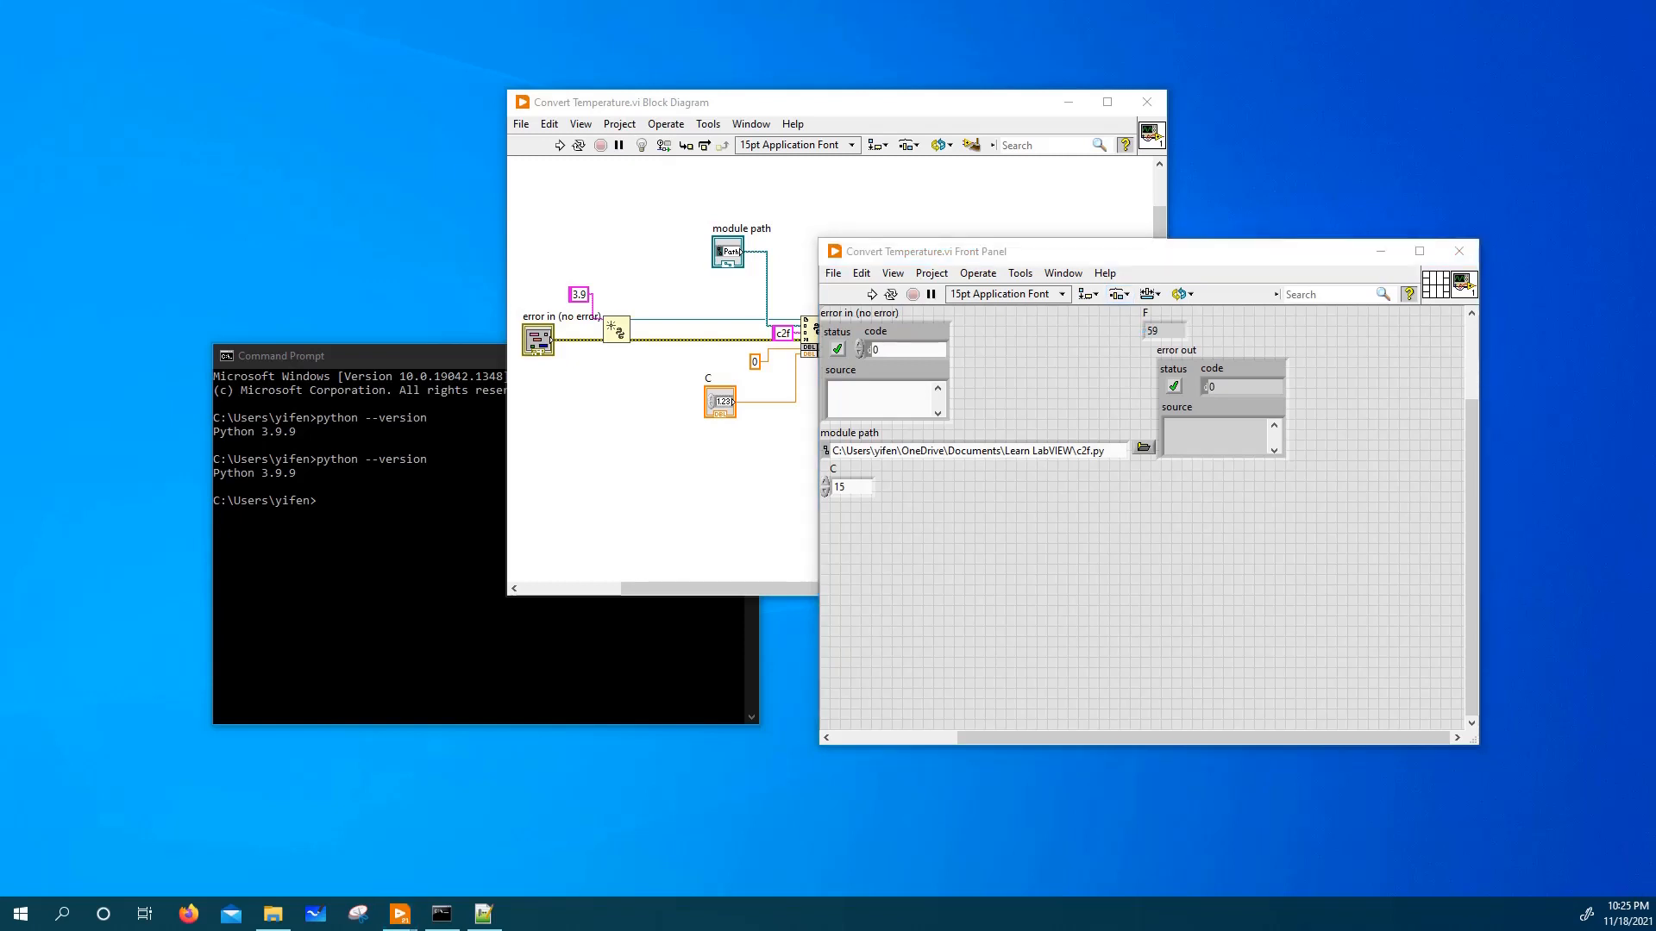
Launch Chrome and start a web search to verify the conversion.
{"action": "left_click", "coordinate": [524, 912]}
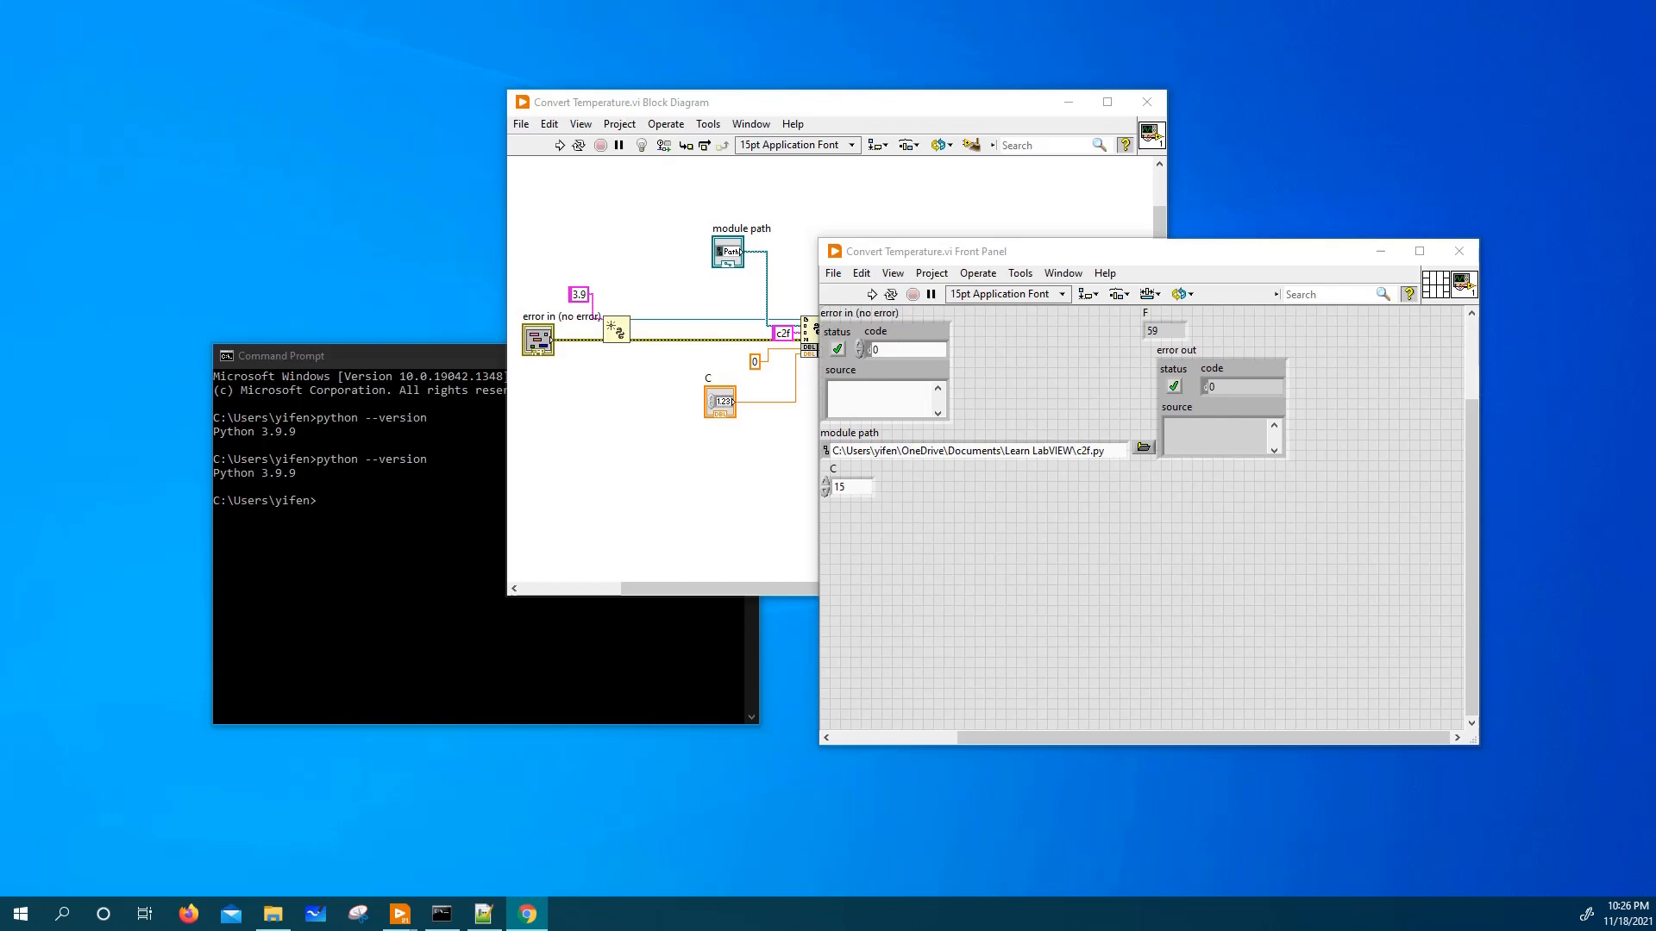
{"action": "left_click", "coordinate": [525, 914]}
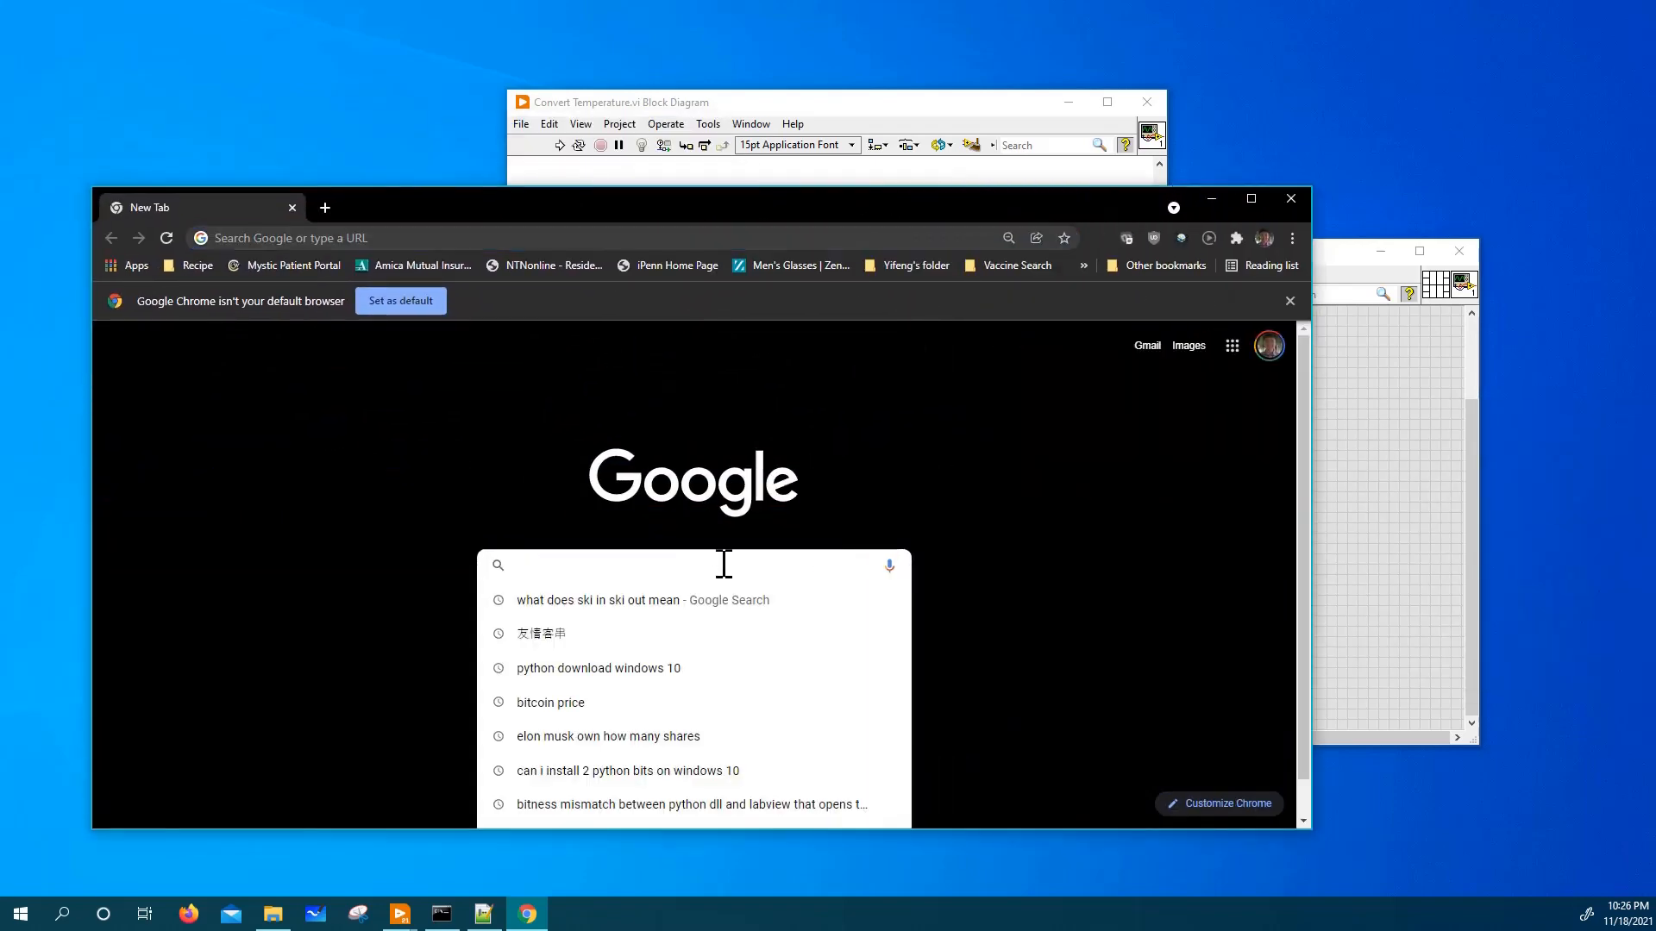
Search Google for 'celsius to fahrenheit' and enter 15 °C, confirming 59 °F.
{"action": "type", "text": "celsiu"}
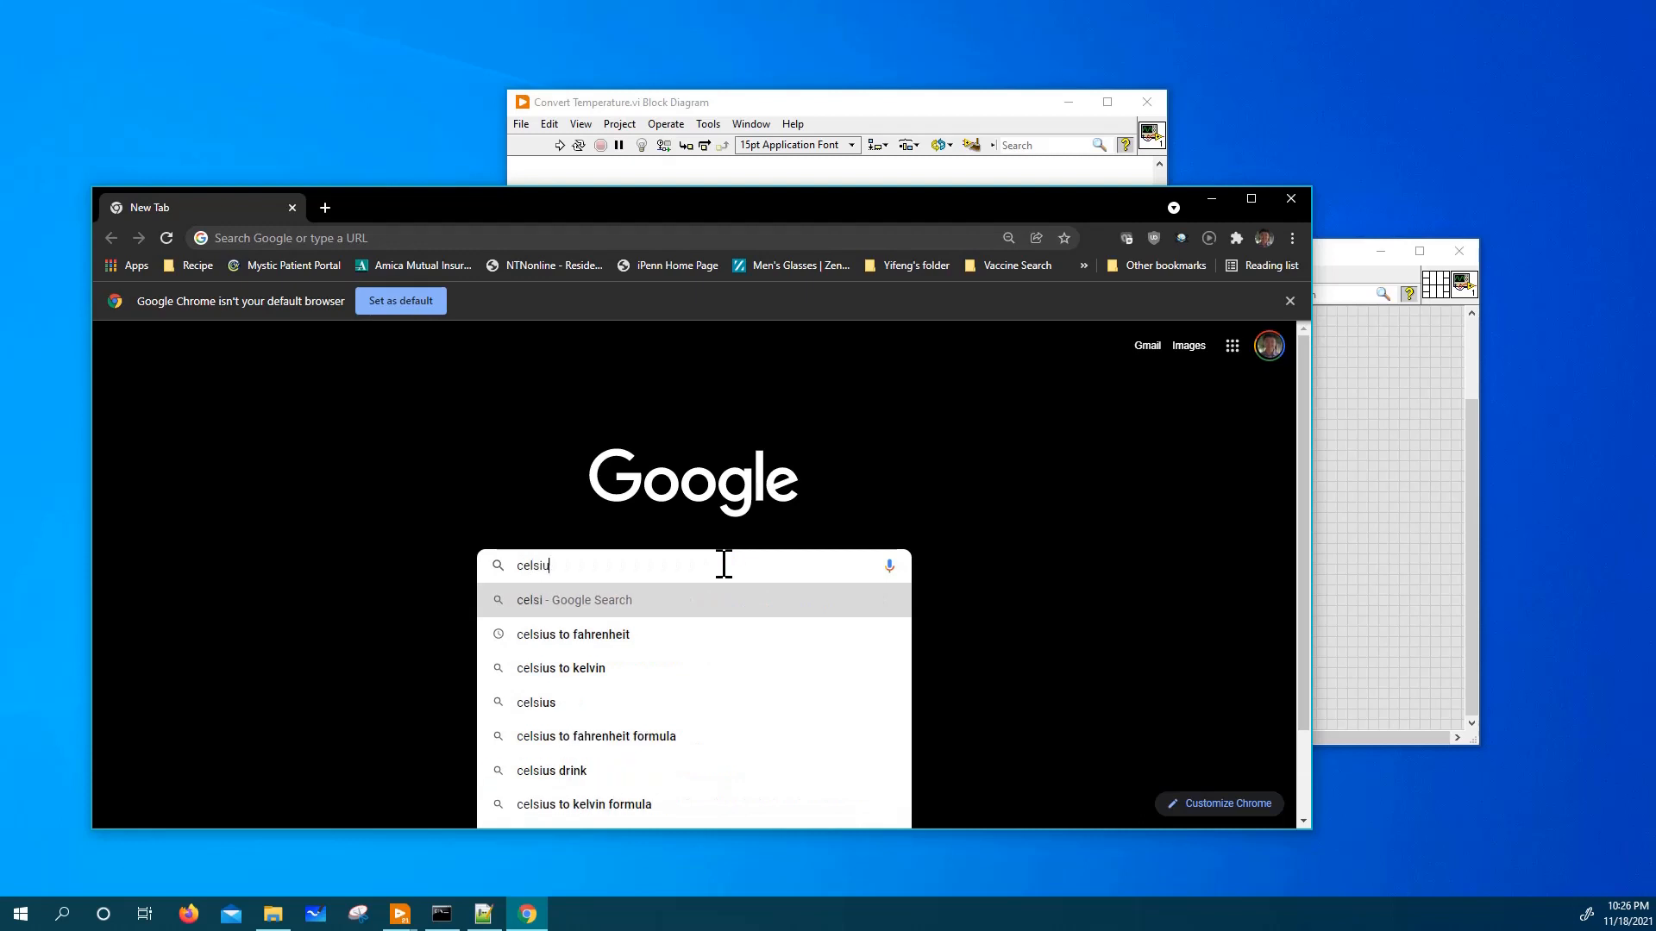
{"action": "key", "text": "Backspace"}
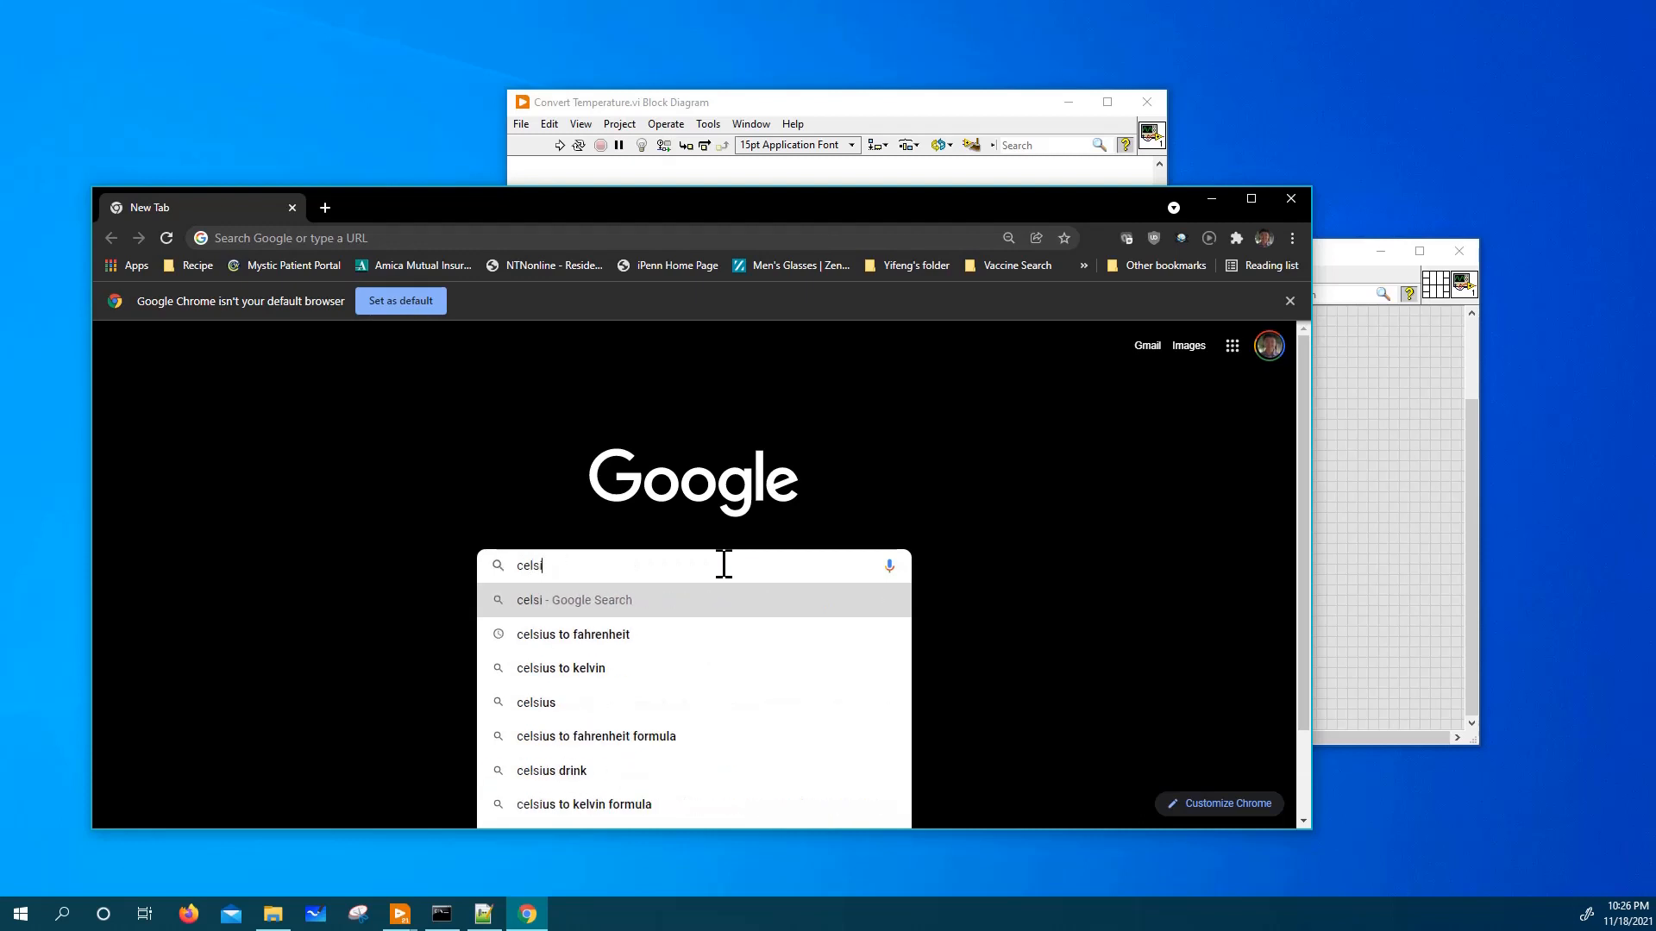
{"action": "left_click", "coordinate": [572, 633]}
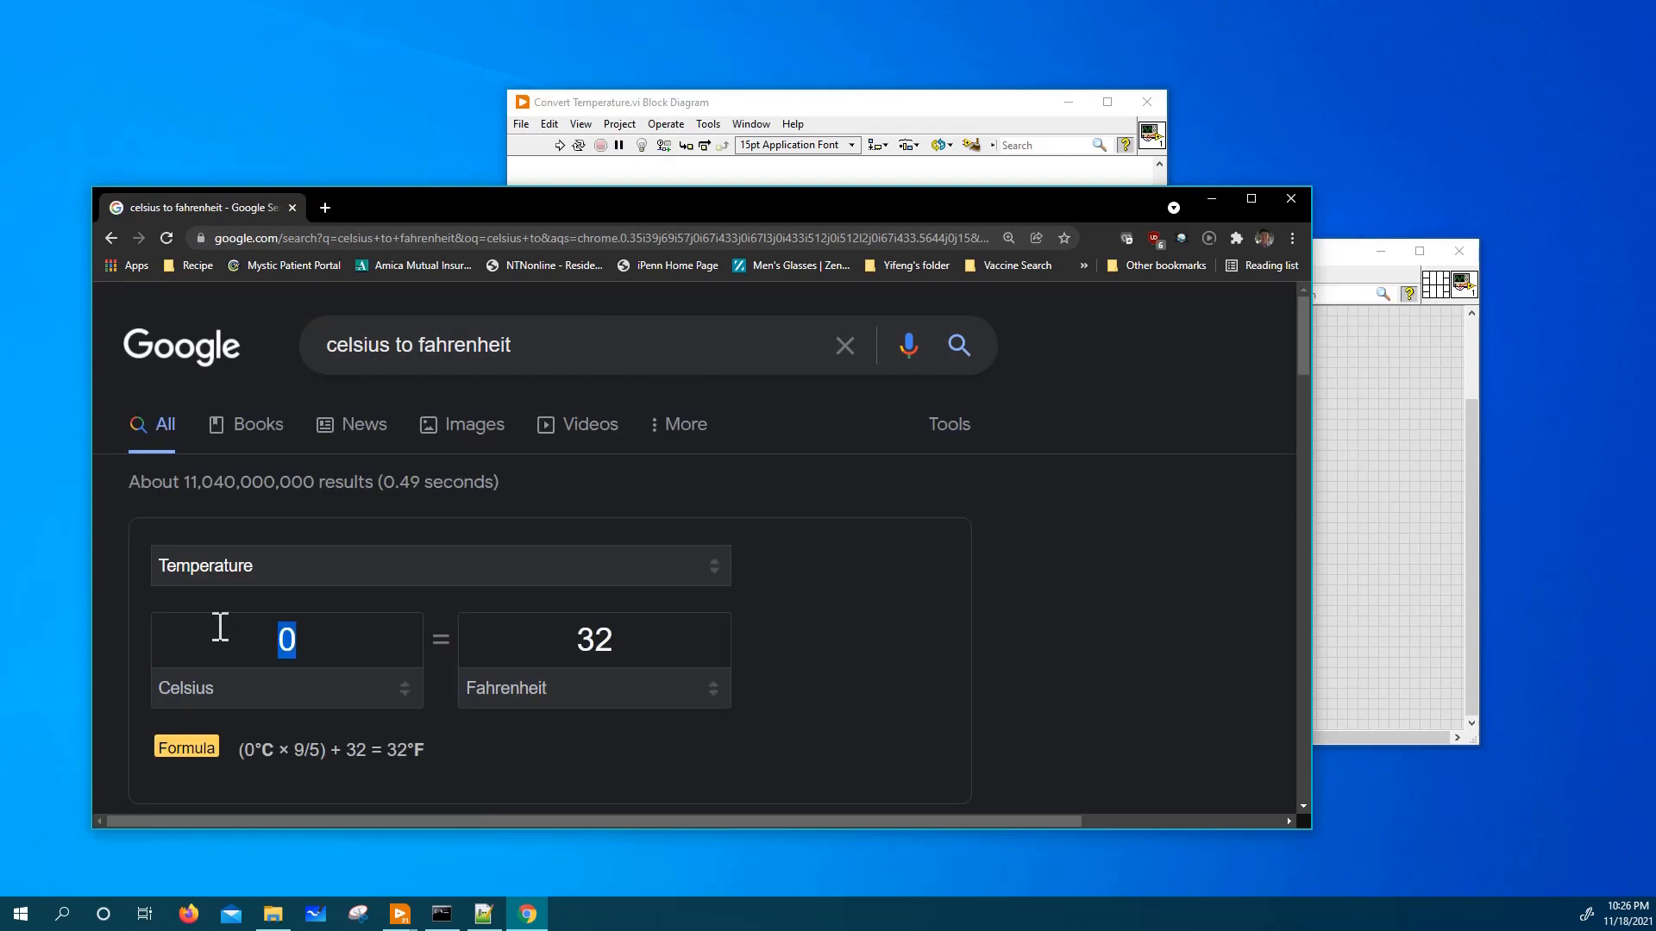
{"action": "type", "text": "15"}
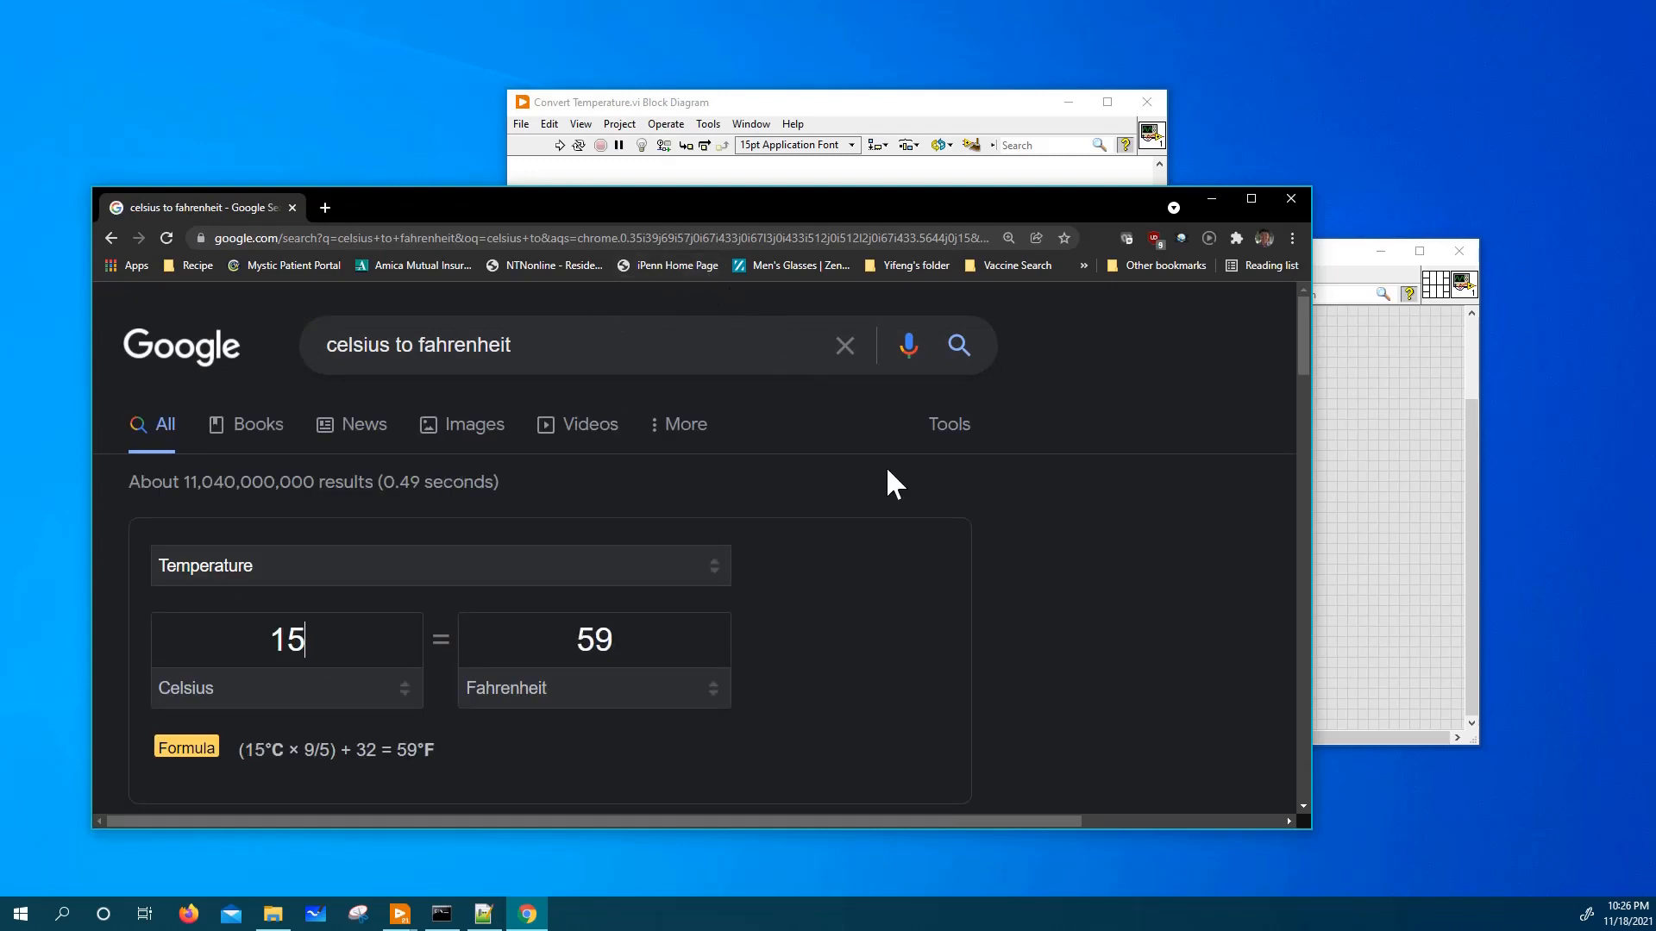
{"action": "mouse_move", "coordinate": [1114, 189]}
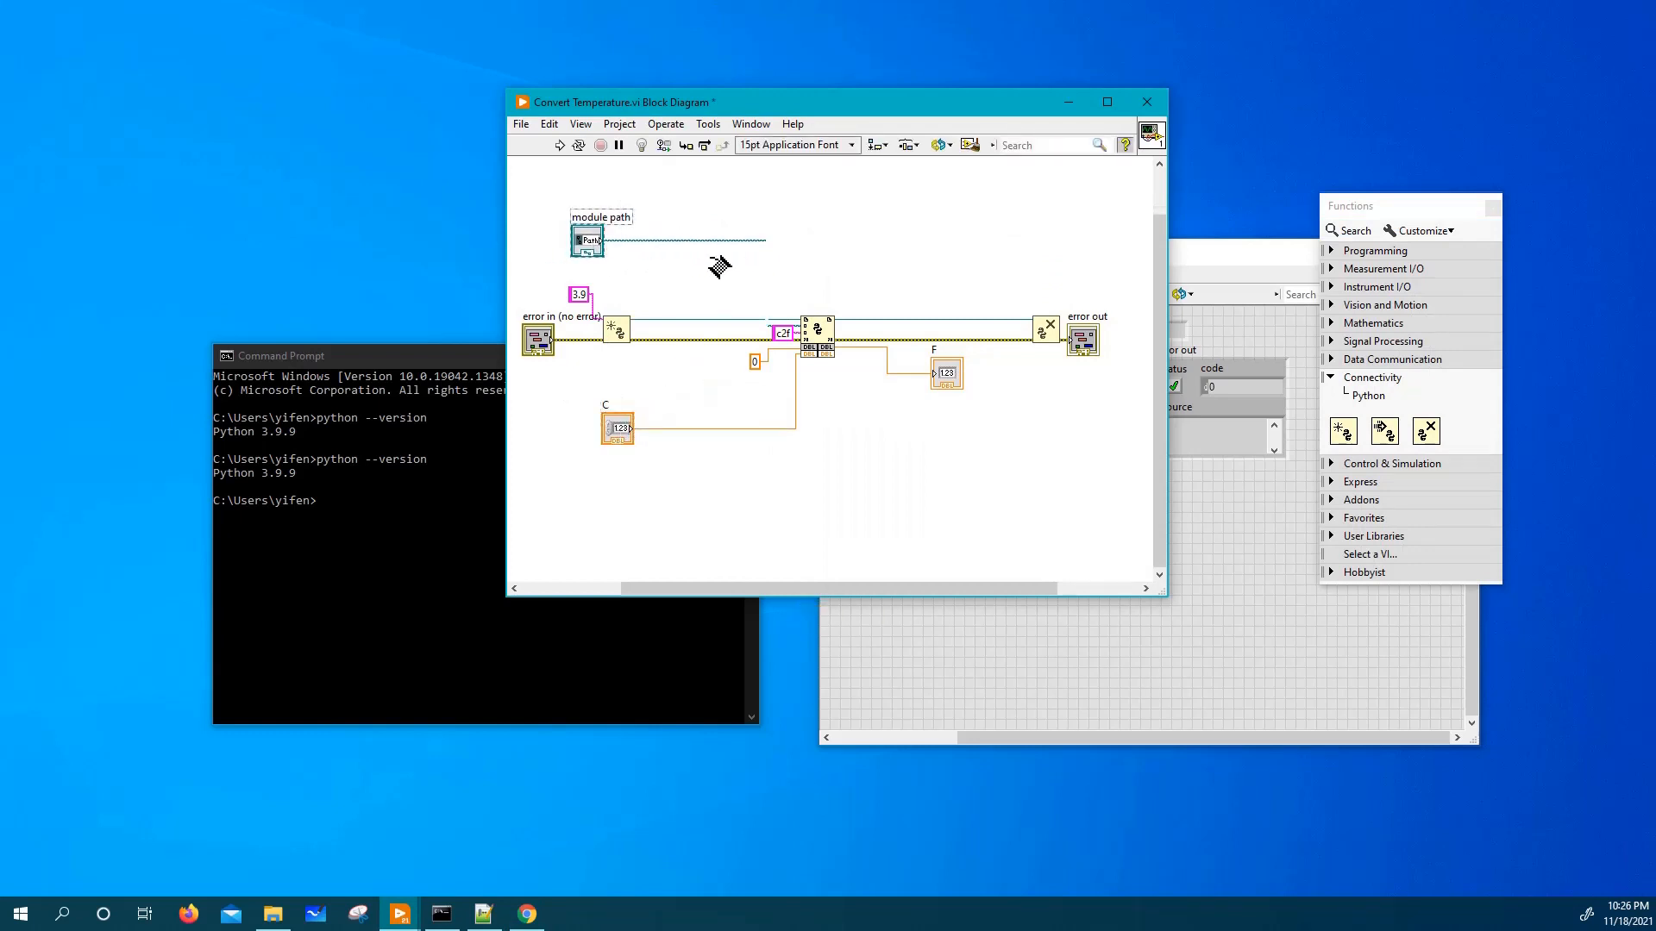
Move the module path terminal aside and draw a While Loop around the c2f call, C and F.
{"action": "left_click_drag", "start_coordinate": [945, 372], "coordinate": [1051, 396]}
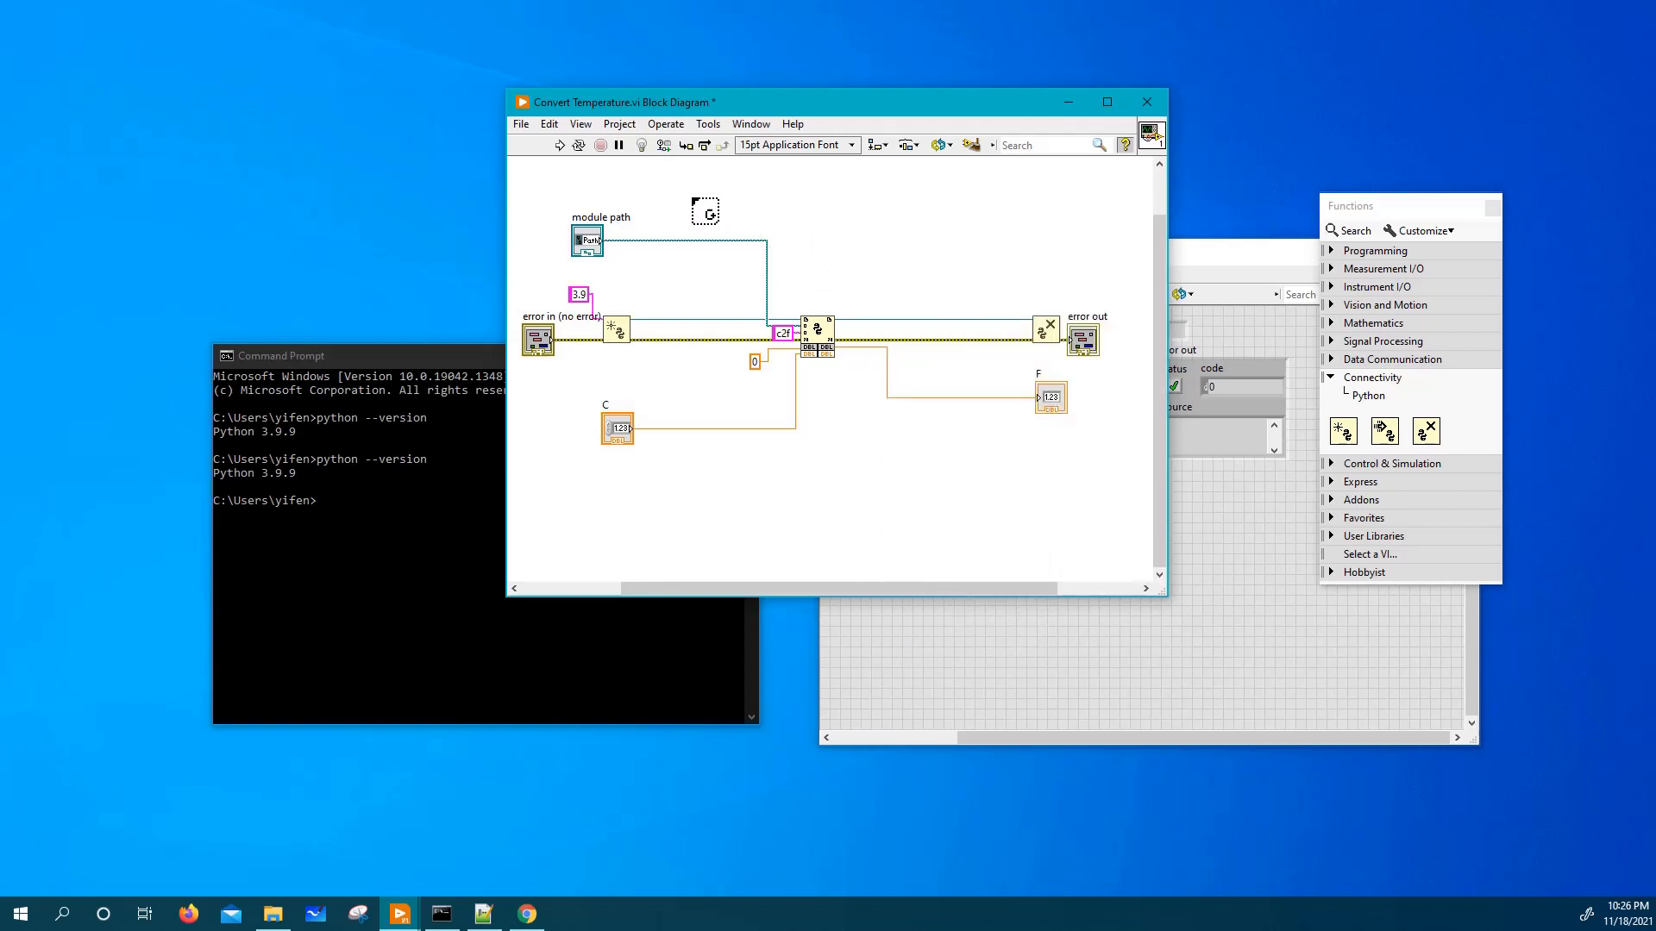
{"action": "right_click", "coordinate": [812, 264]}
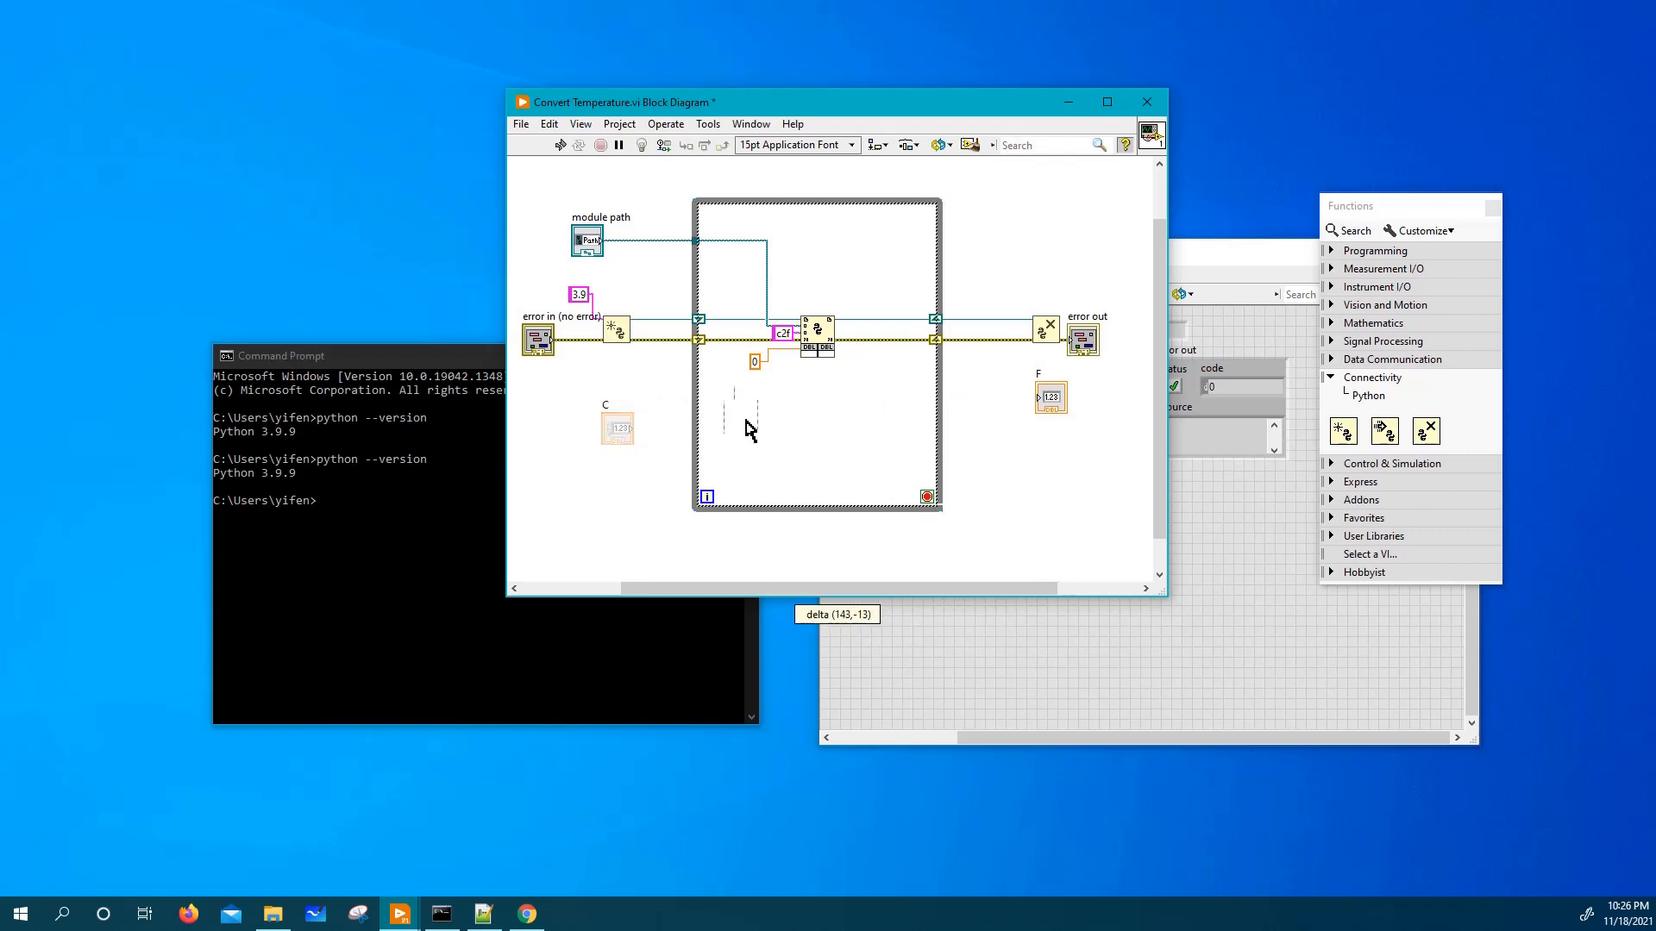
{"action": "left_click_drag", "start_coordinate": [617, 428], "coordinate": [742, 416]}
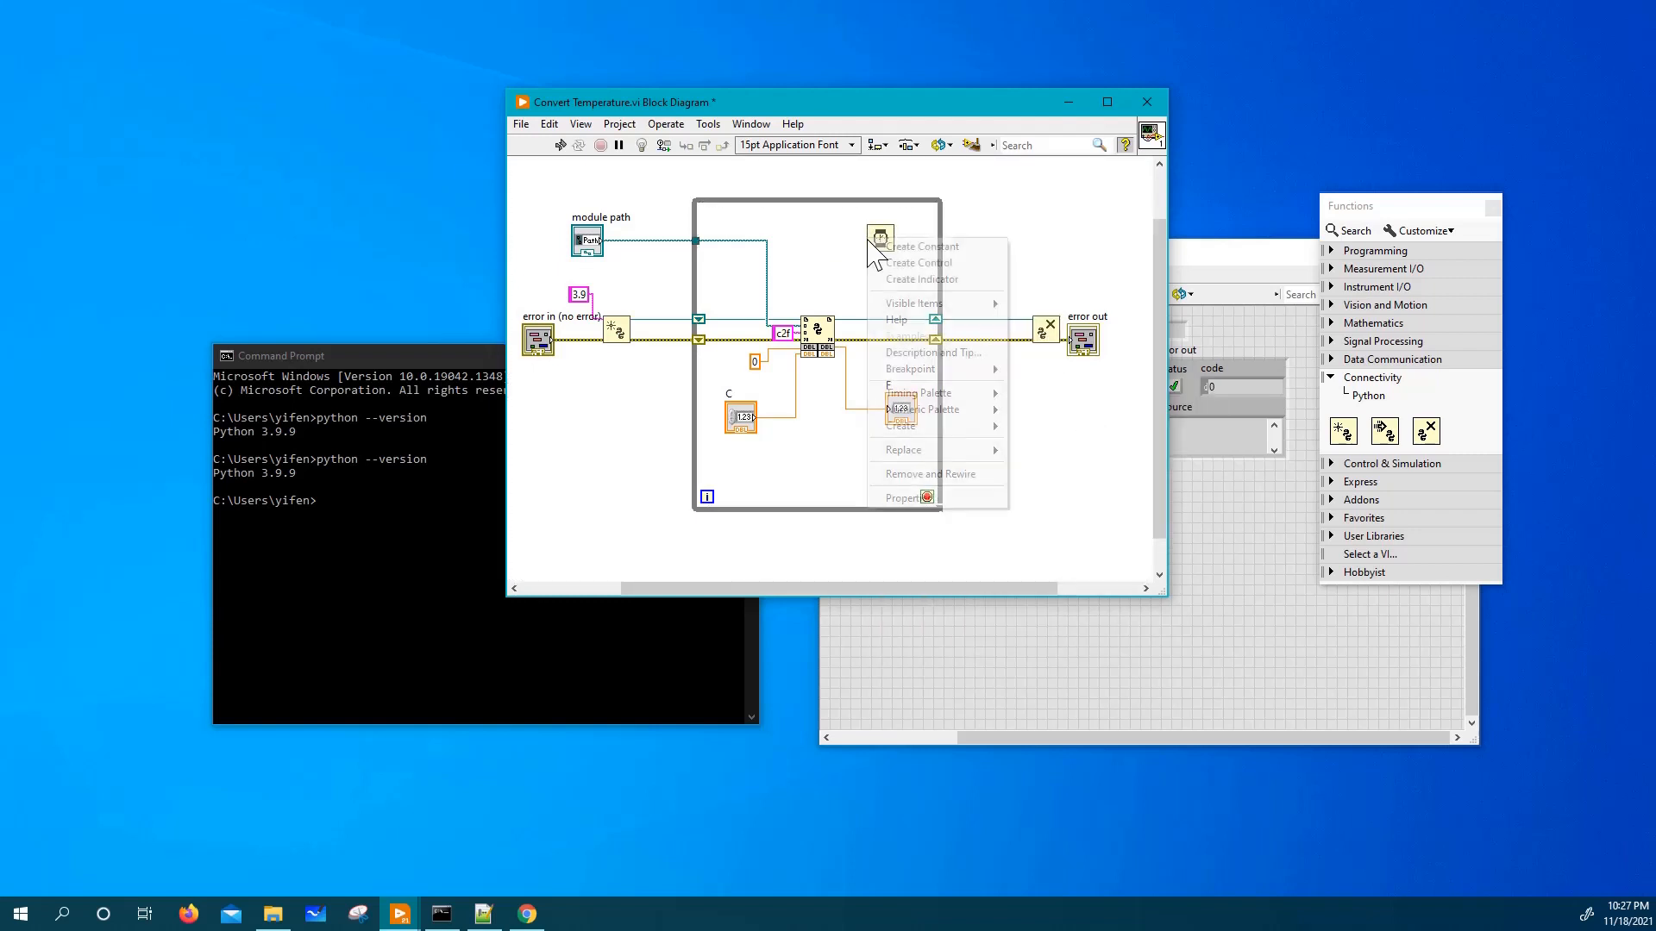
Give the Wait a 50 ms constant and create a stop button control for the loop condition.
{"action": "left_click", "coordinate": [921, 280]}
{"action": "type", "text": "50"}
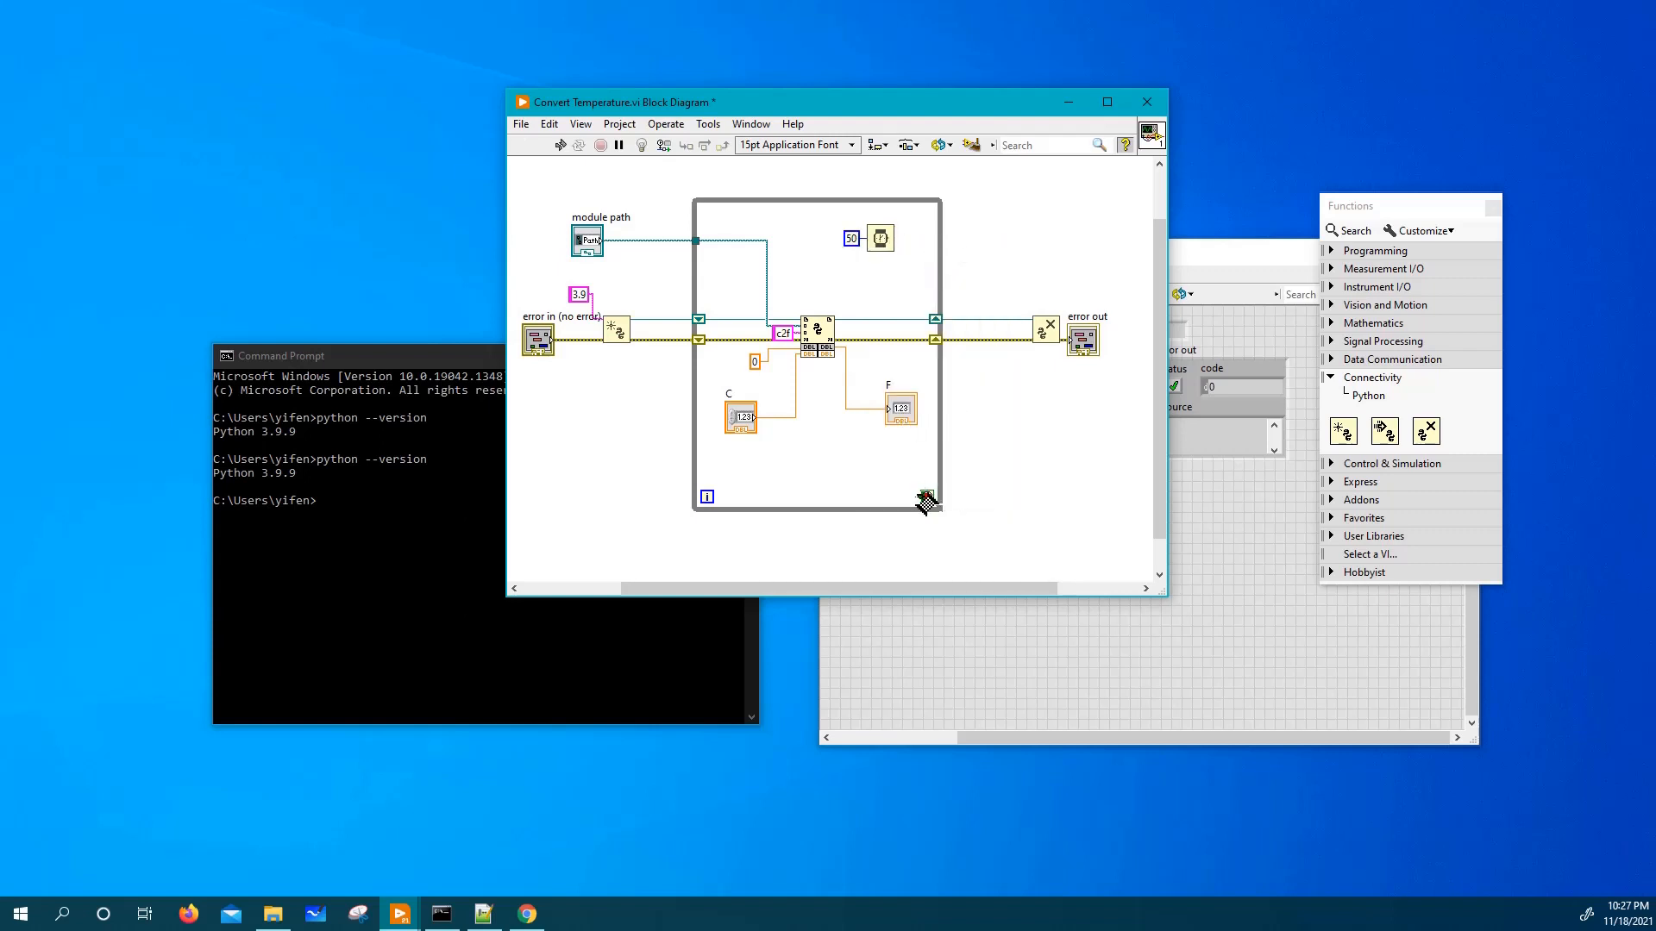
{"action": "right_click", "coordinate": [928, 498]}
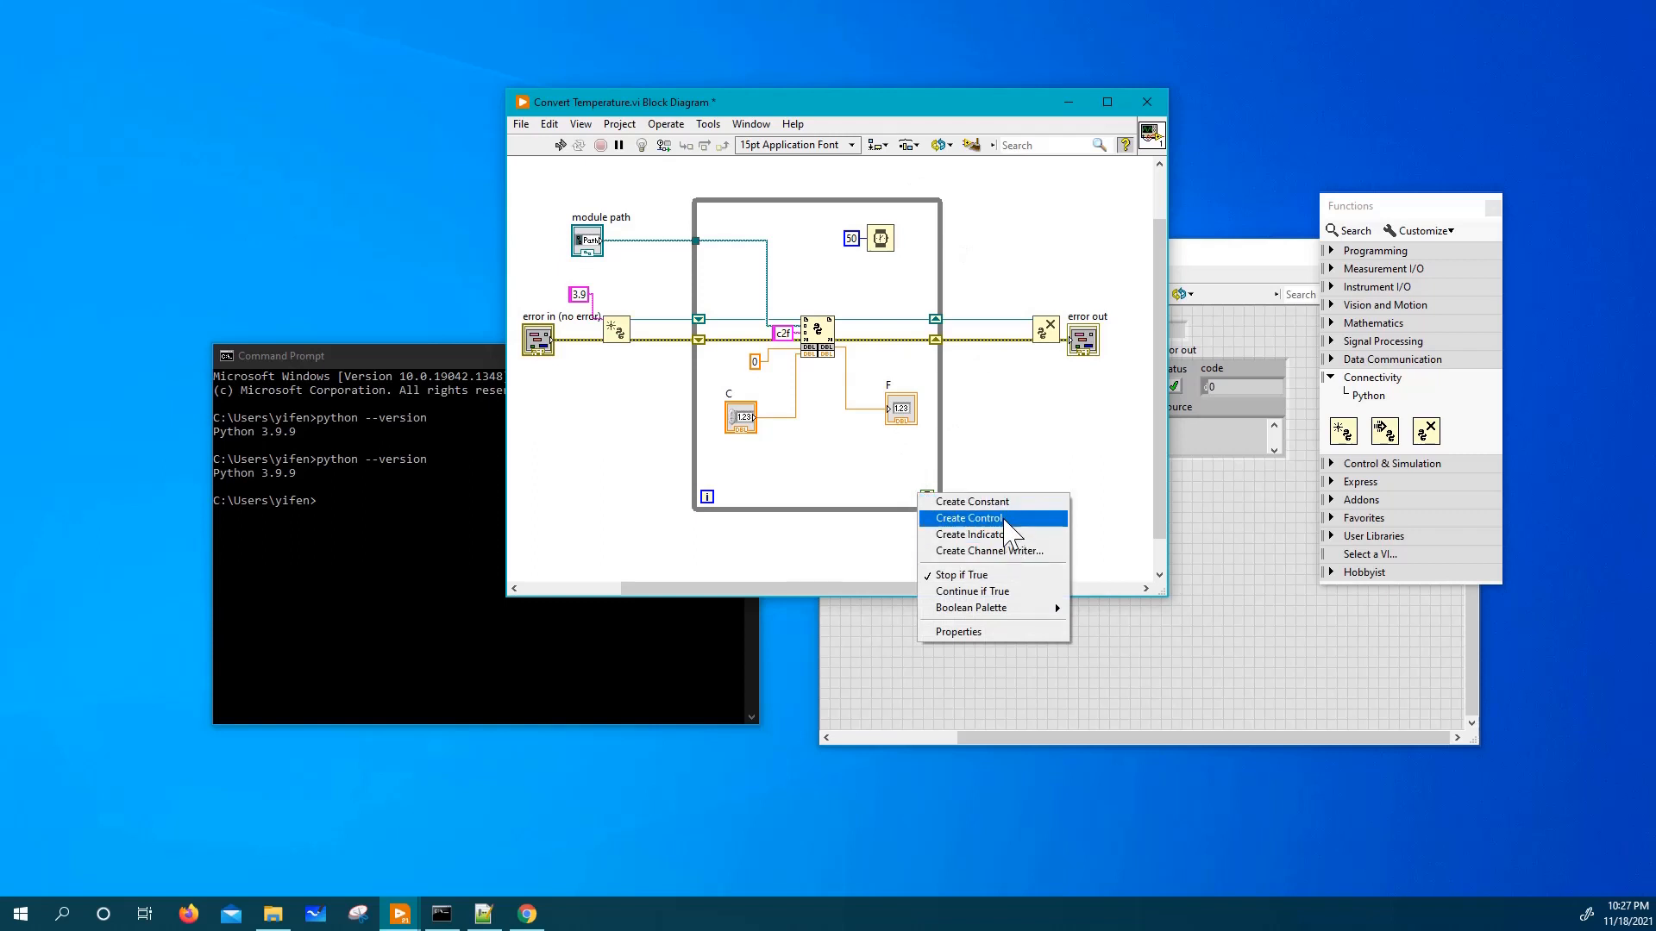
{"action": "left_click", "coordinate": [970, 517]}
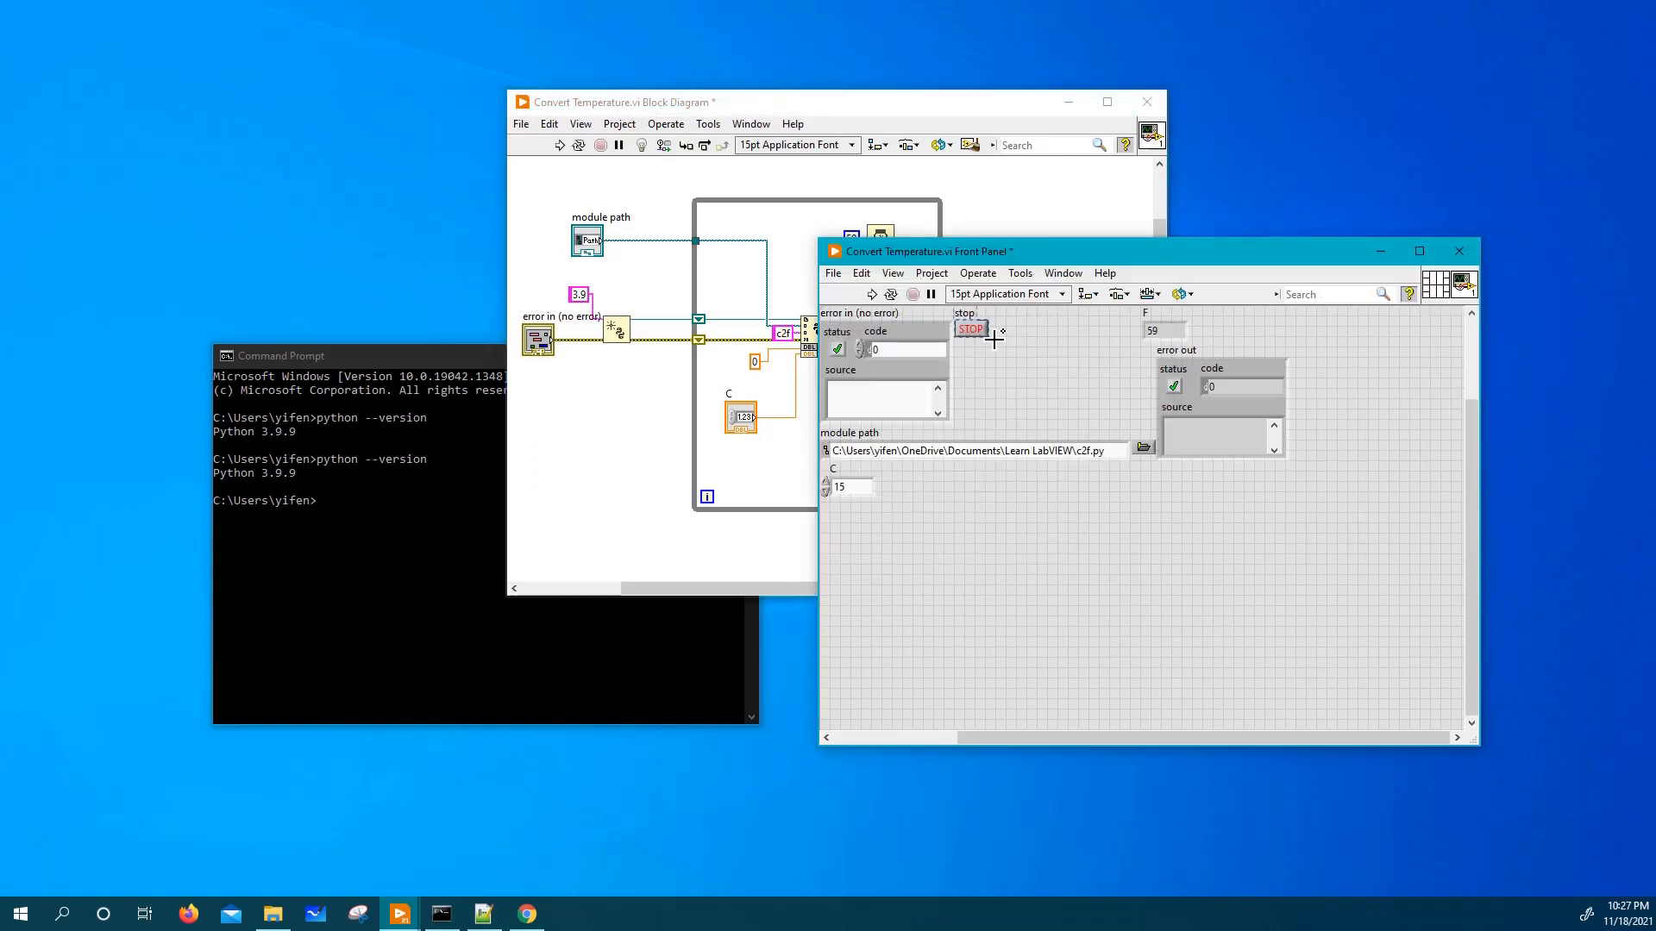
{"action": "left_click_drag", "start_coordinate": [1003, 347], "coordinate": [1050, 374]}
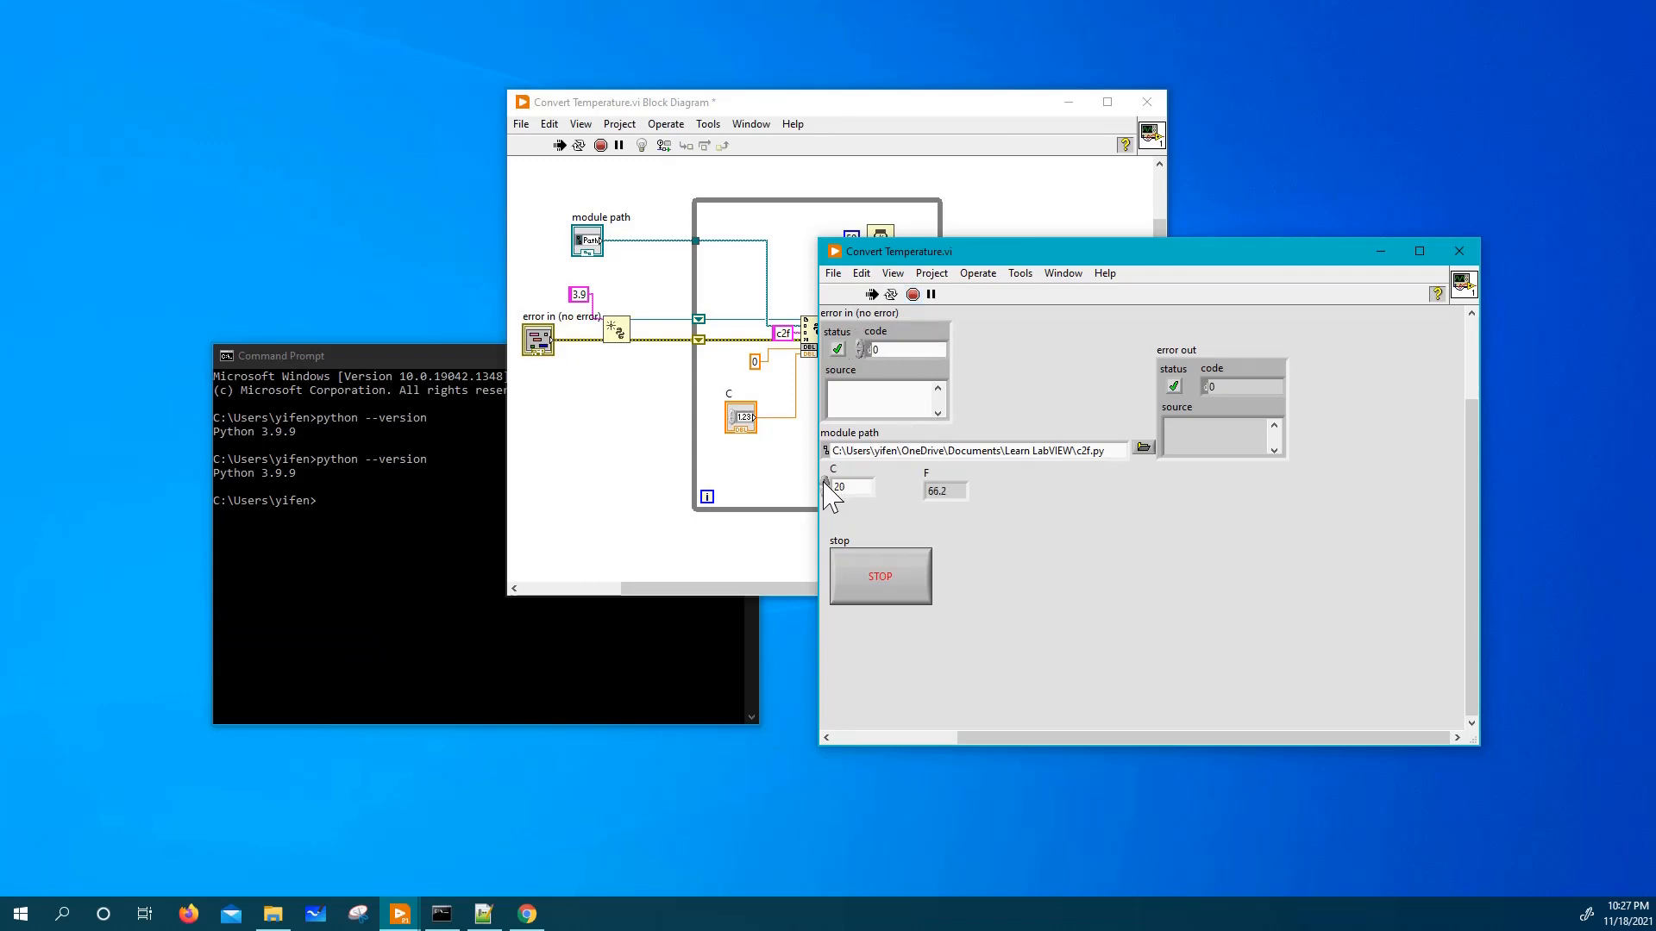
Change C to 28, 42 and 48 while running and watch F update live (42 °C gives 107.6 °F).
{"action": "type", "text": "28"}
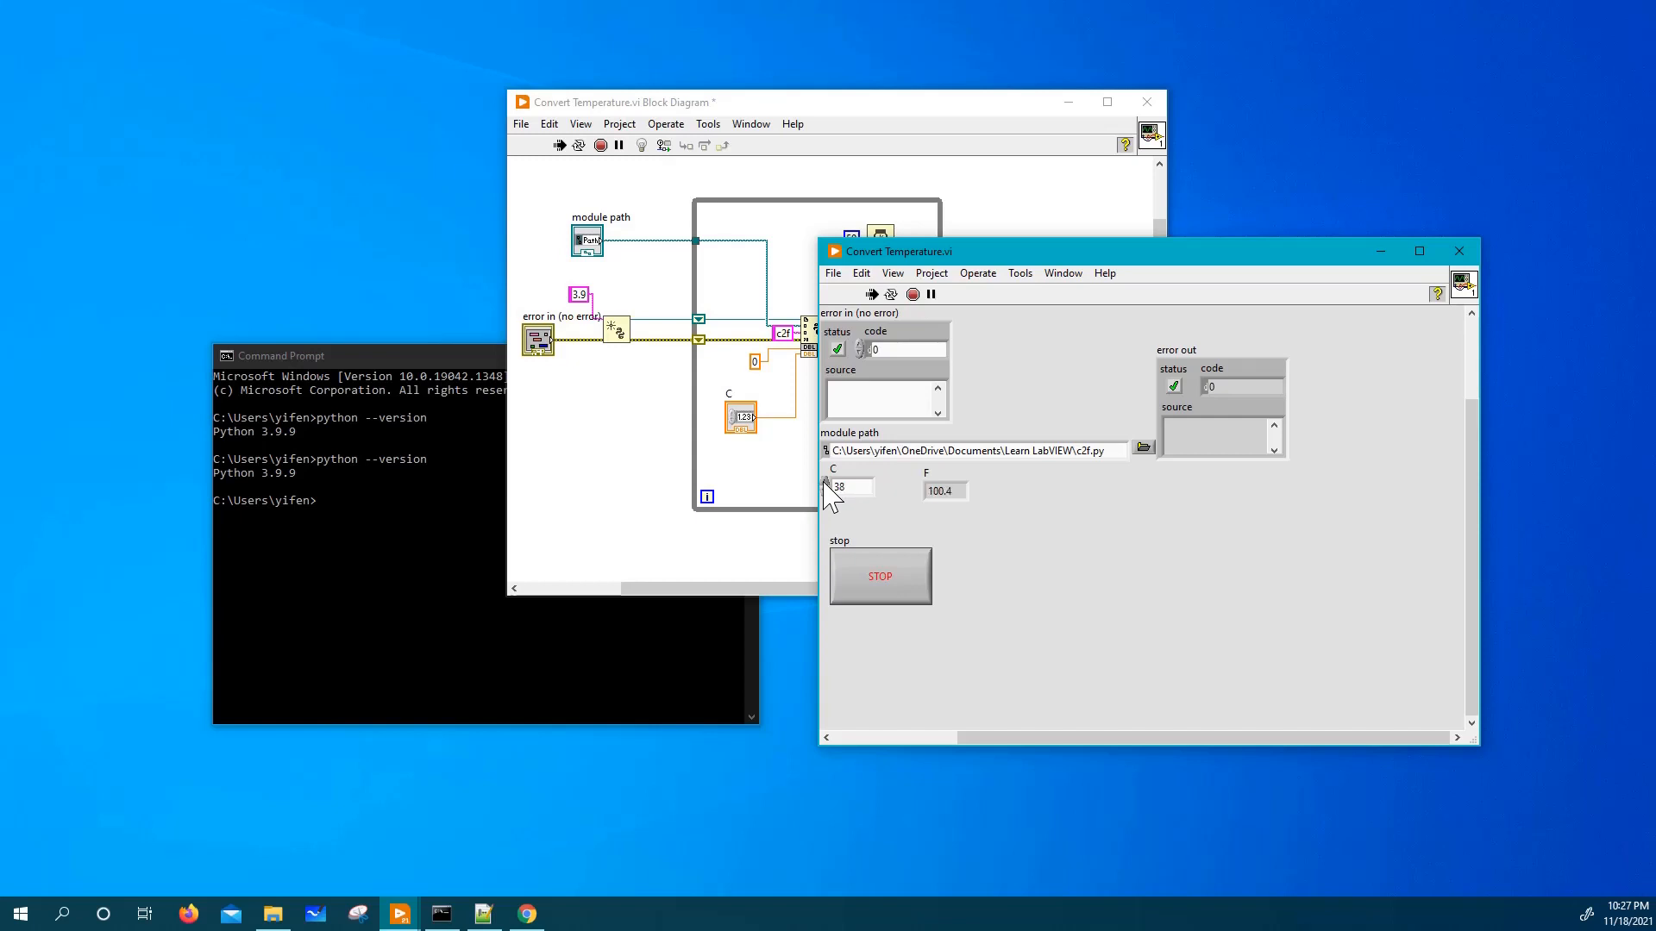
{"action": "type", "text": "42"}
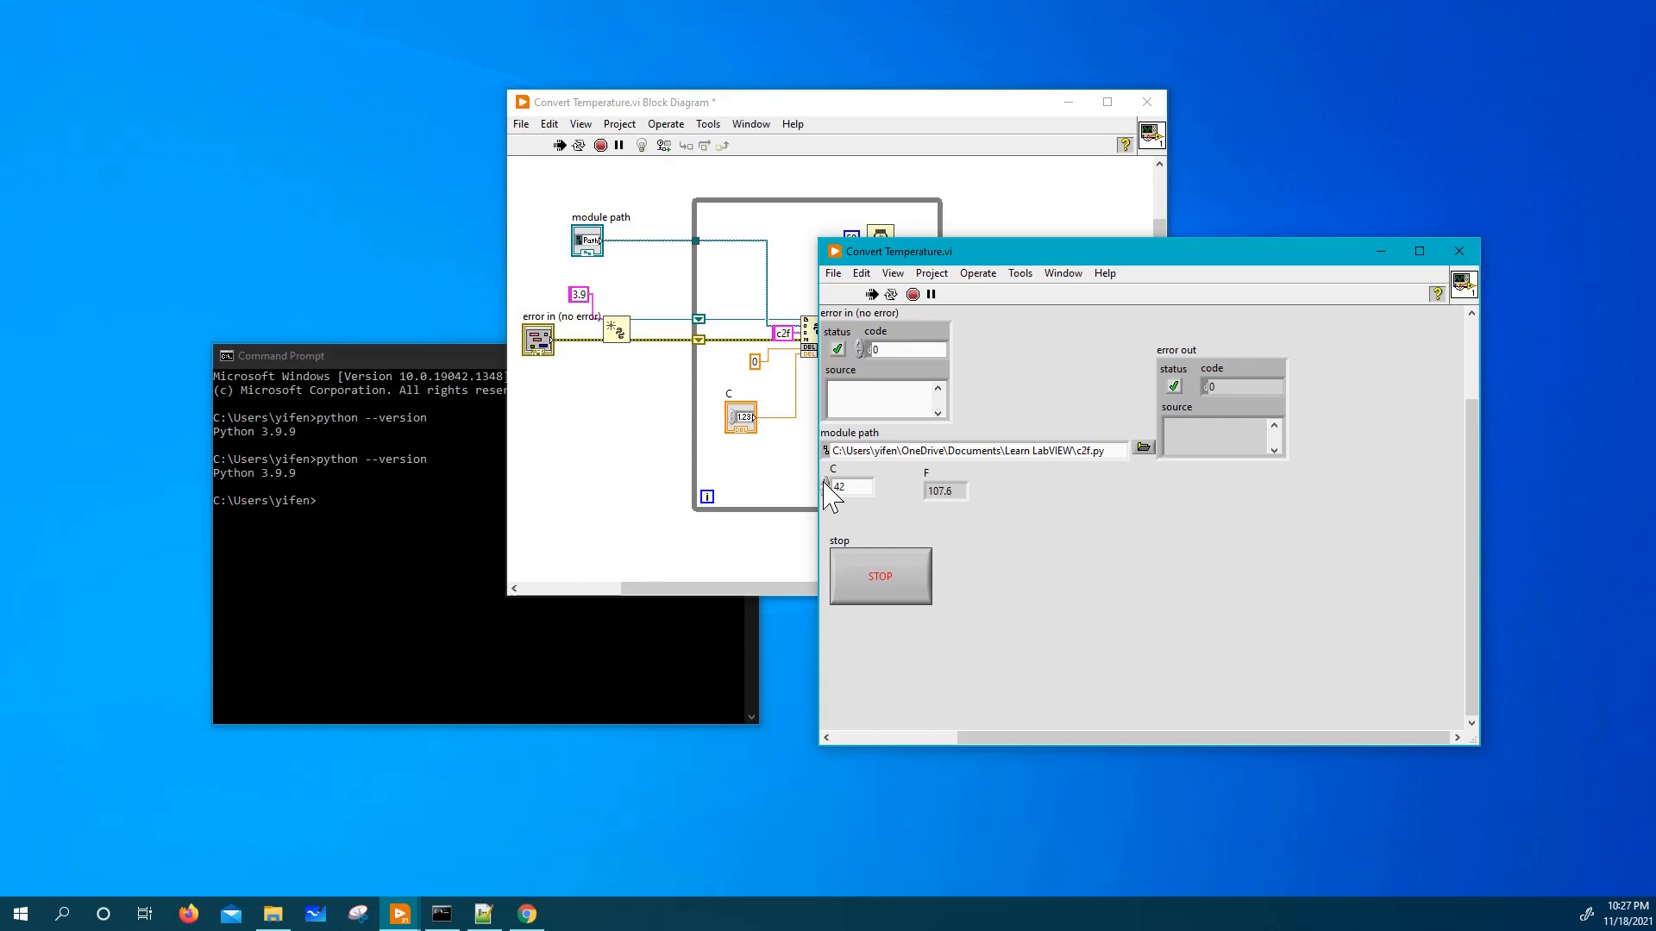
{"action": "type", "text": "48"}
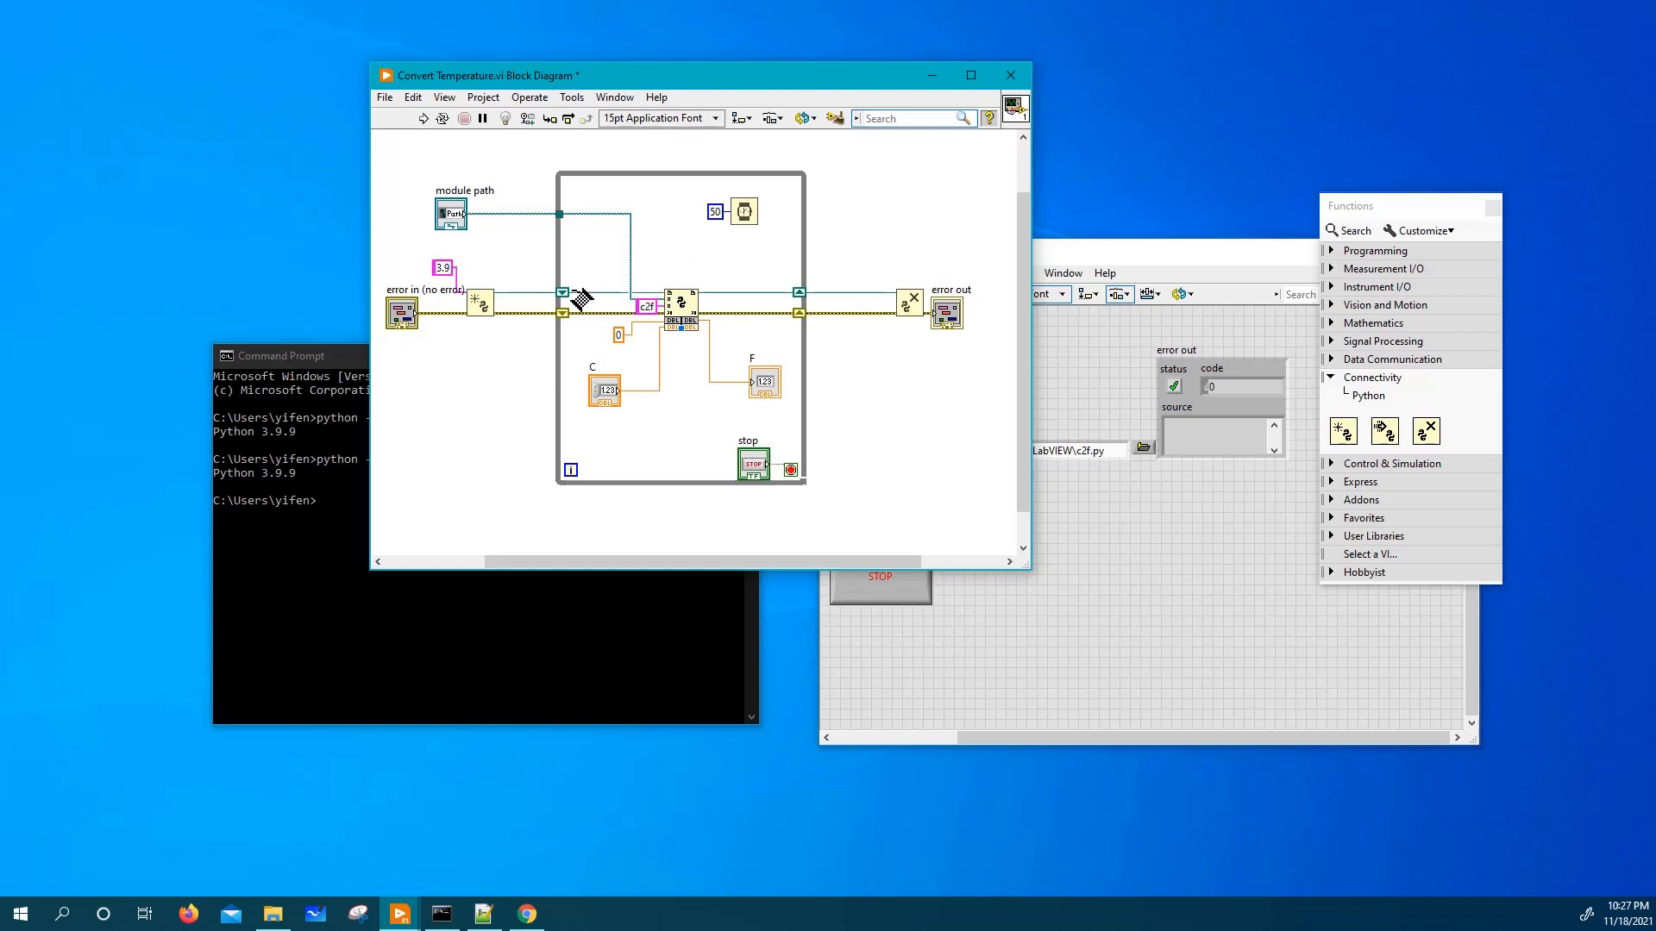
{"action": "mouse_move", "coordinate": [702, 307]}
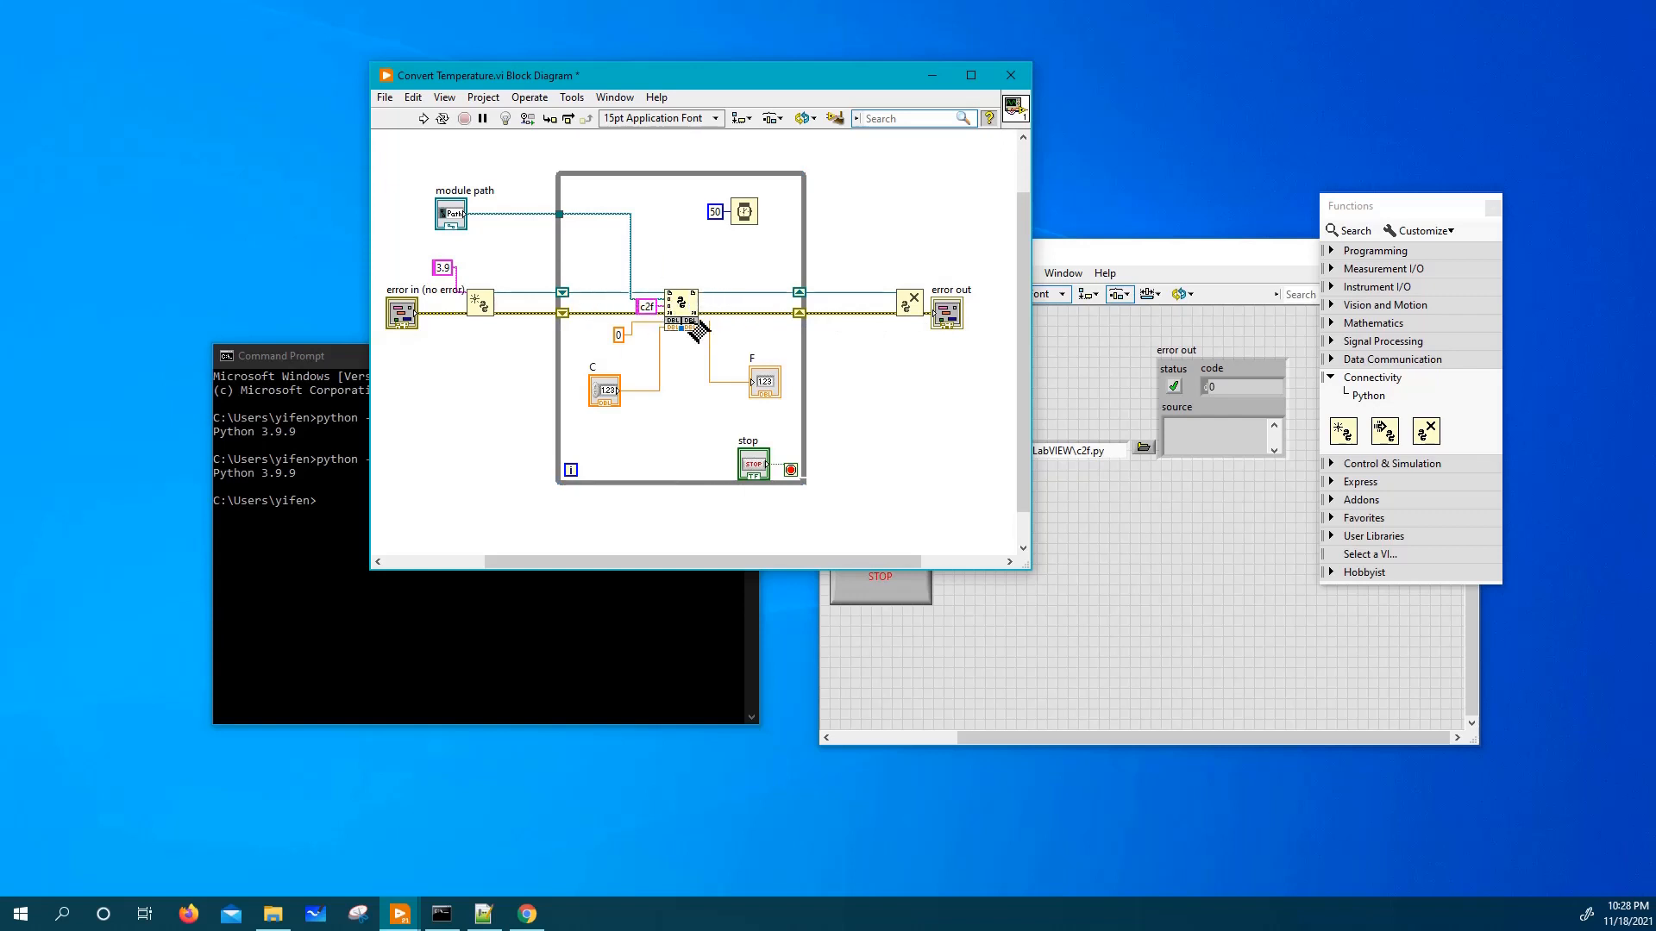
{"action": "mouse_move", "coordinate": [681, 312]}
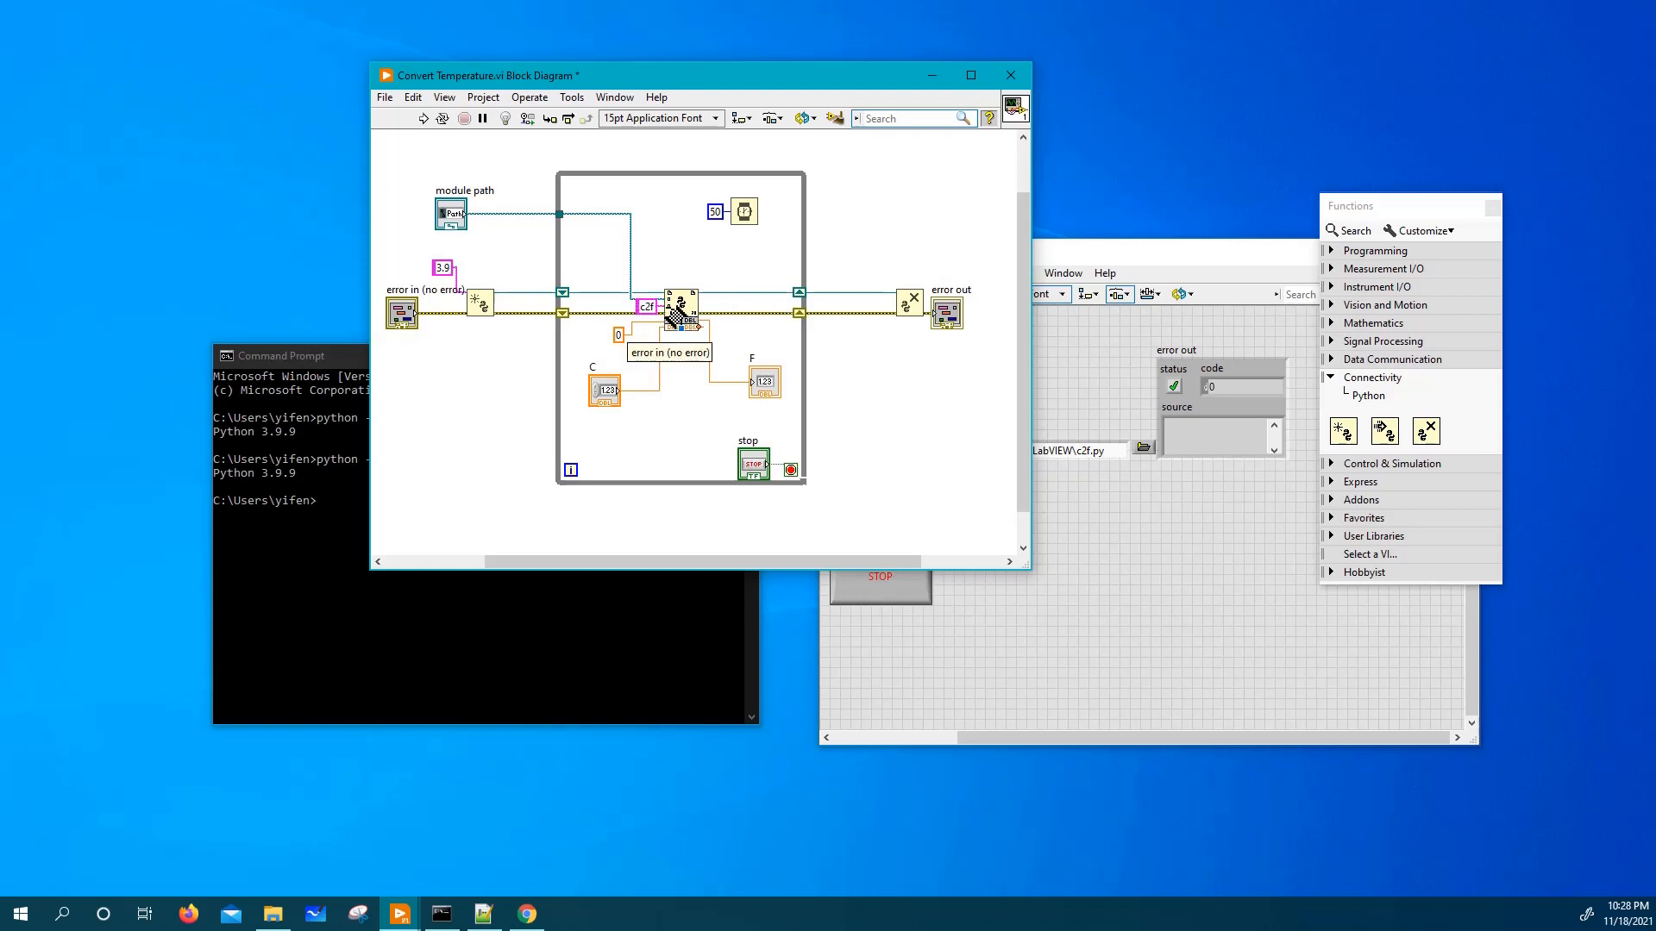